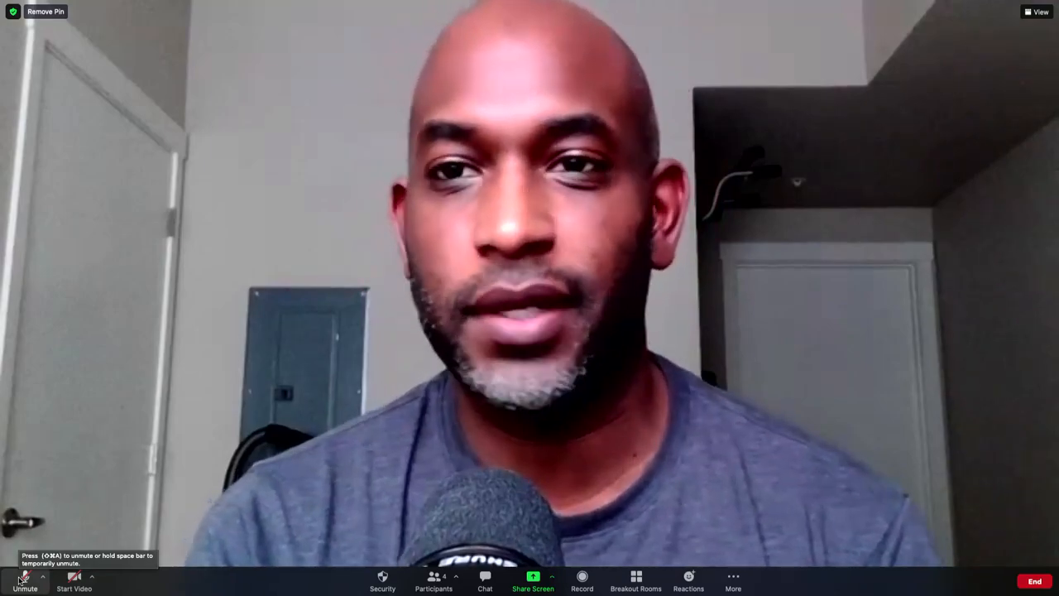
# Step: Start sharing the terminal window in the Zoom meeting
pyautogui.click(23, 579)
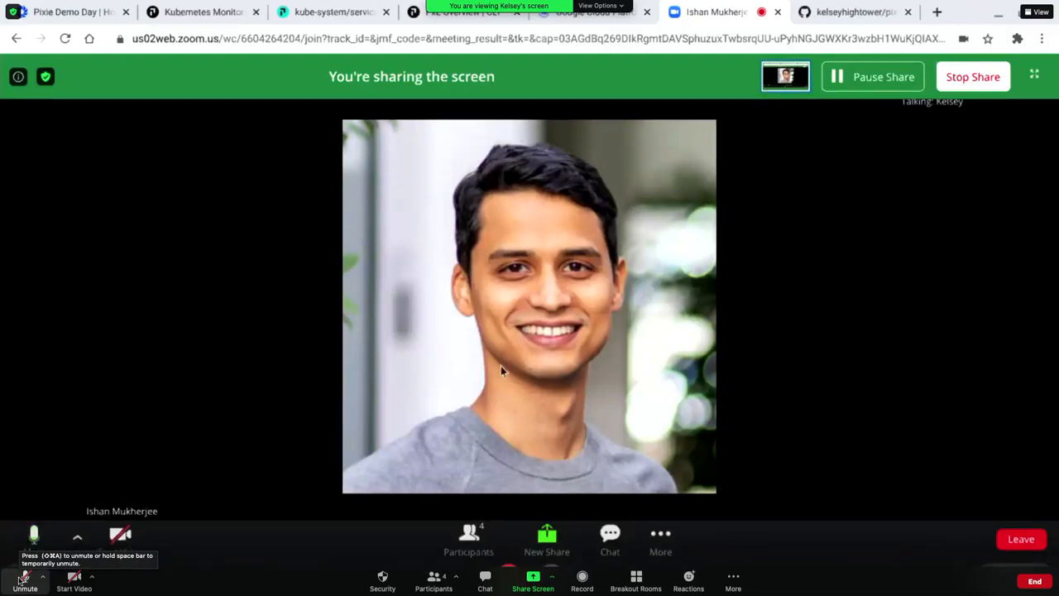
pyautogui.moveTo(761, 404)
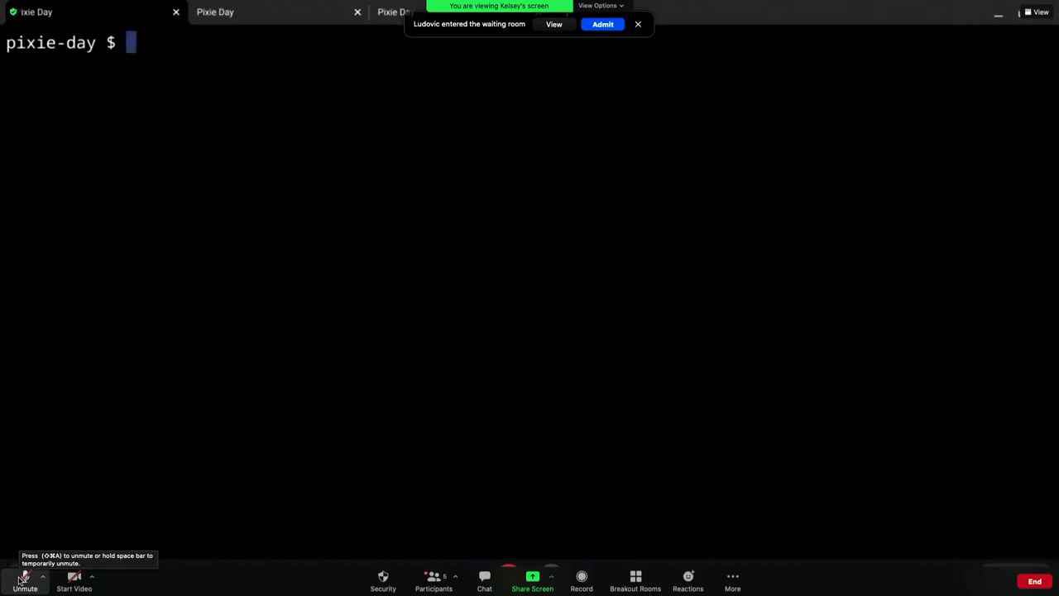
# Step: Run 'ps aux' to list running processes with user, PID, CPU, memory and command
pyautogui.write('ps ai')
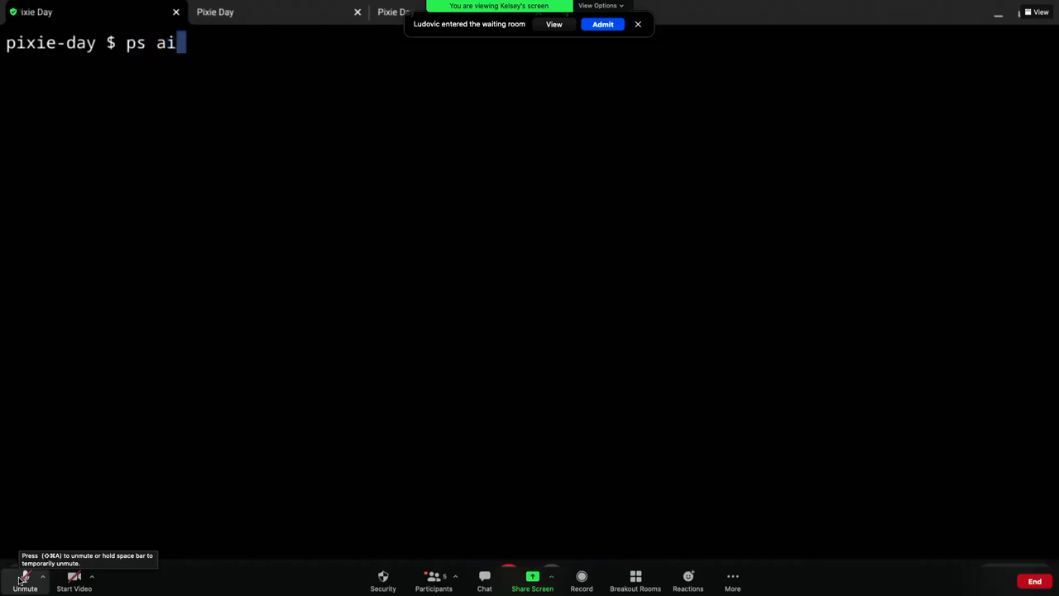
pyautogui.write('u')
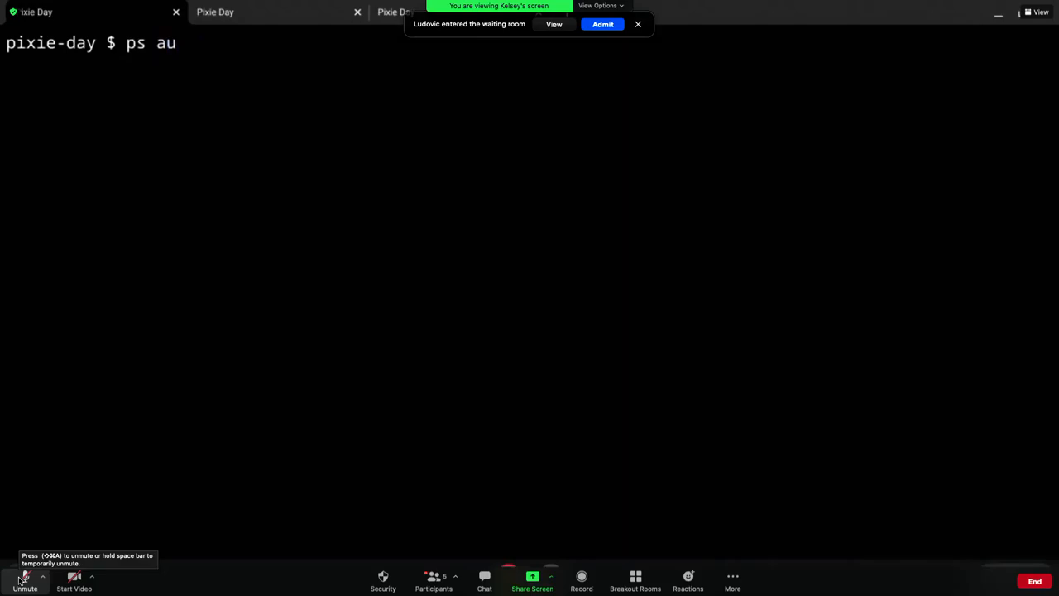
pyautogui.write('x')
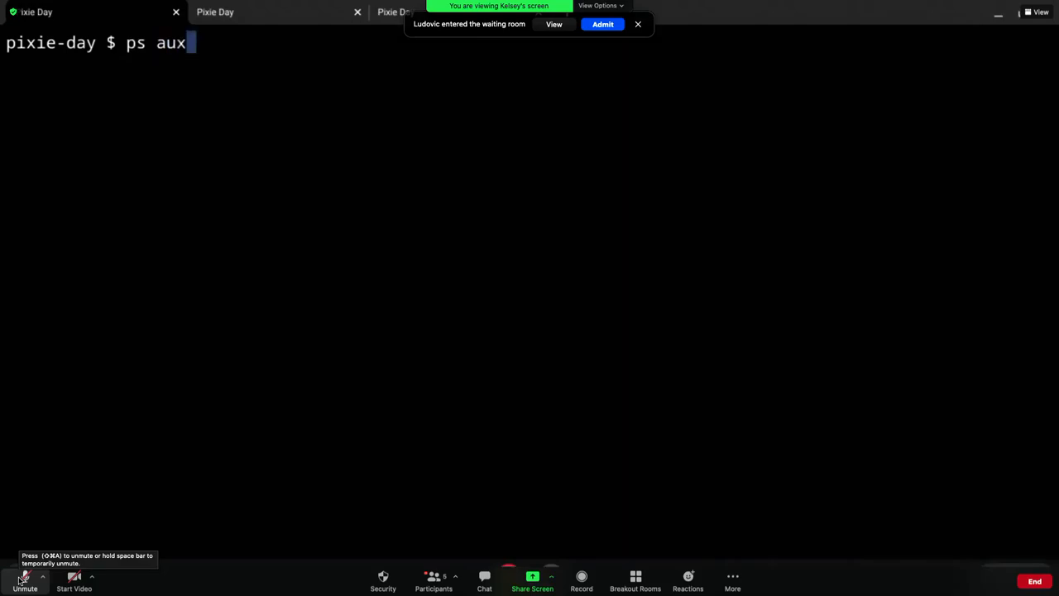
pyautogui.press('Return')
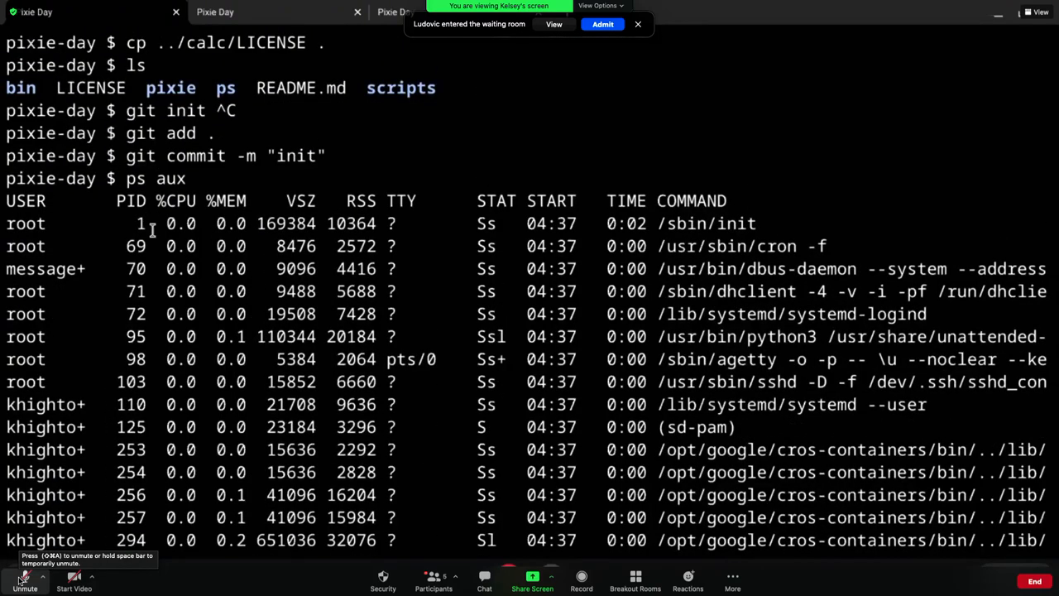
pyautogui.moveTo(301, 200)
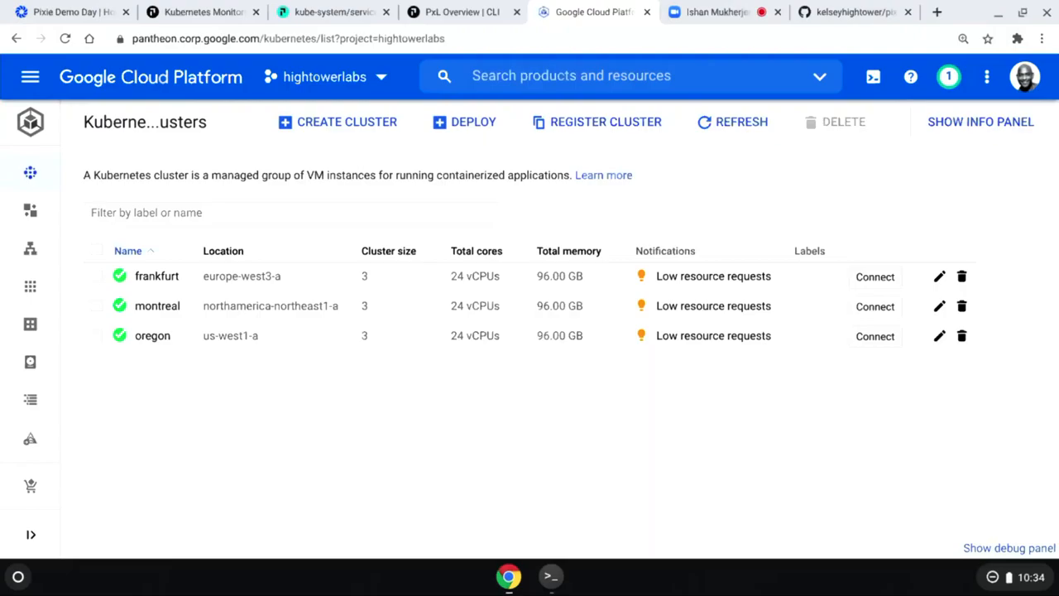
pyautogui.moveTo(404, 461)
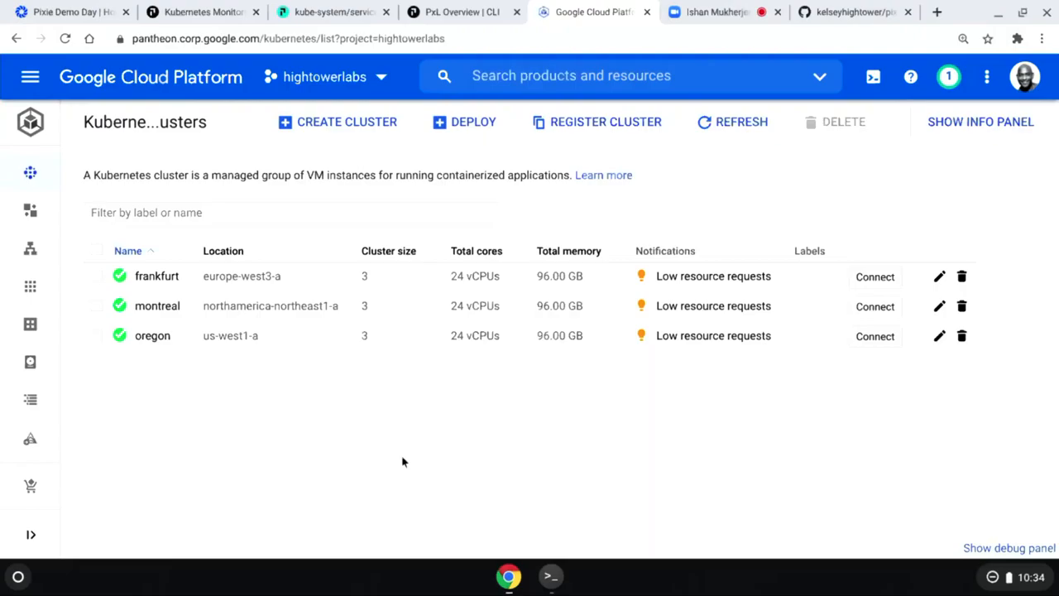
pyautogui.moveTo(642, 437)
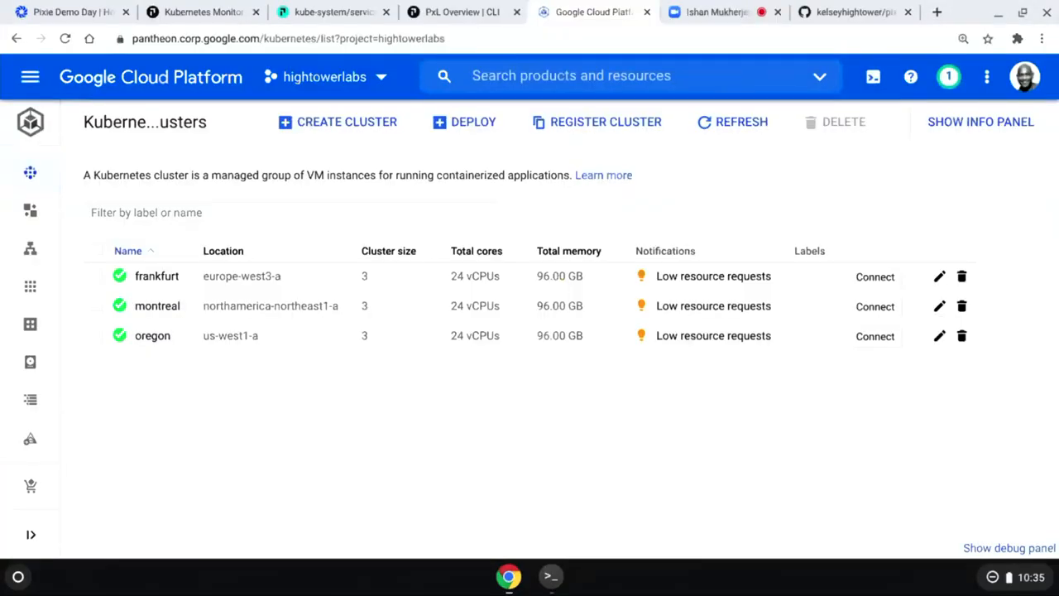
pyautogui.moveTo(30, 208)
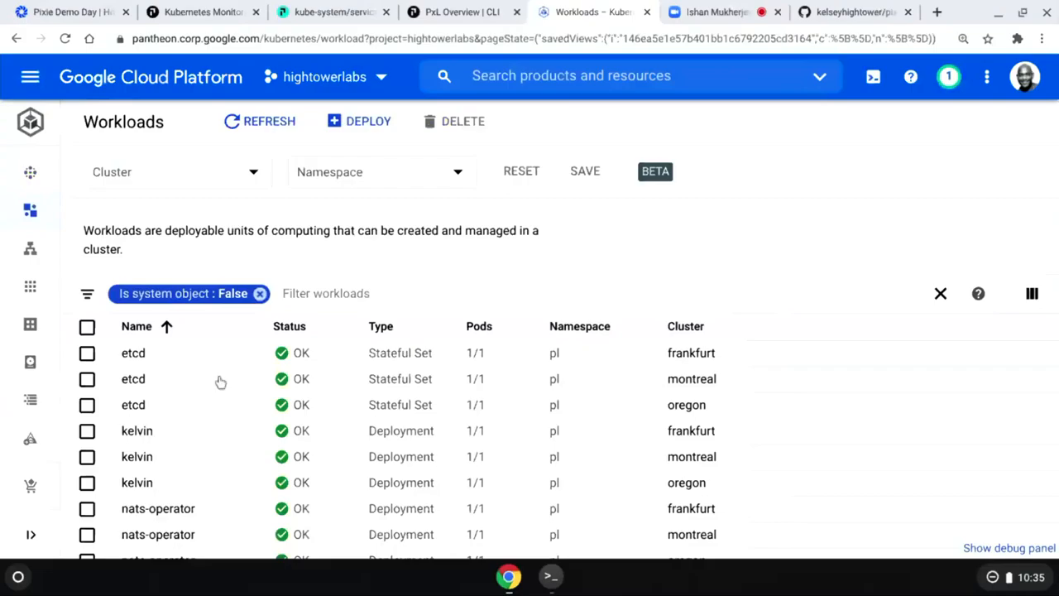
pyautogui.moveTo(212, 389)
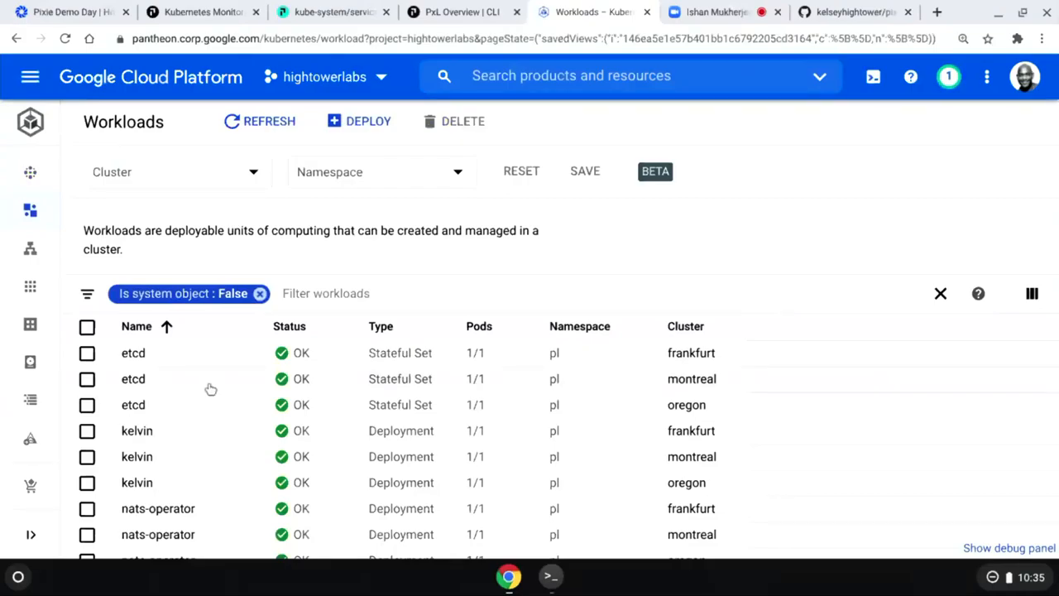
pyautogui.moveTo(576, 403)
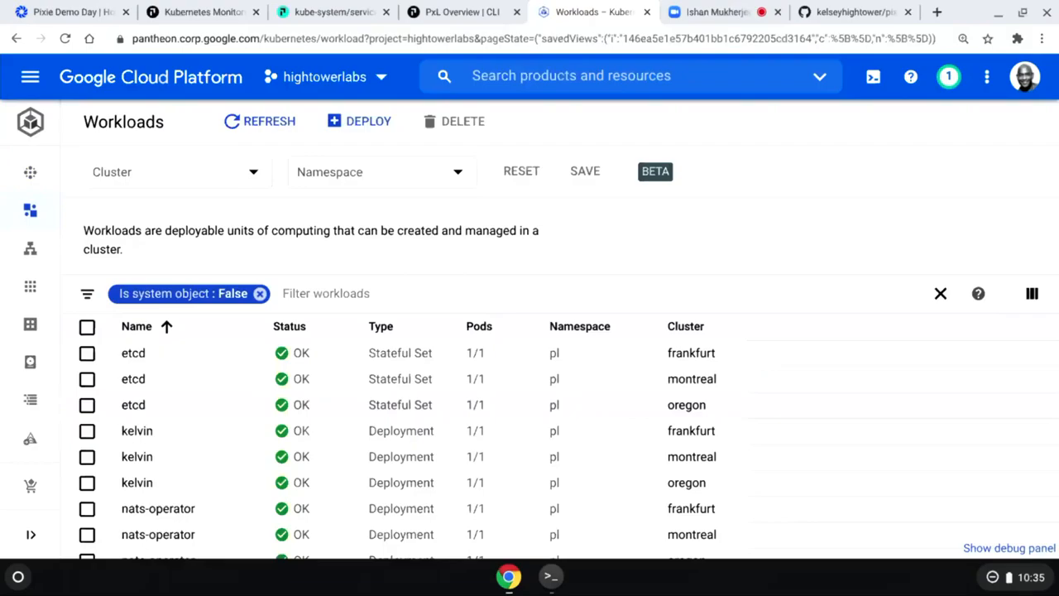
pyautogui.moveTo(246, 357)
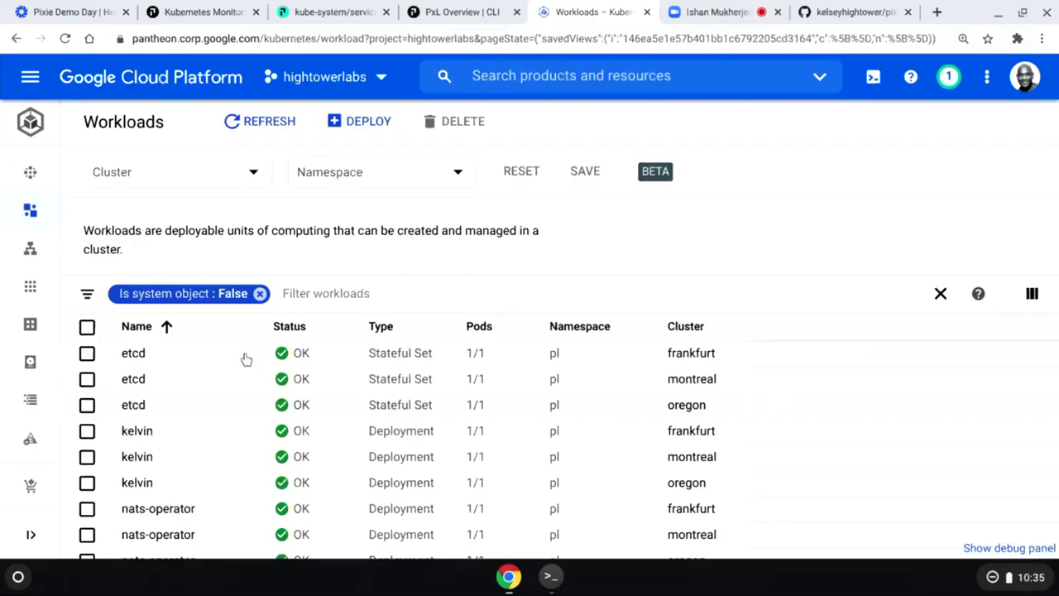
# Step: View the frankfurt etcd stateful set's YAML and scroll to its etcd container startup flags
pyautogui.click(133, 352)
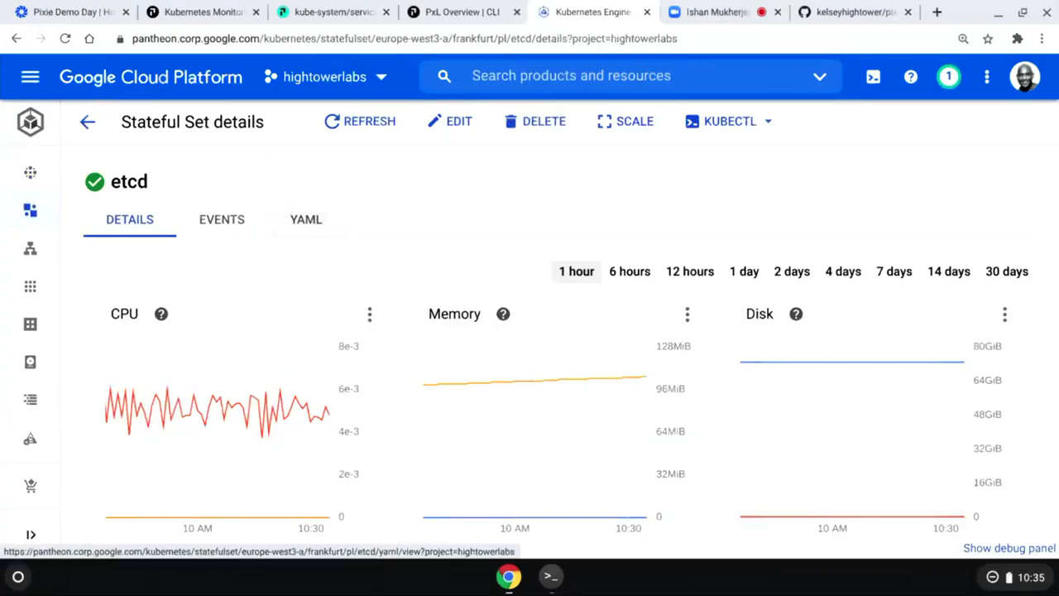
pyautogui.click(305, 218)
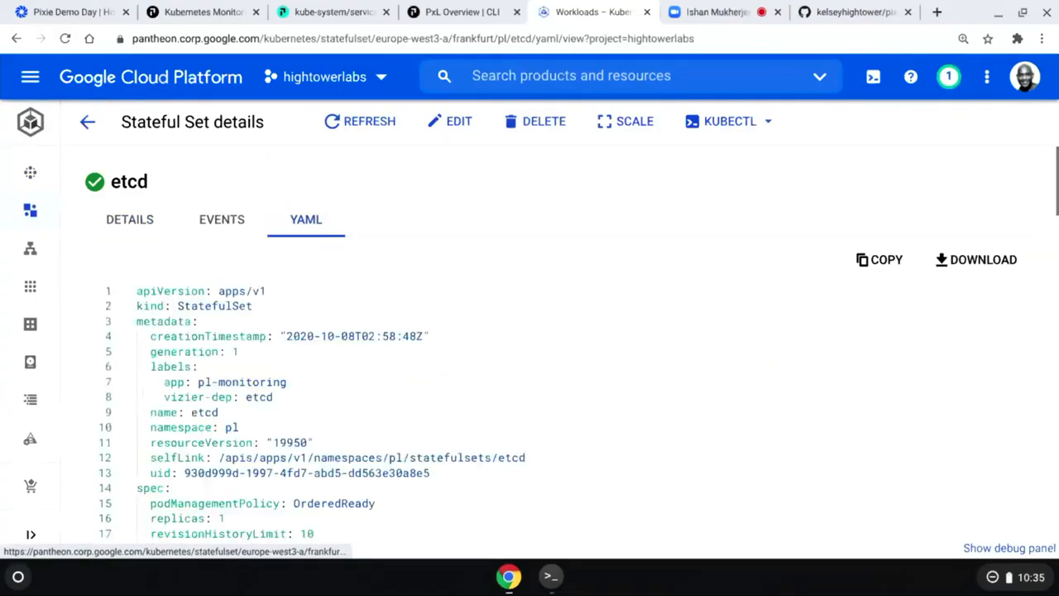
pyautogui.scroll(-3)
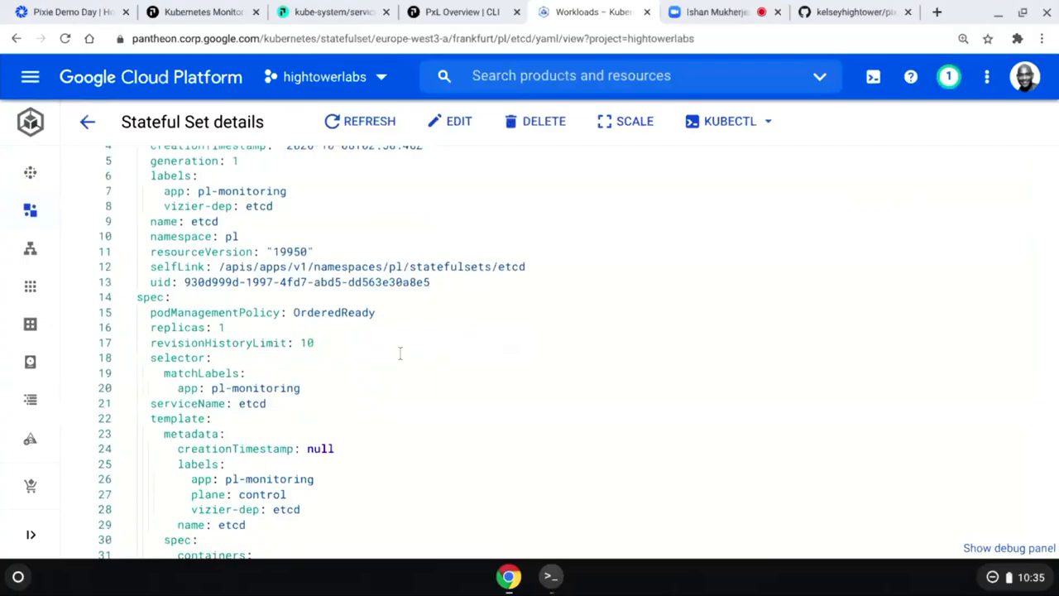
pyautogui.scroll(-3)
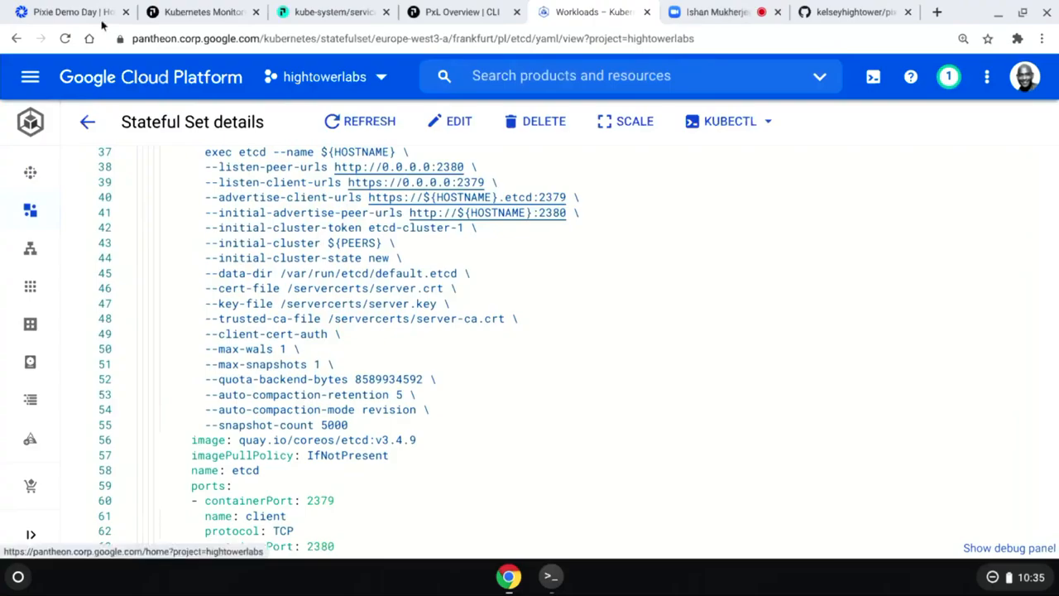
# Step: In the Pixie Live UI, select the px/service script from the script list
pyautogui.click(202, 12)
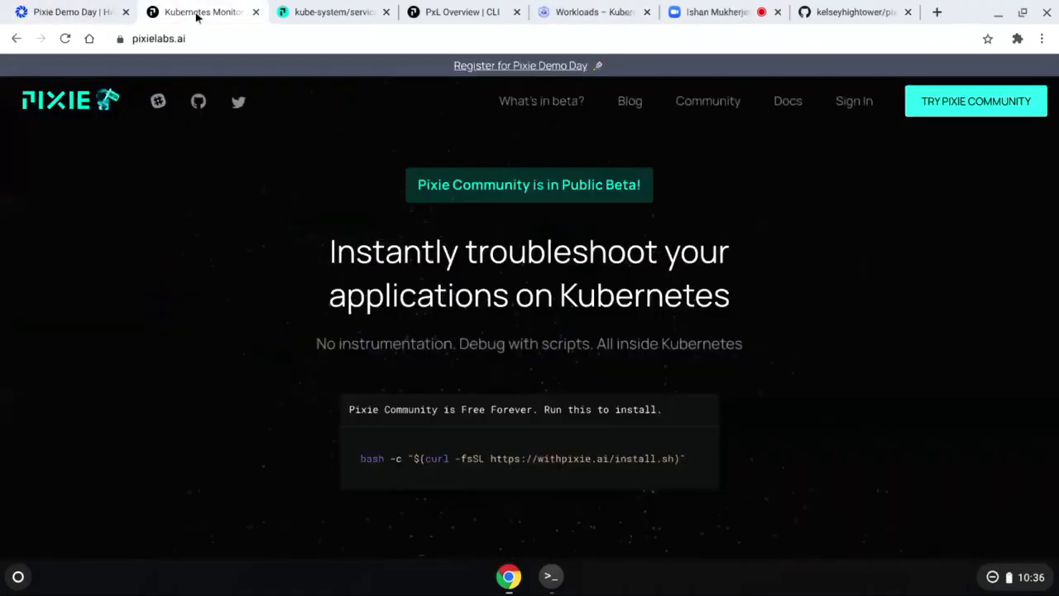
pyautogui.click(330, 11)
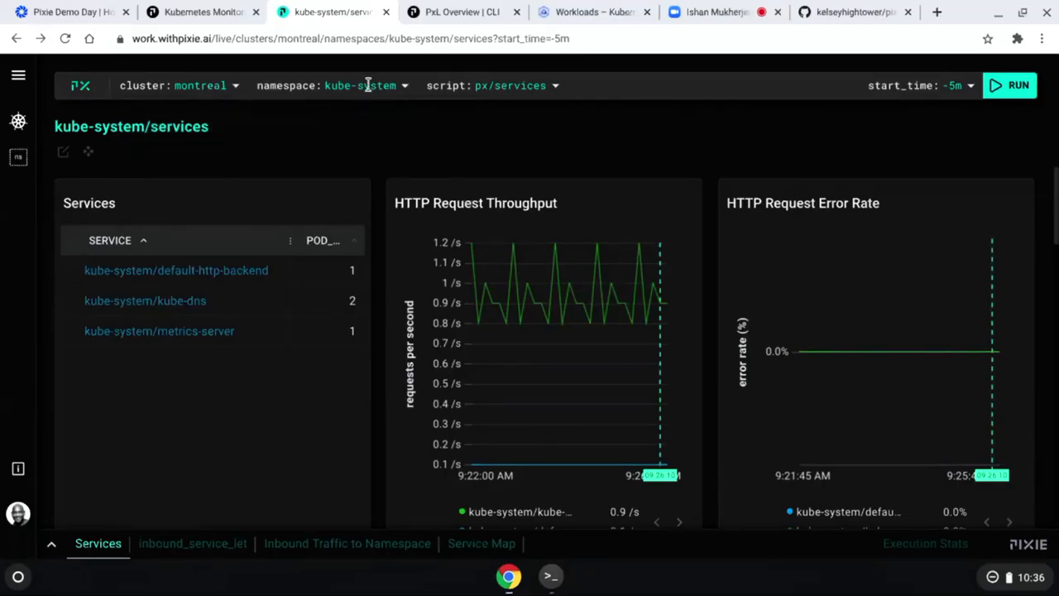
pyautogui.click(556, 86)
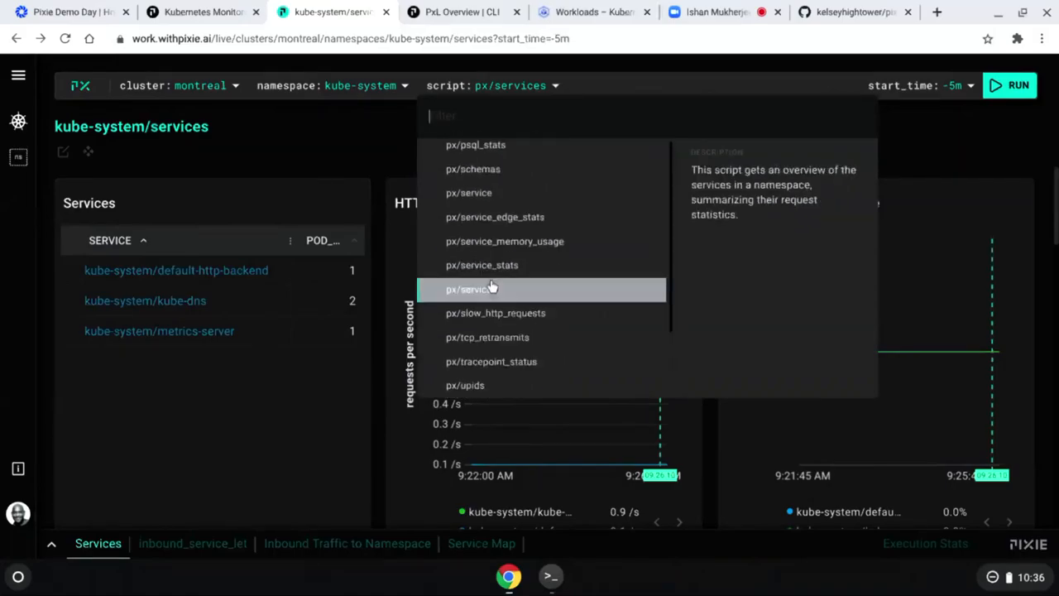
pyautogui.moveTo(470, 192)
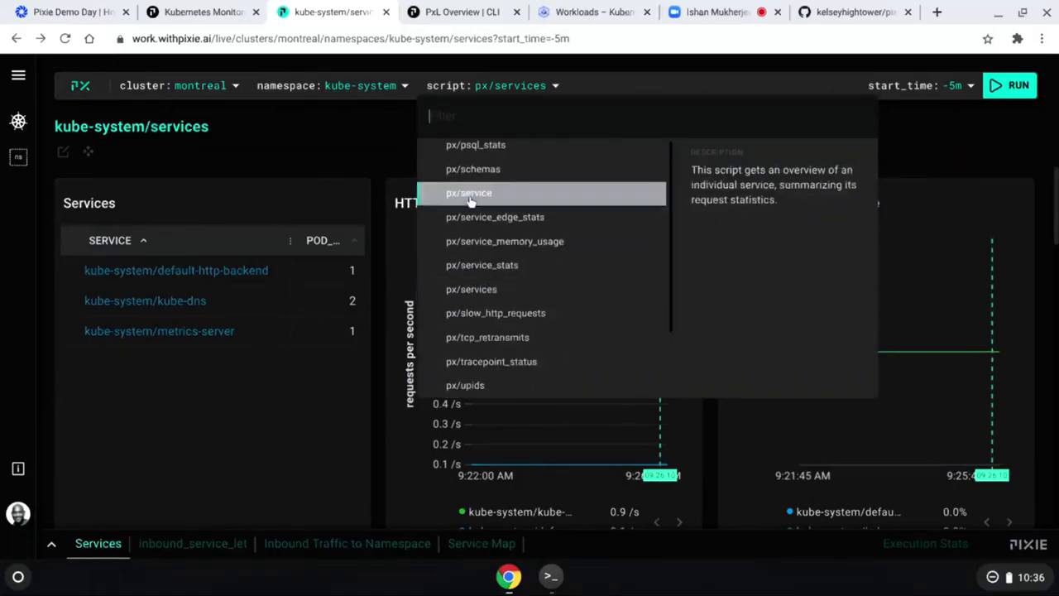
pyautogui.click(469, 192)
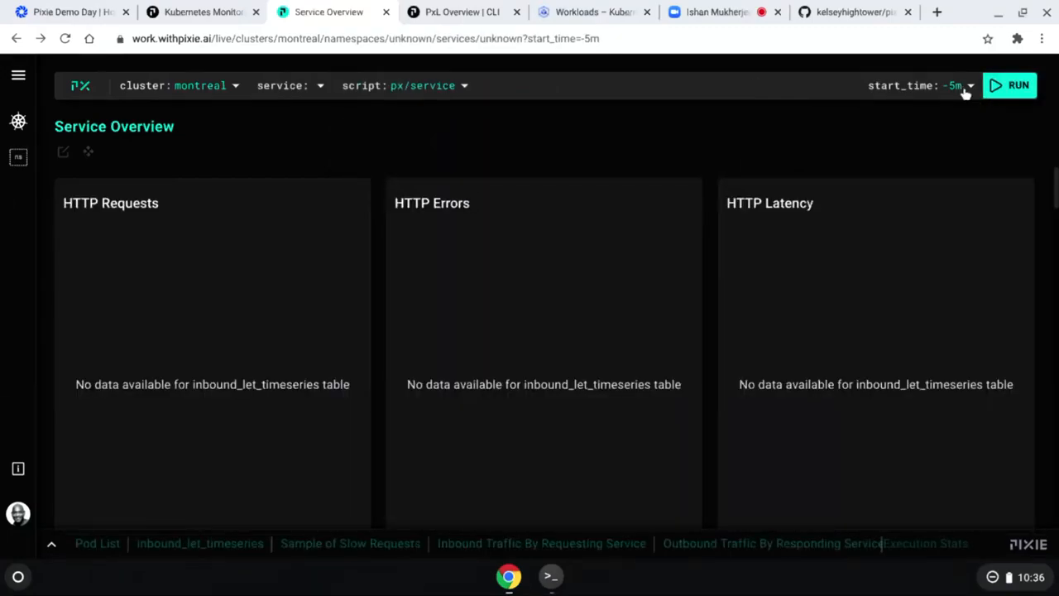
# Step: Run px/service on the montreal cluster, getting a Service Overview with no HTTP data
pyautogui.click(1009, 86)
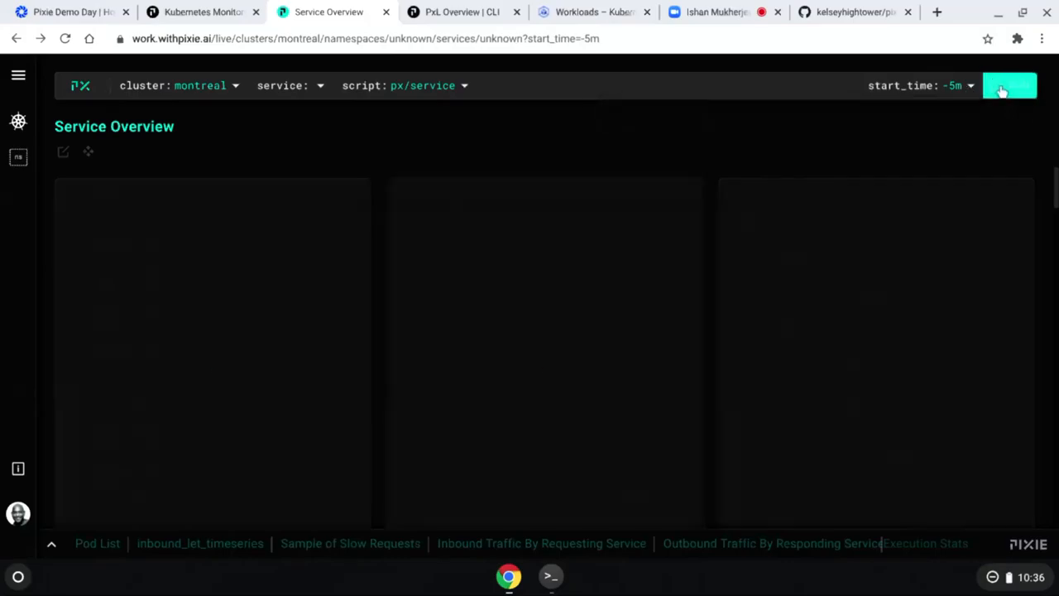
pyautogui.click(1009, 86)
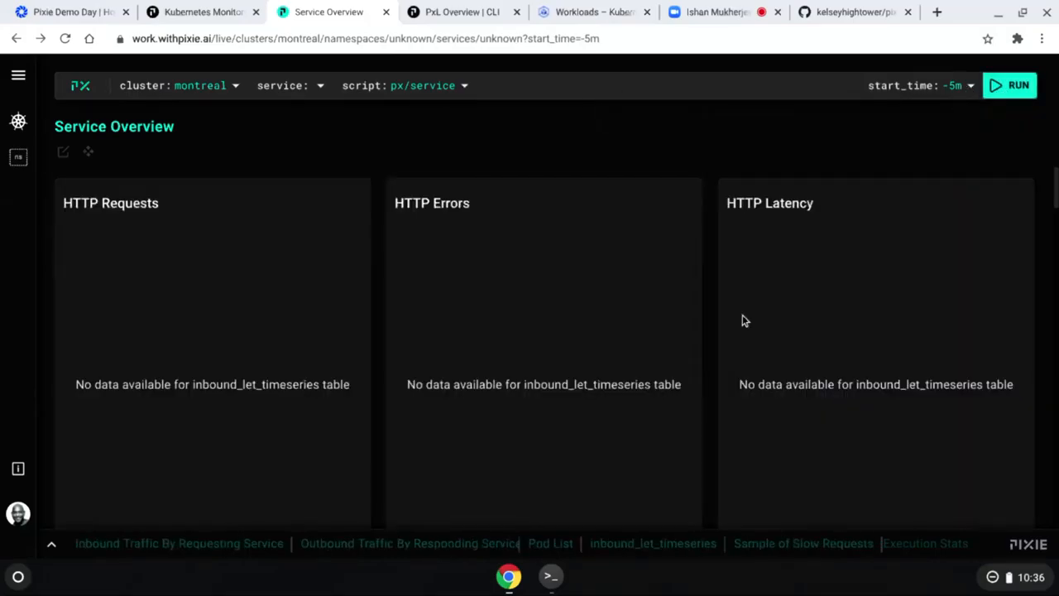
pyautogui.click(549, 576)
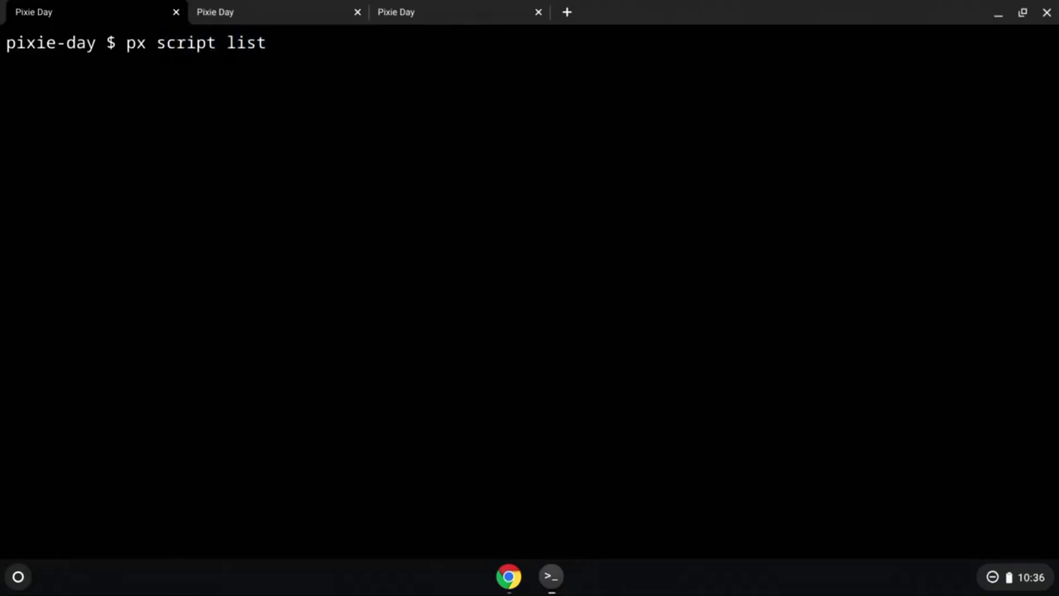
# Step: Run 'px script list' and scroll through the catalogue of Pixie scripts and descriptions
pyautogui.press('Return')
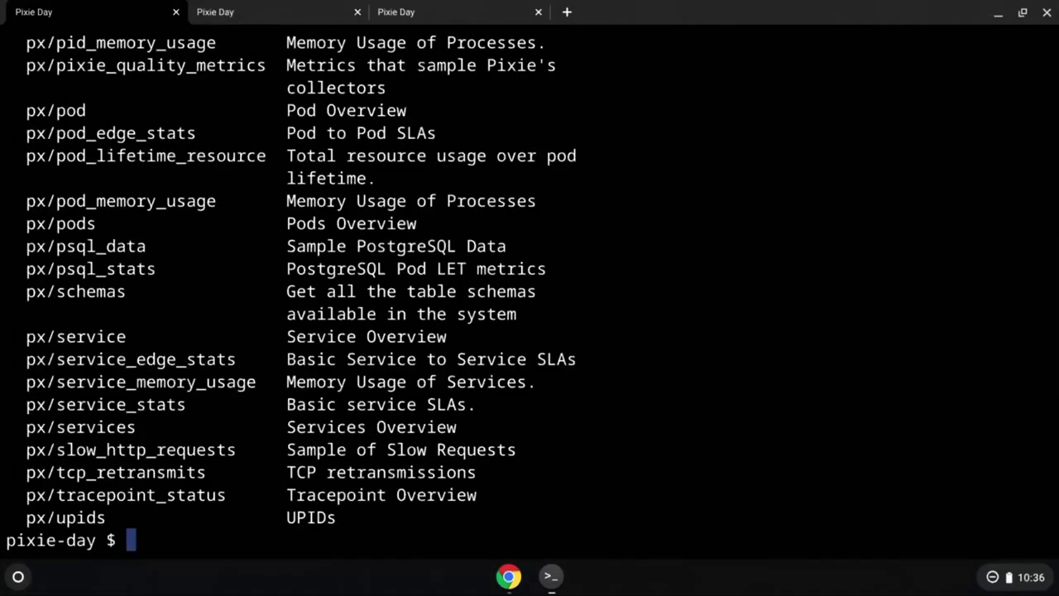
pyautogui.moveTo(594, 423)
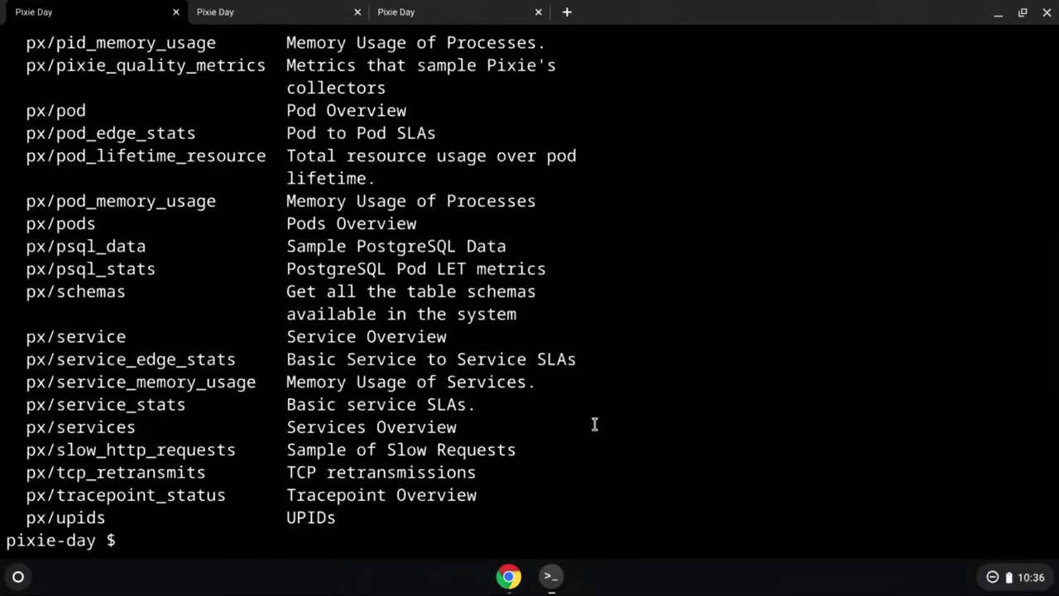
pyautogui.scroll(3)
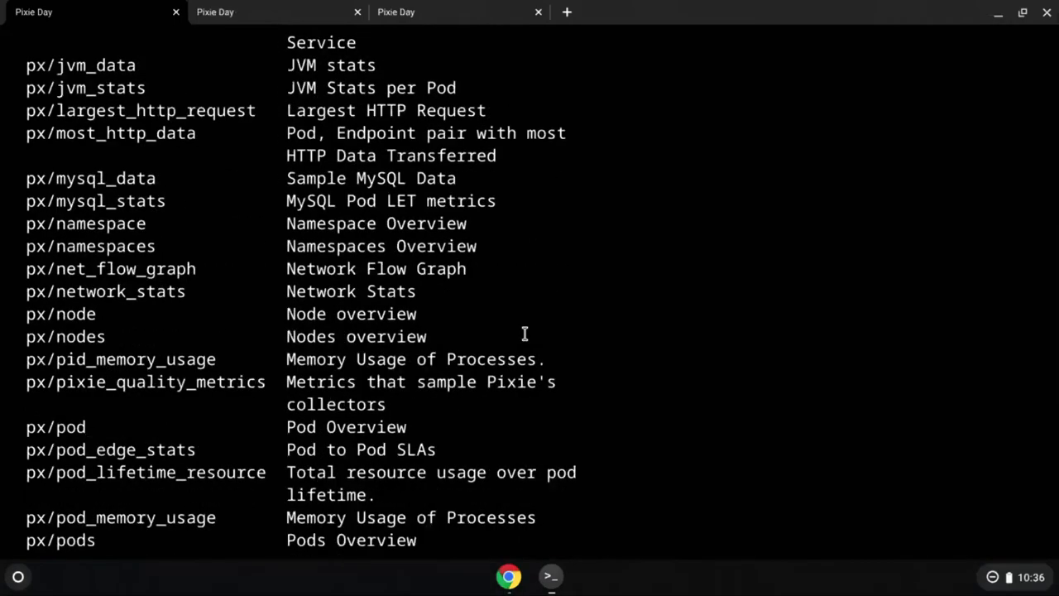
pyautogui.scroll(3)
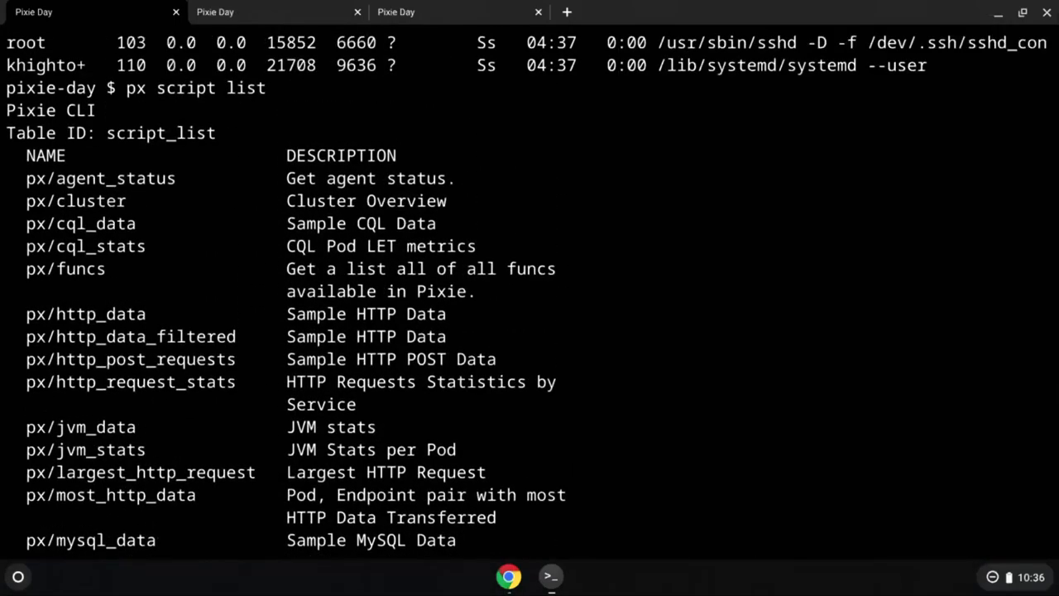
pyautogui.moveTo(221, 192)
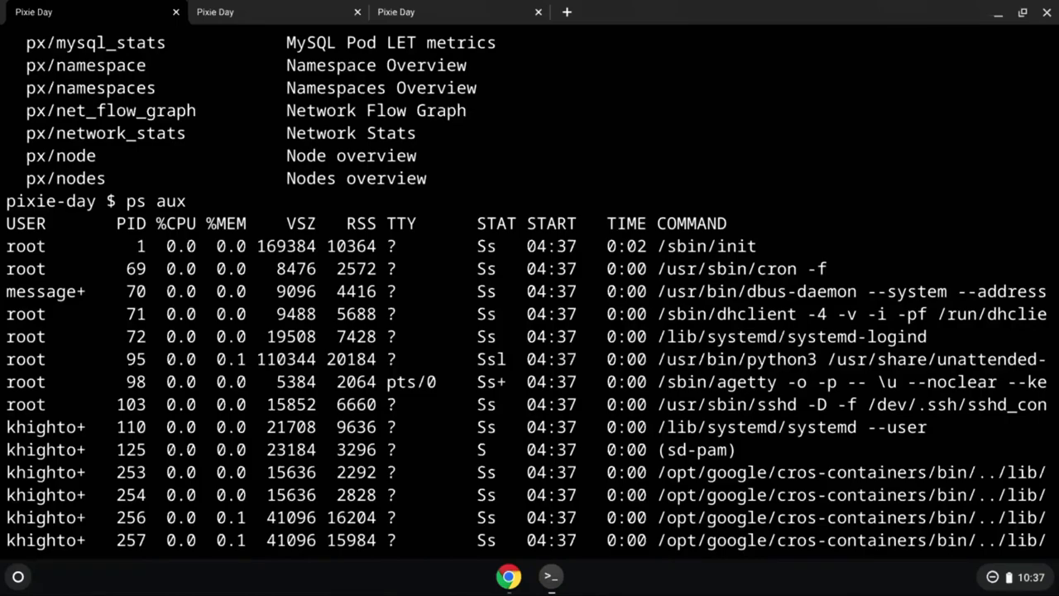
# Step: Tab-complete and run bin/print-pixie-scheme to print the Pixie data schemas
pyautogui.write('cat bin/')
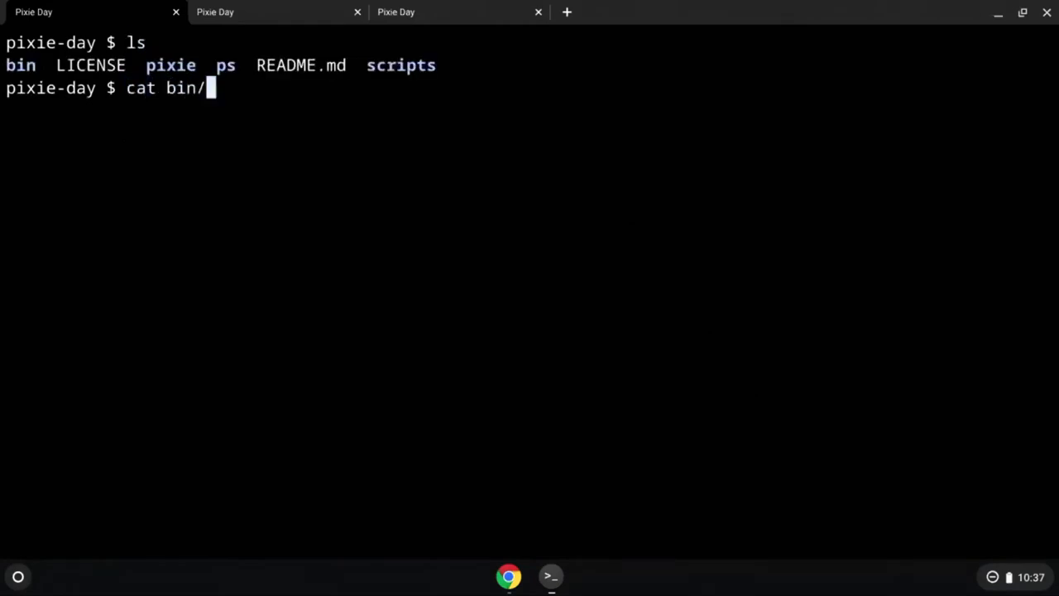
pyautogui.press('Tab')
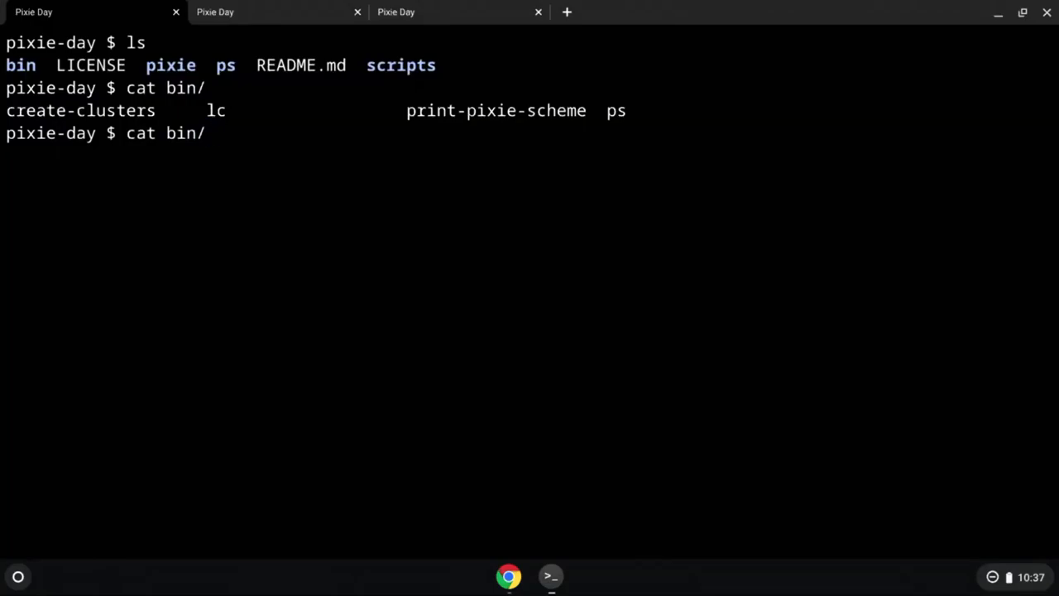
pyautogui.write('pir')
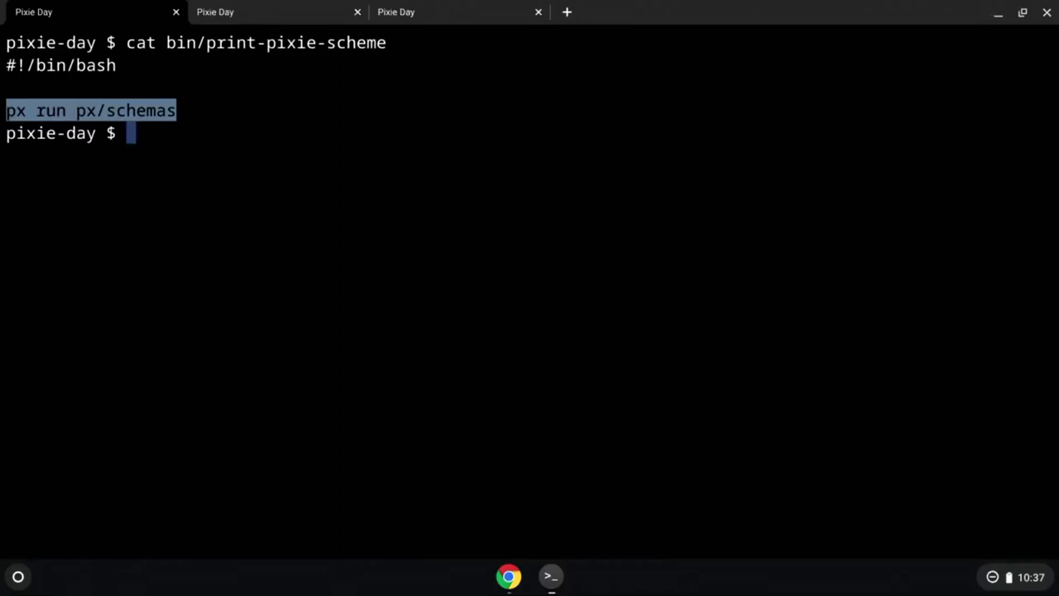
pyautogui.press('Return')
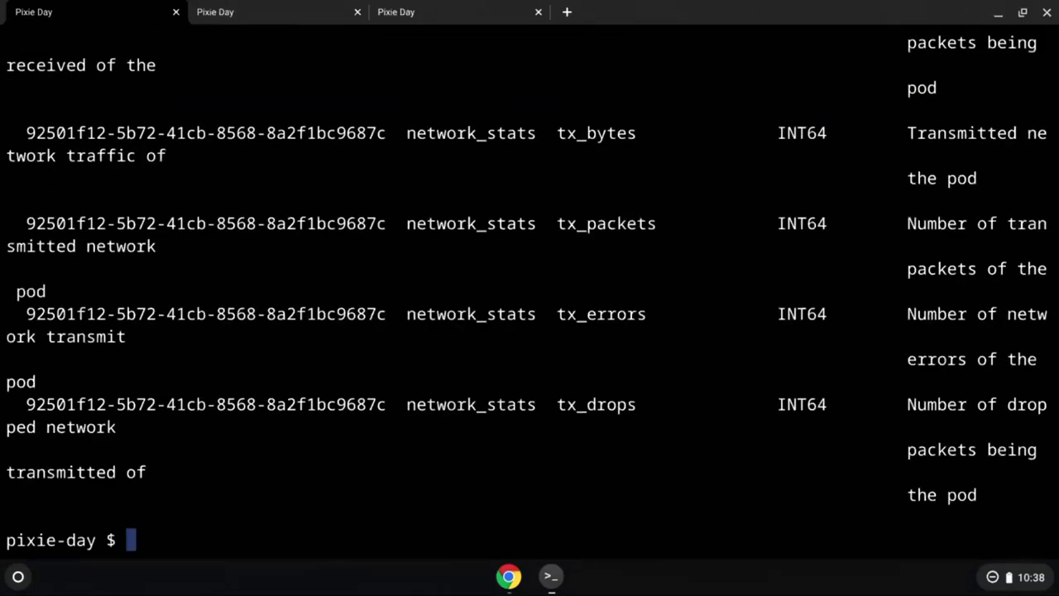
# Step: Scroll up through the schema output to the network_stats and conn_stats columns
pyautogui.scroll(3)
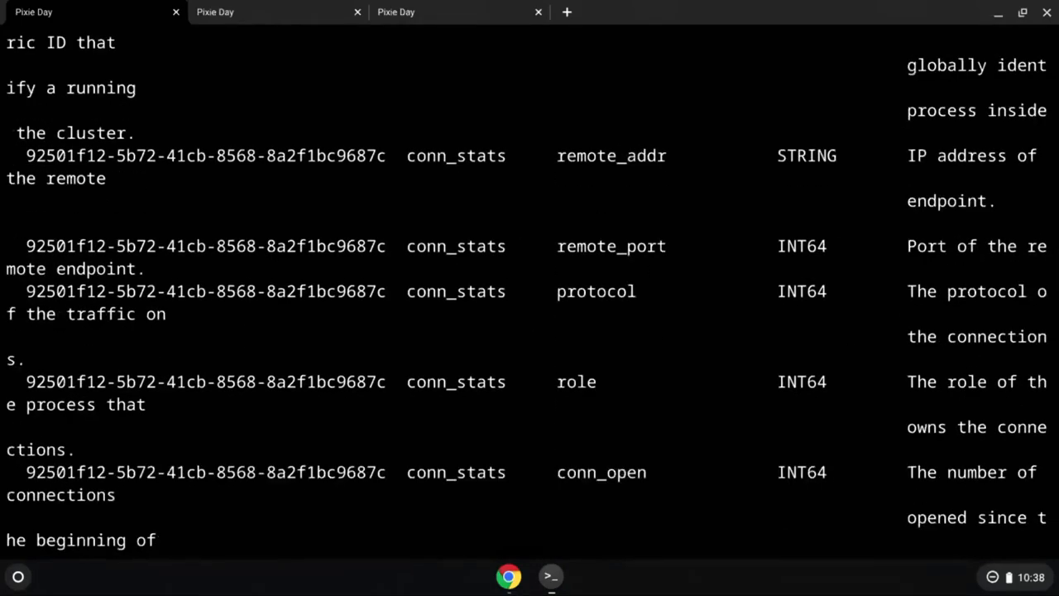
# Step: Scroll to the process_stats table and highlight its name, then return to the end of the output
pyautogui.scroll(-3)
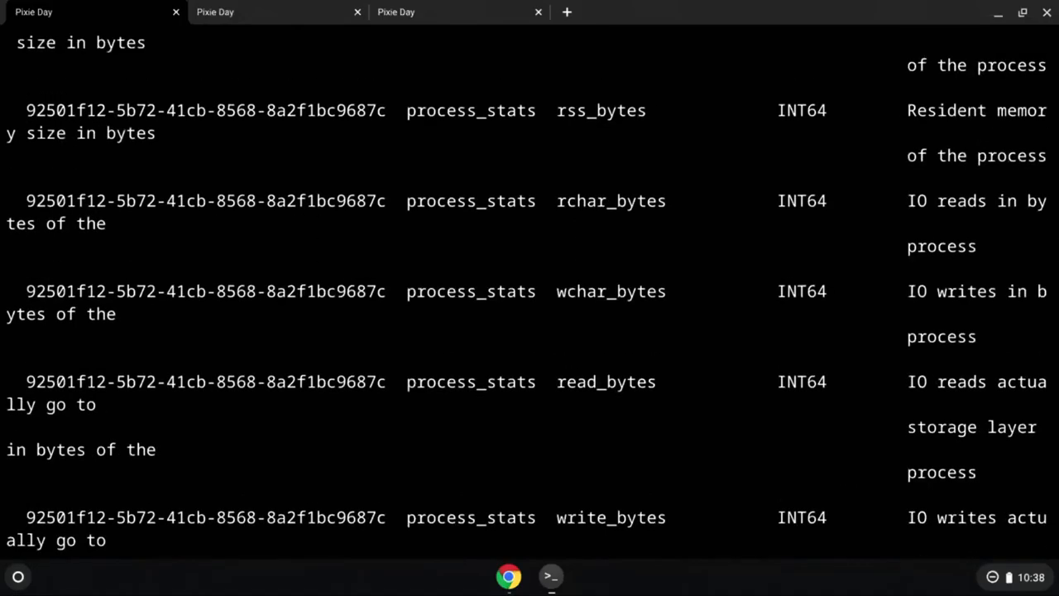
pyautogui.scroll(3)
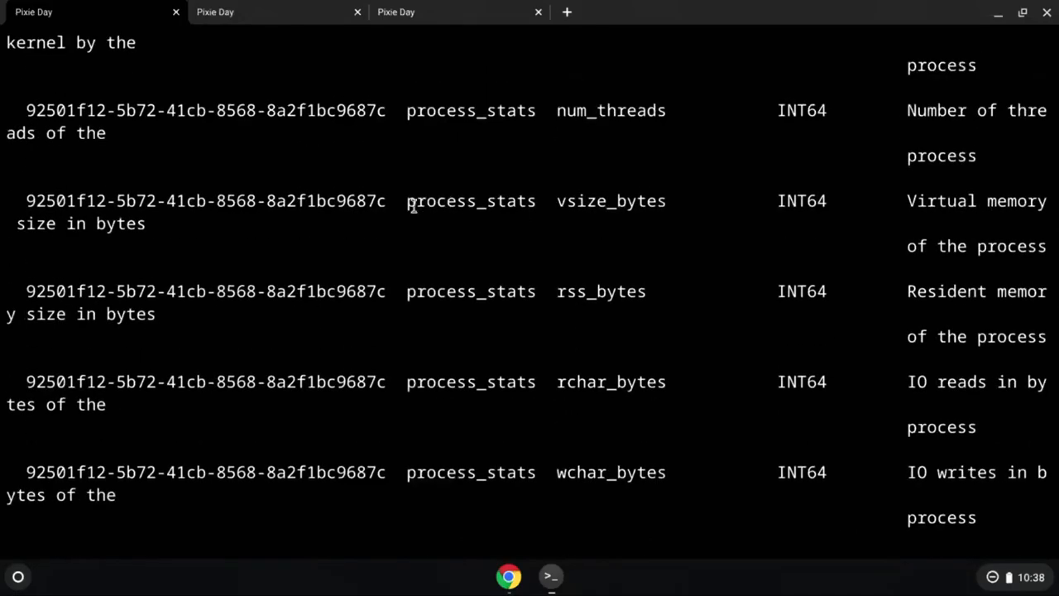
pyautogui.moveTo(410, 200); pyautogui.dragTo(768, 402)
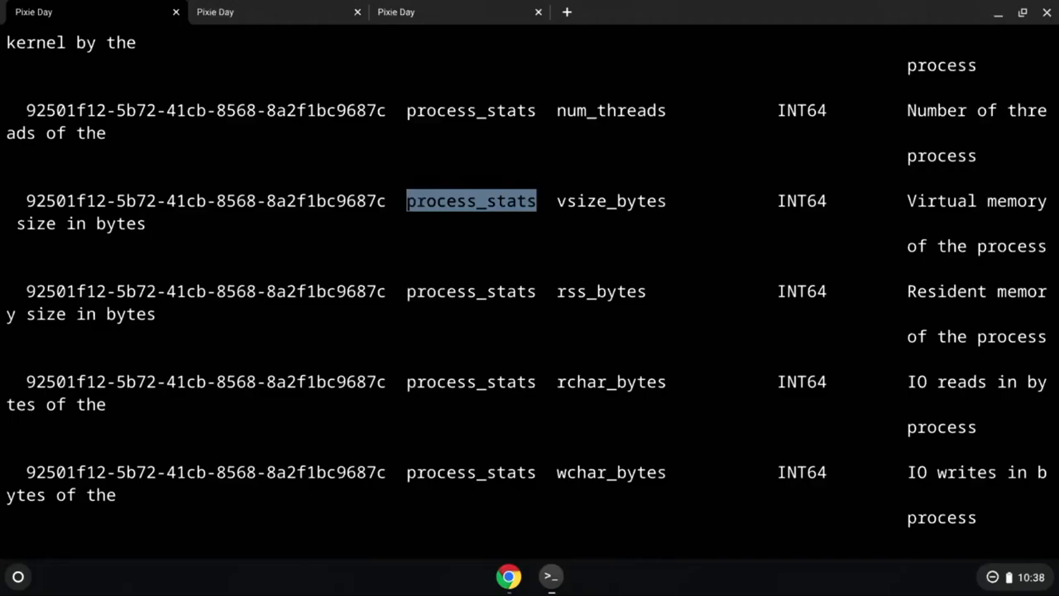
pyautogui.scroll(-3)
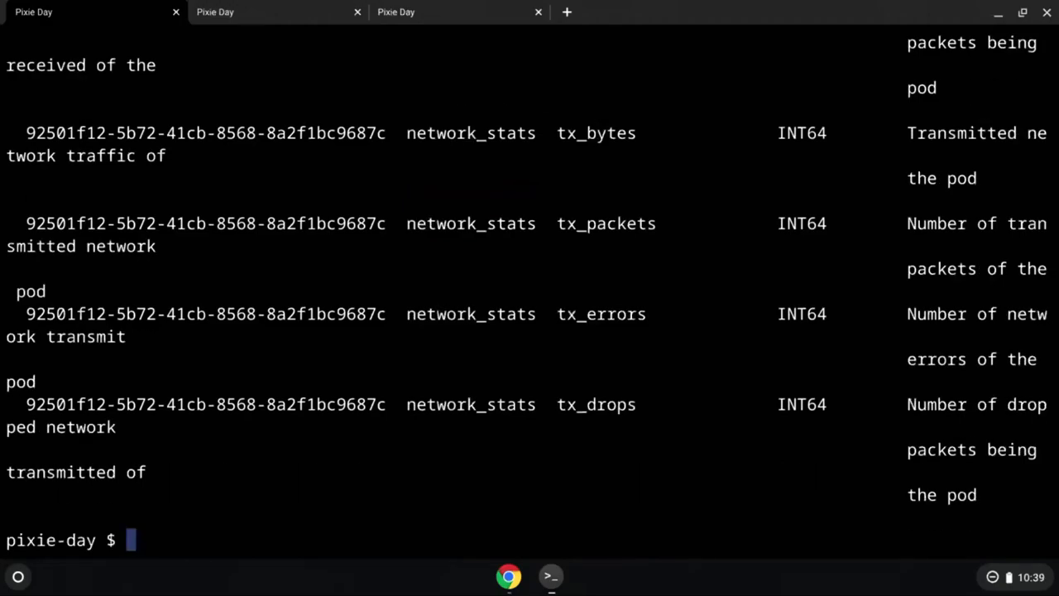
# Step: List the project folder, start 'cat bin/ps' and abandon it, leaving the ls listing
pyautogui.write('ls')
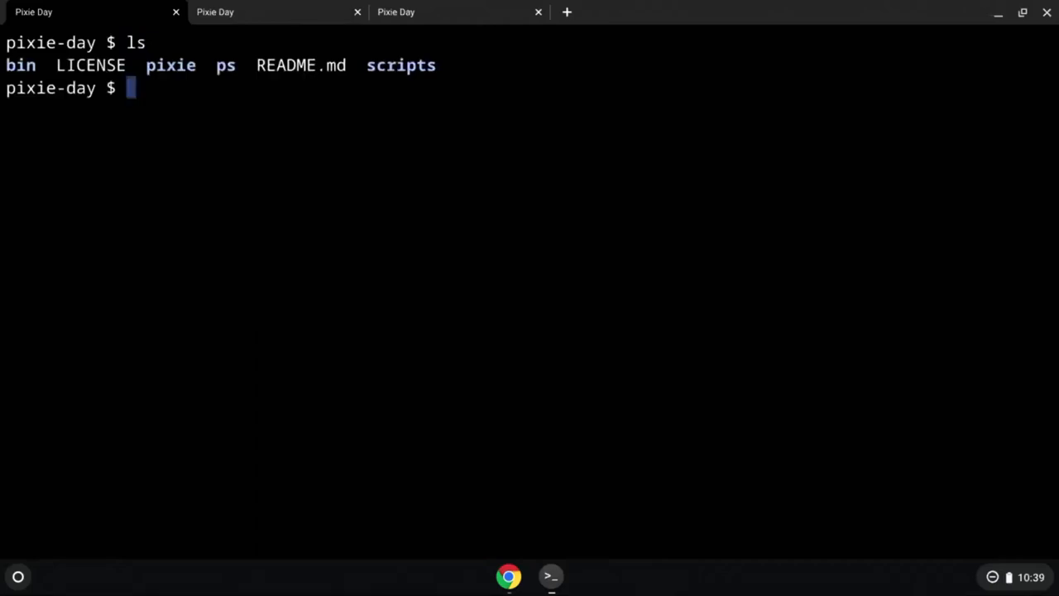
pyautogui.write('cat')
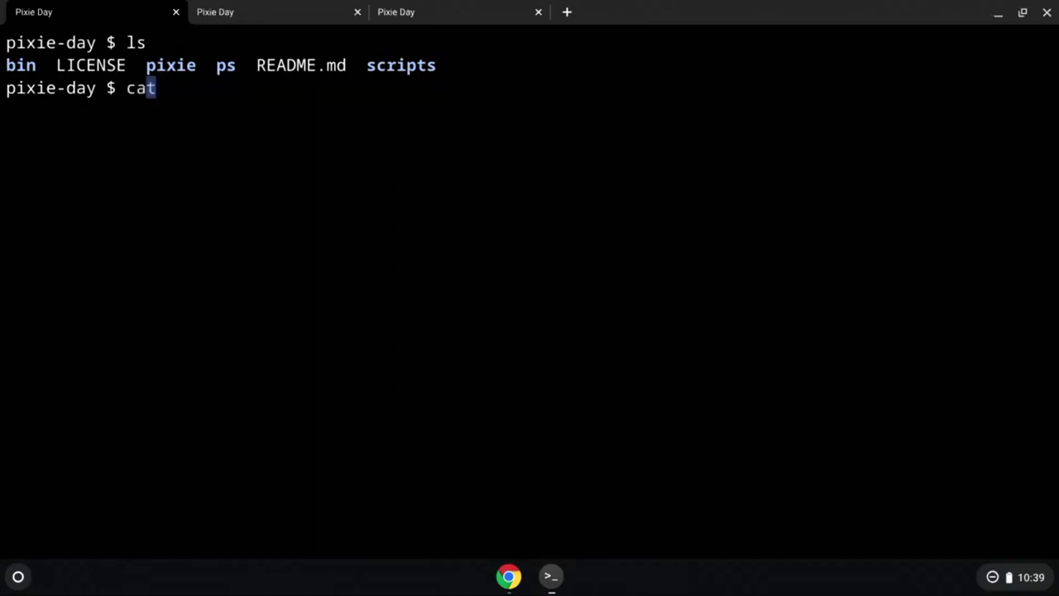
pyautogui.write('bin/')
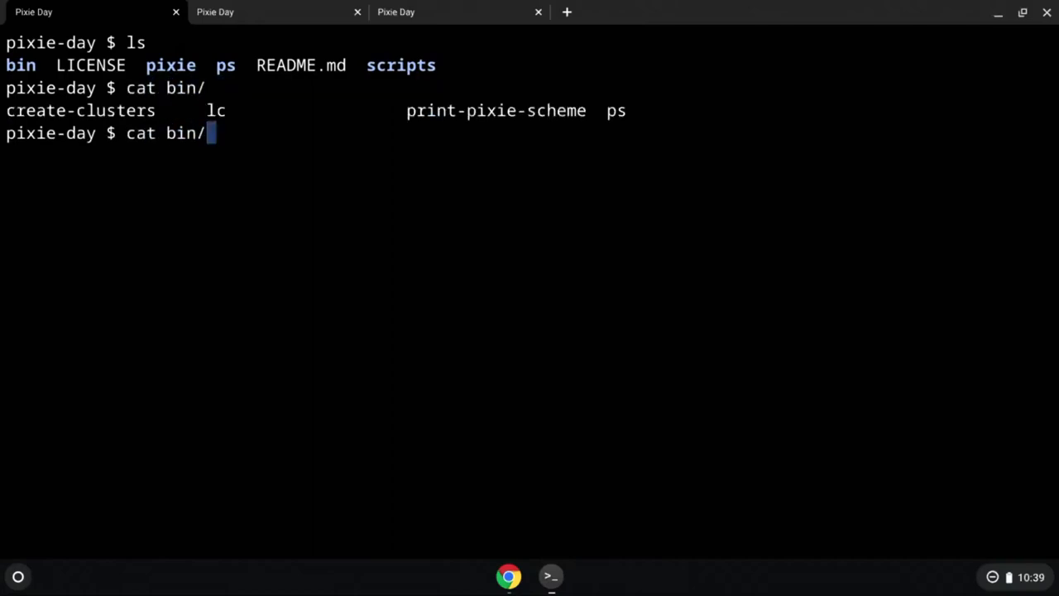
pyautogui.write('ps')
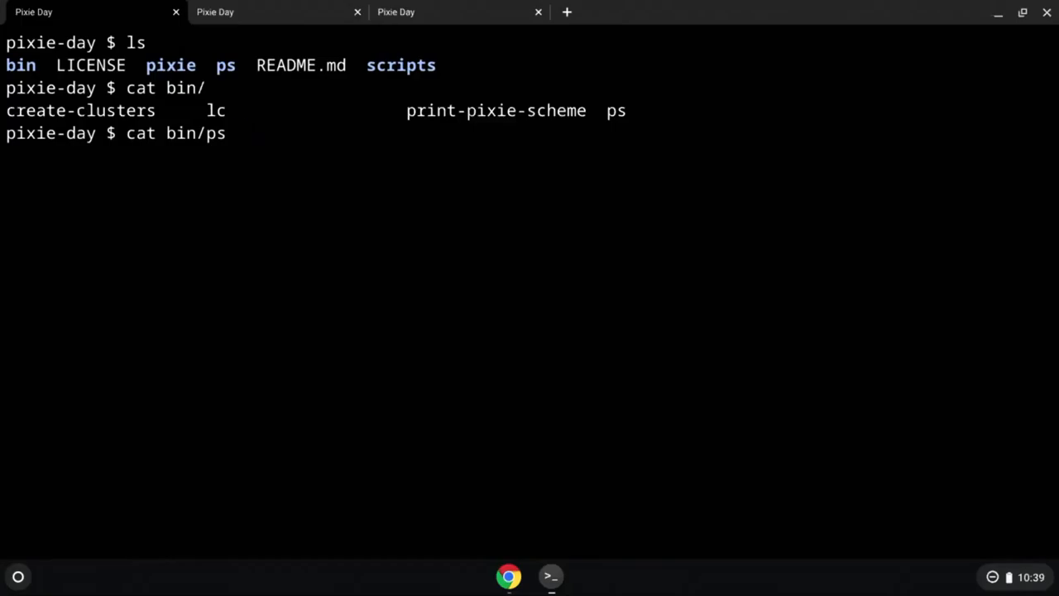
pyautogui.press('Return')
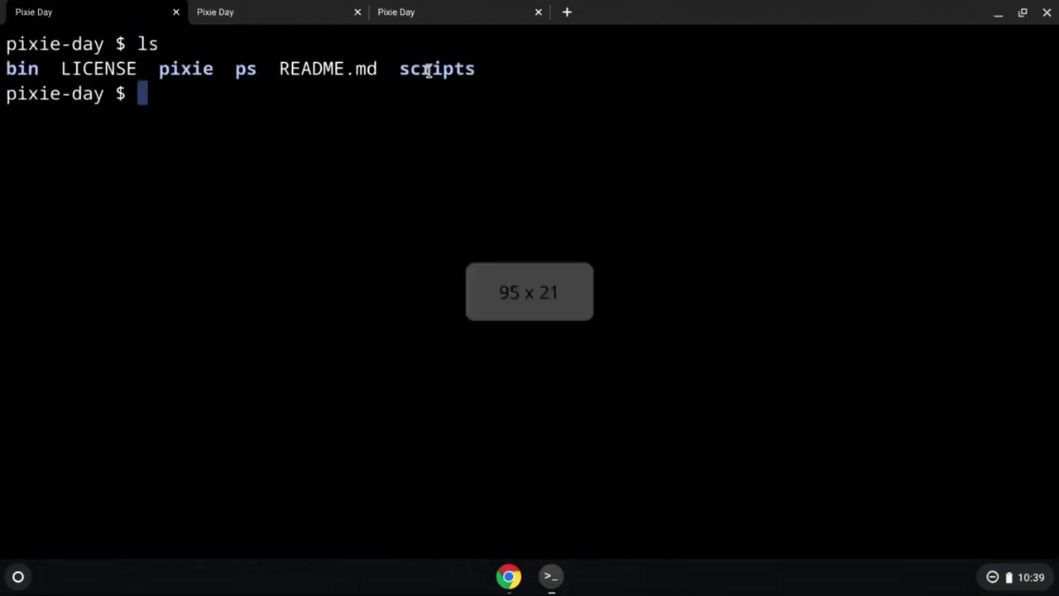
# Step: Print scripts/ps.pxl, the PxL script building a DataFrame from process_stats
pyautogui.write('ca')
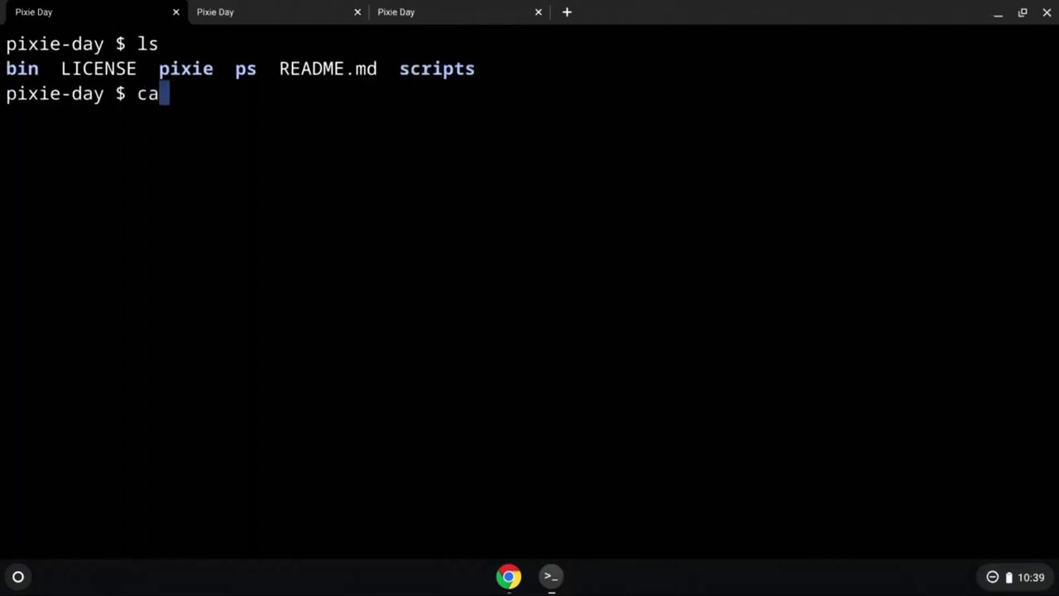
pyautogui.write('t scripts/ps.pxl')
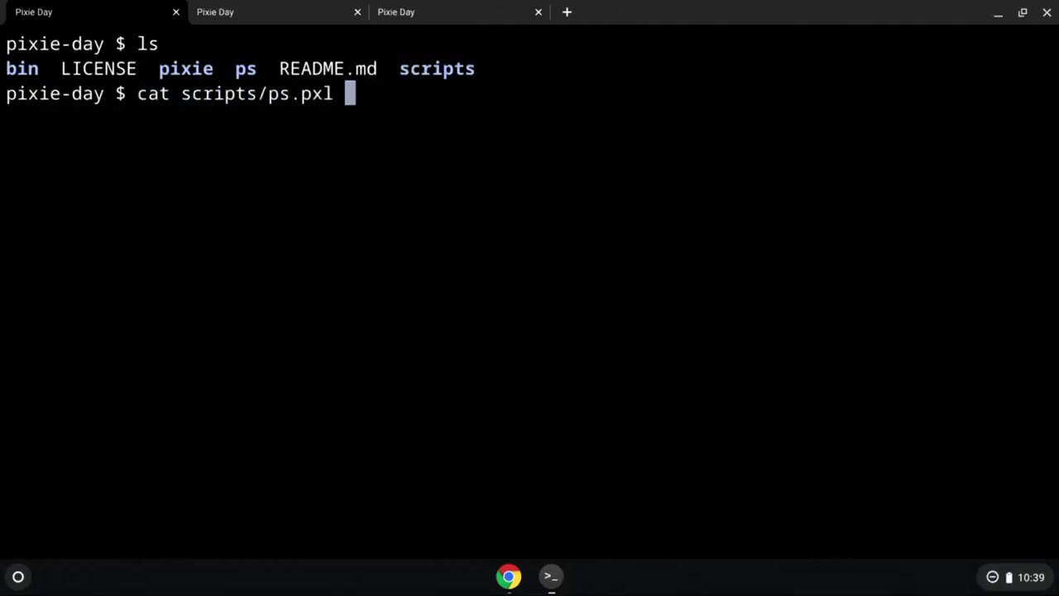
pyautogui.press('Return')
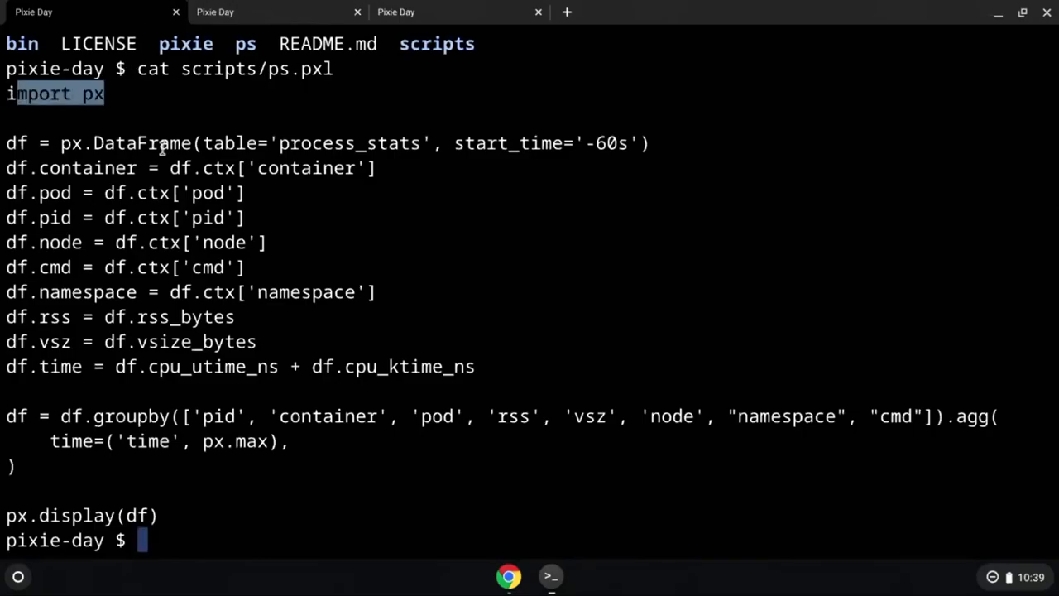
pyautogui.moveTo(59, 142)
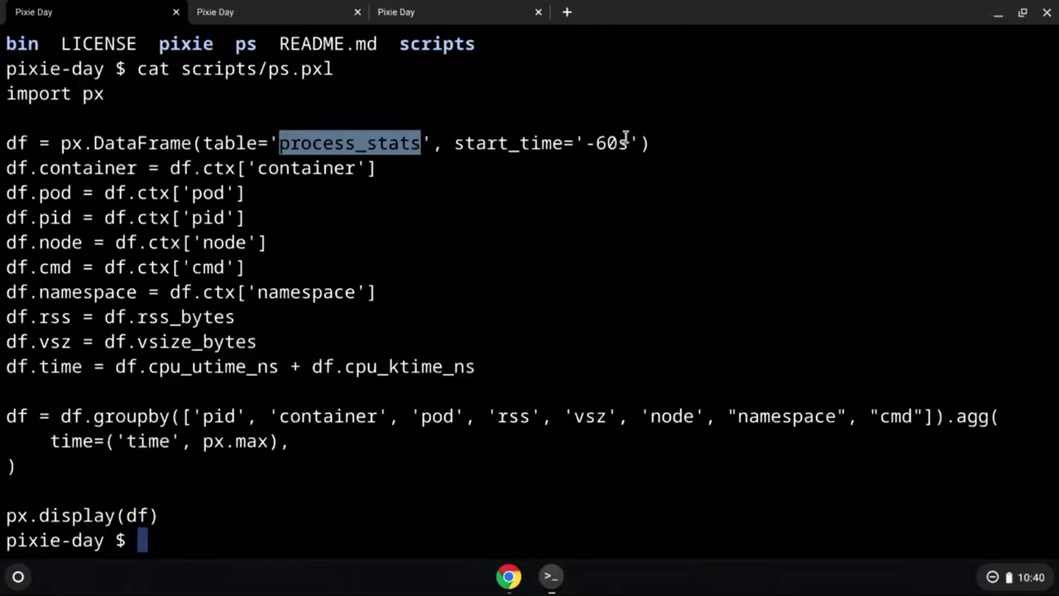
# Step: Highlight the process_stats table name and the df.ctx context lookup in the script
pyautogui.doubleClick(604, 143)
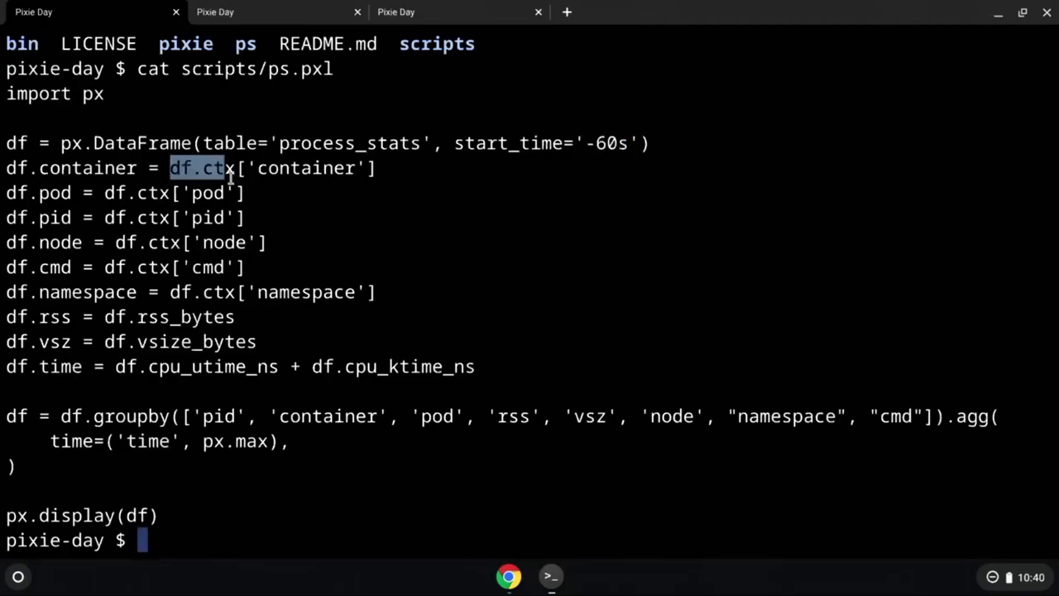
pyautogui.moveTo(228, 168); pyautogui.dragTo(388, 168)
pyautogui.write('cat bin/ps')
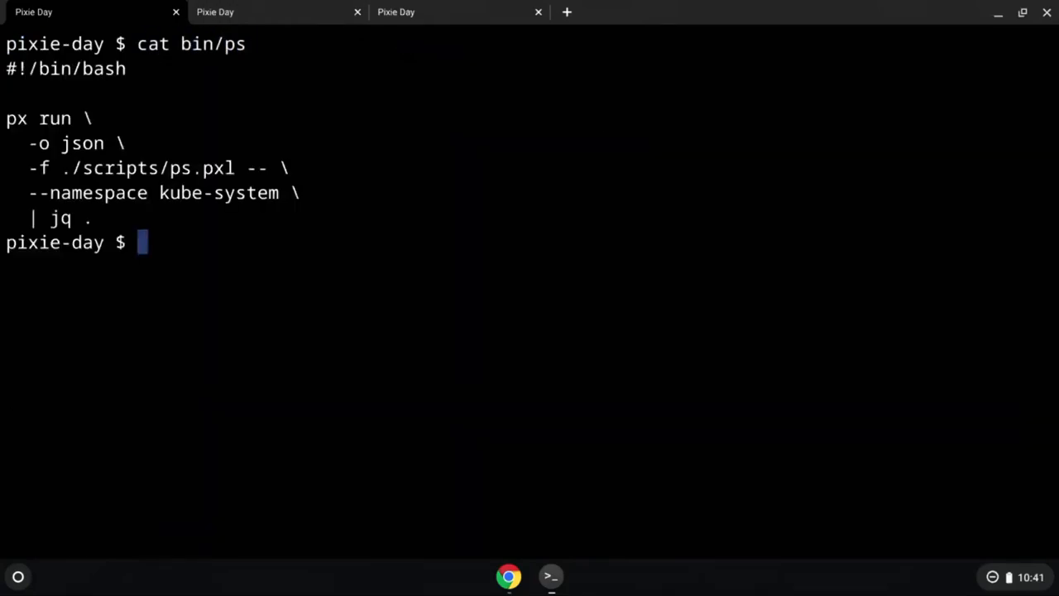
# Step: Copy the '--namespace kube-system' argument from the bin/ps wrapper's px run line, then clear the screen
pyautogui.doubleClick(19, 120)
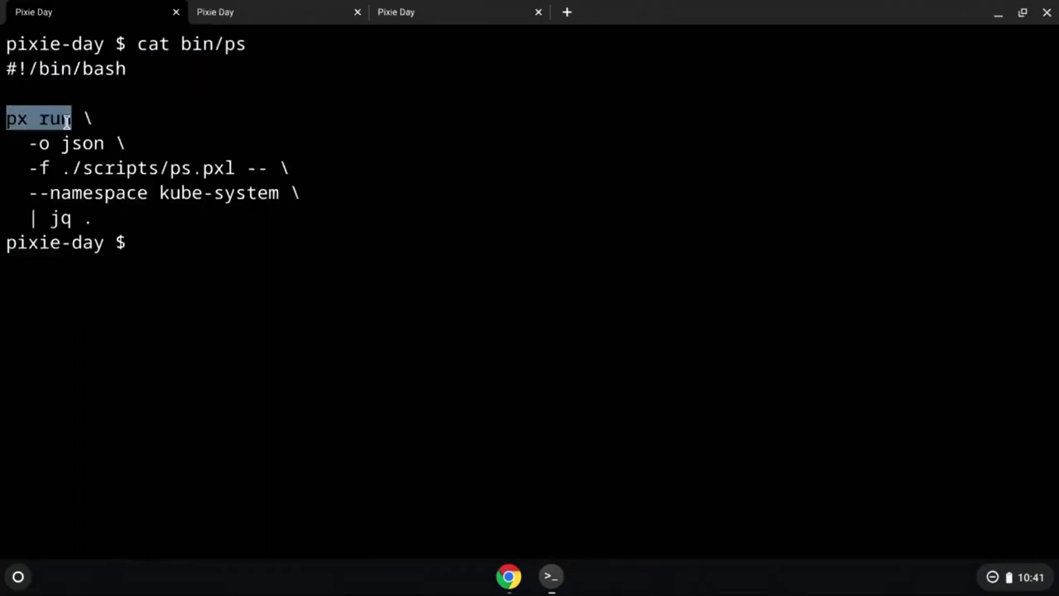
pyautogui.moveTo(73, 119); pyautogui.dragTo(142, 142)
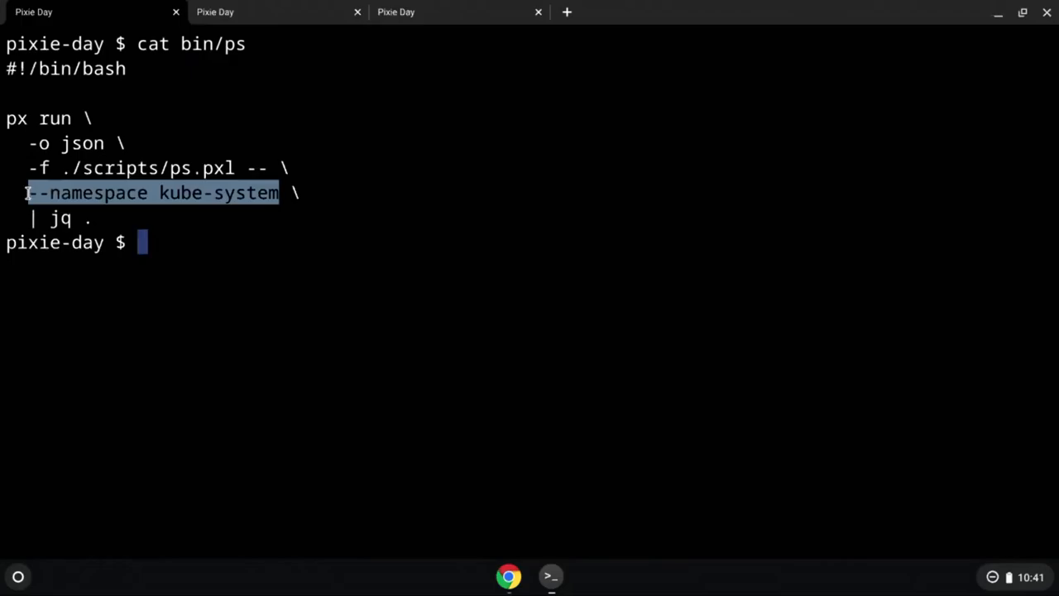
pyautogui.press('ctrl+c')
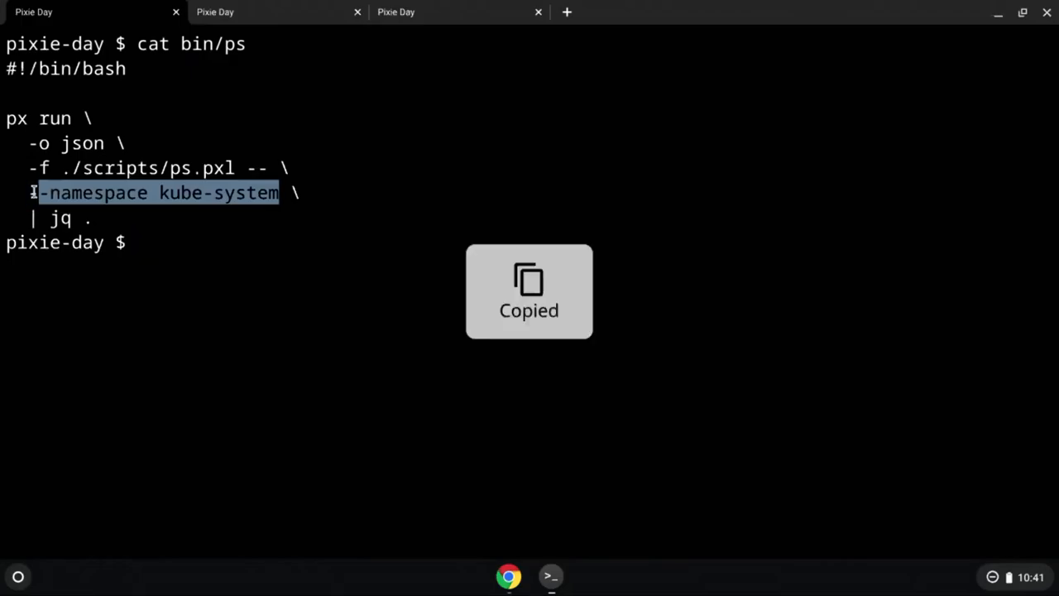
pyautogui.press('Tab')
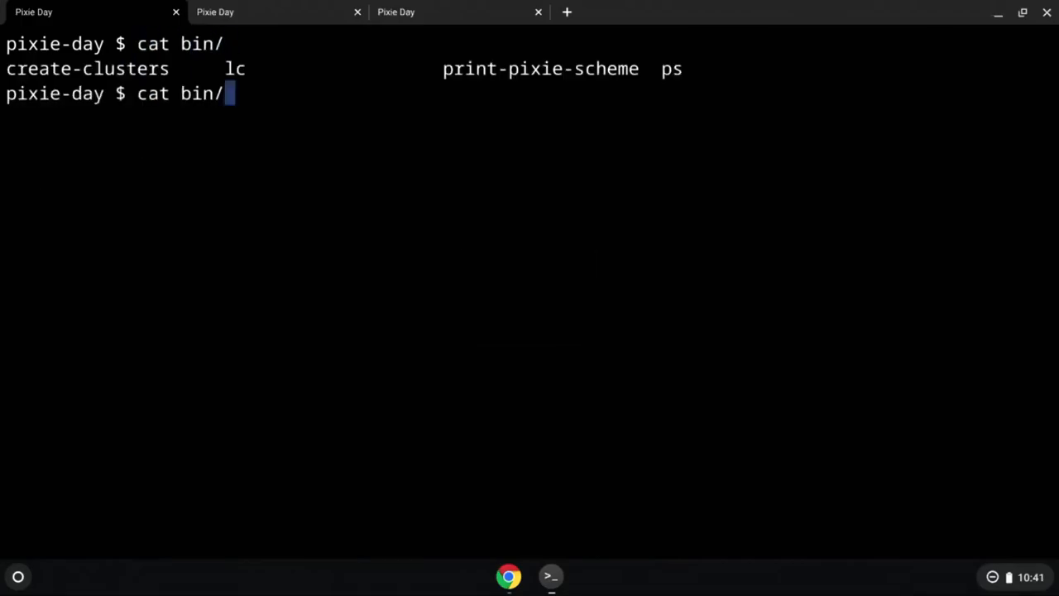
# Step: Show the lc script and run it to list the frankfurt, montreal and oregon clusters as JSON
pyautogui.write('create-cl')
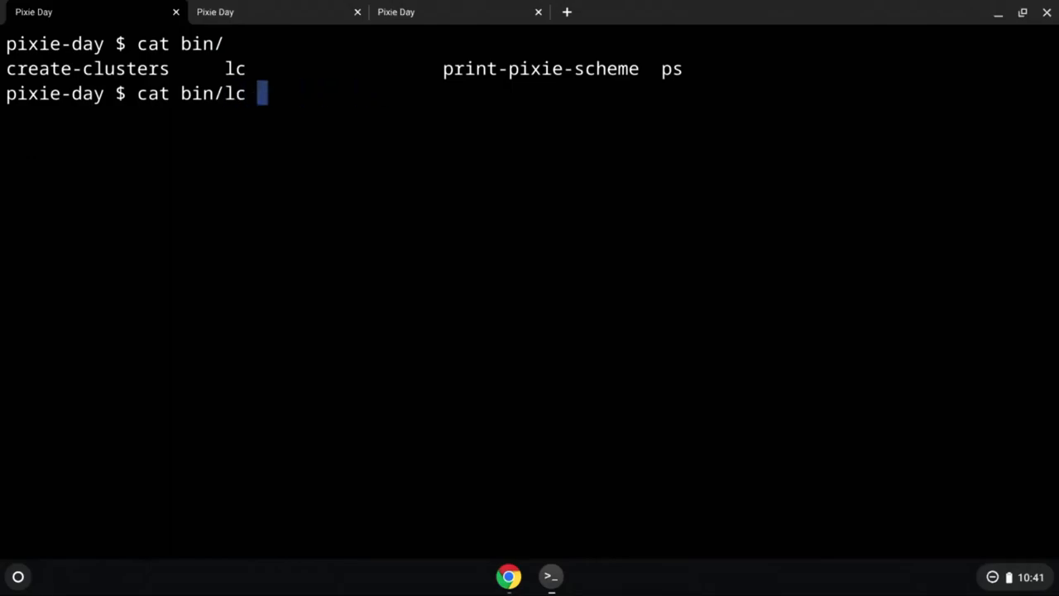
pyautogui.press('Return')
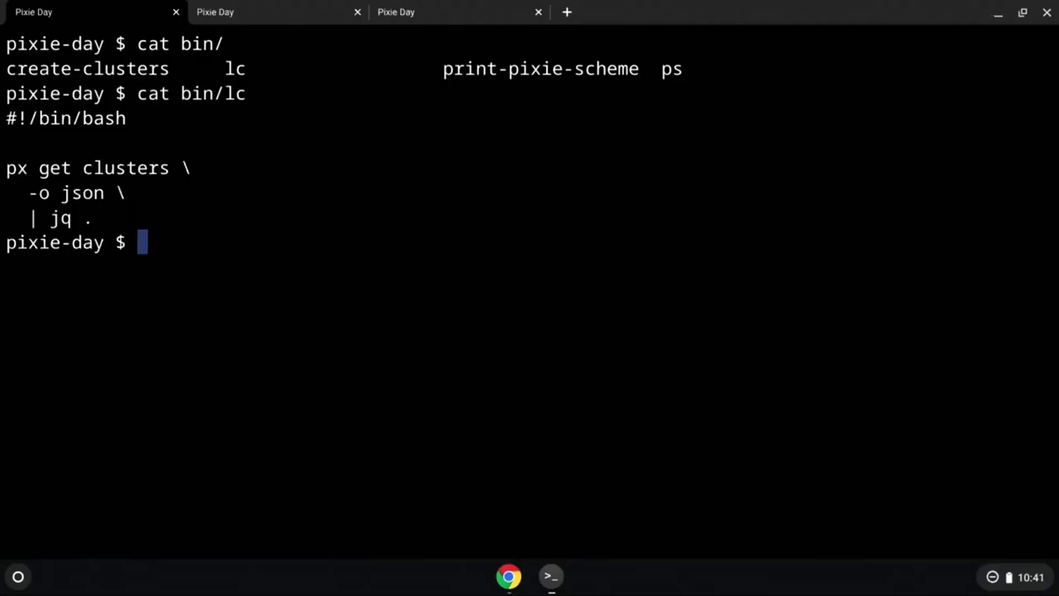
pyautogui.press('Return')
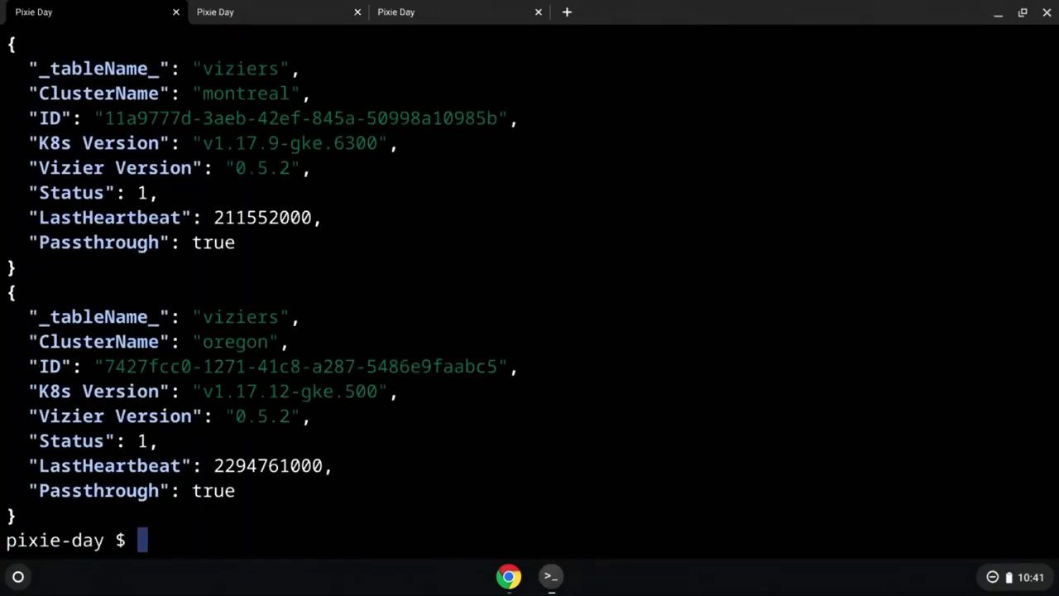
# Step: Review the Vizier records and highlight the frankfurt cluster name
pyautogui.scroll(3)
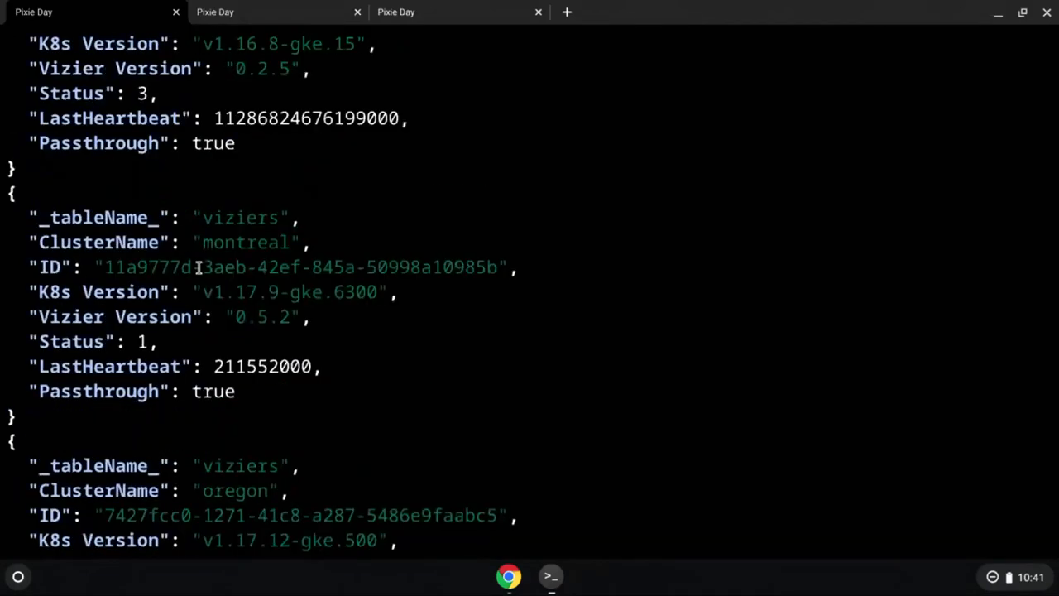
pyautogui.scroll(3)
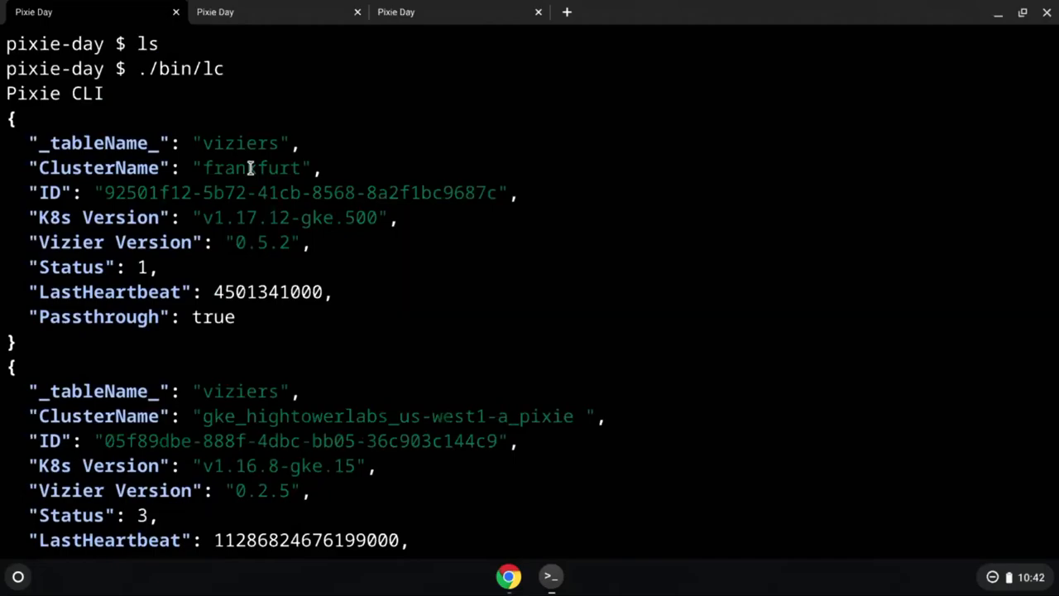
pyautogui.doubleClick(250, 168)
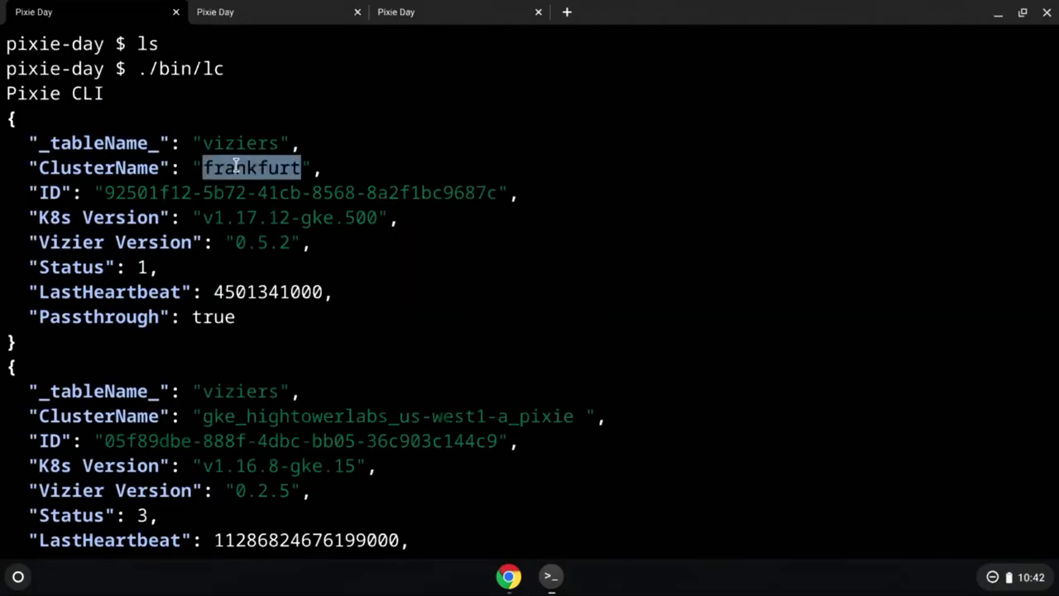
pyautogui.scroll(-3)
pyautogui.write('./bin/p')
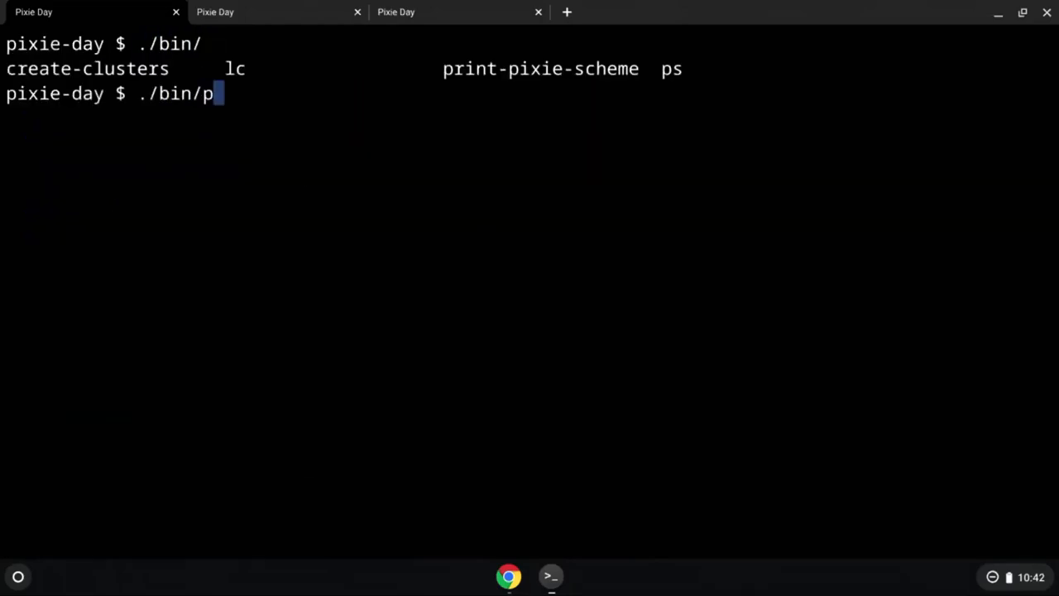
# Step: Run bin/ps and review the frankfurt per-process JSON, highlighting the network-metering-agent container
pyautogui.press('Return')
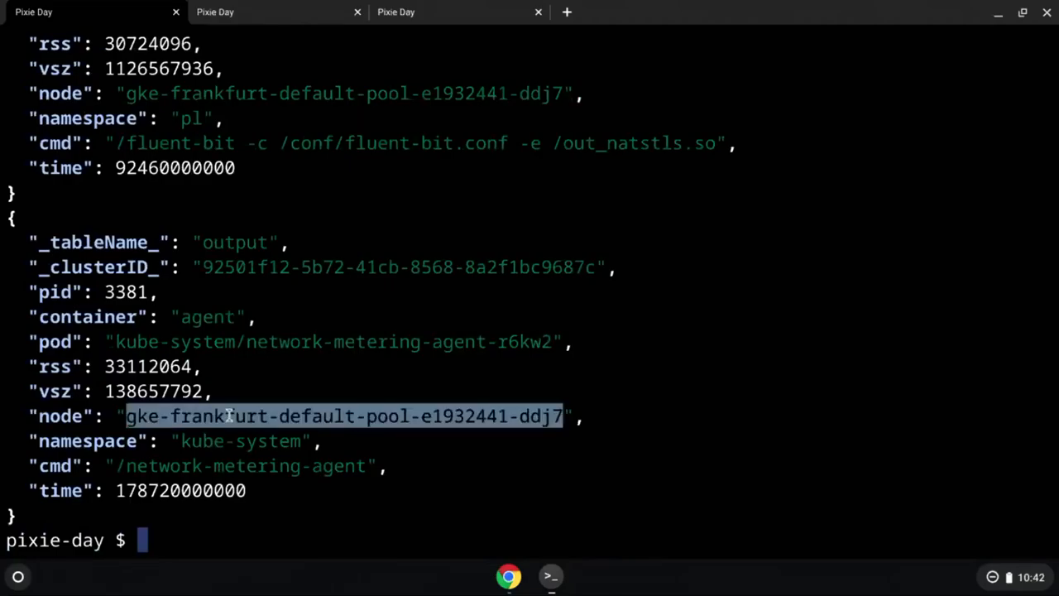
pyautogui.moveTo(317, 341)
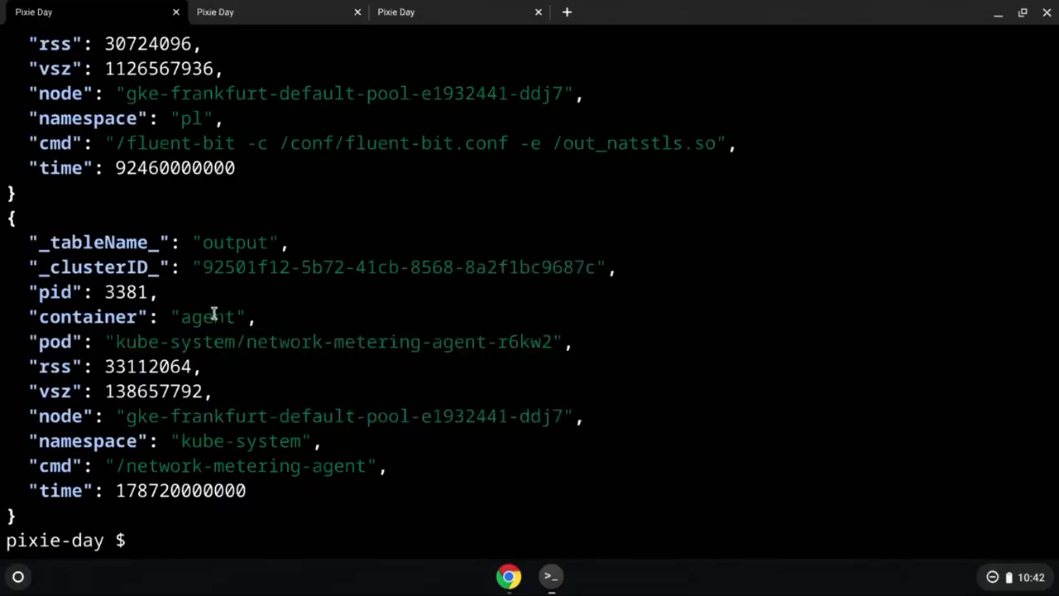
pyautogui.doubleClick(209, 316)
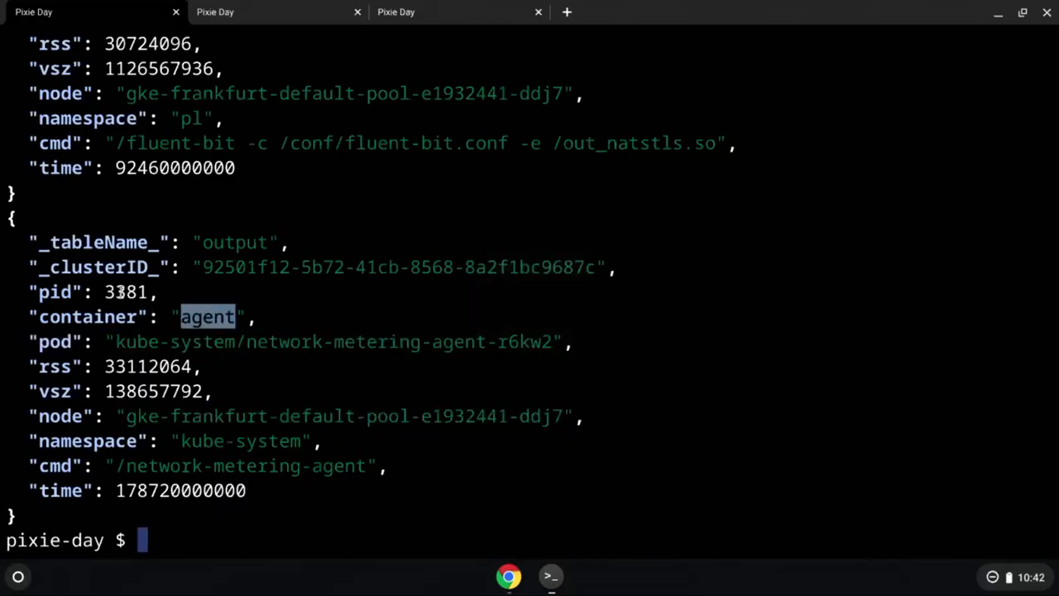
pyautogui.doubleClick(147, 366)
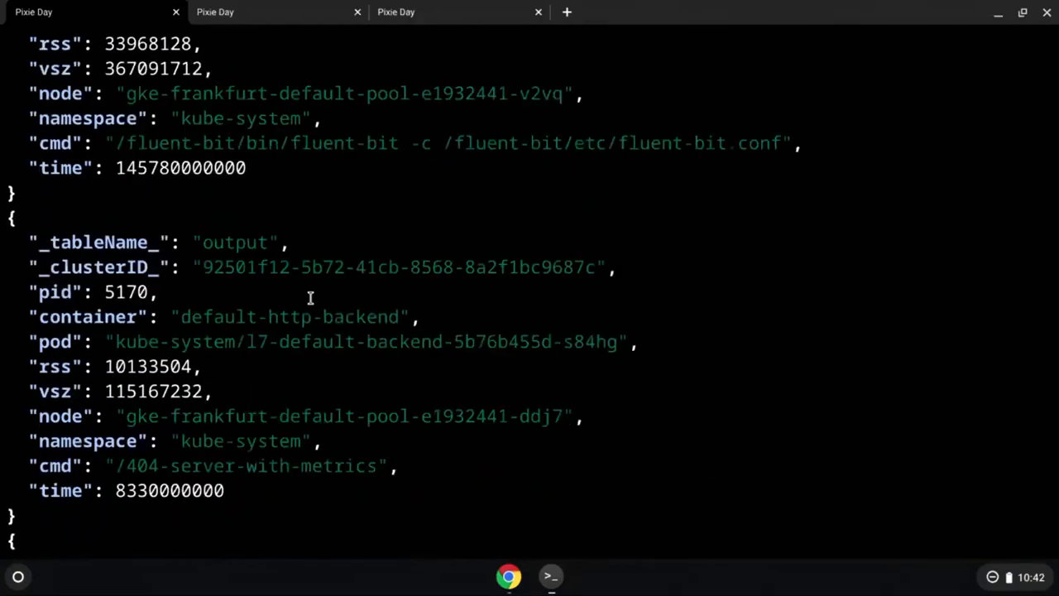
pyautogui.scroll(-3)
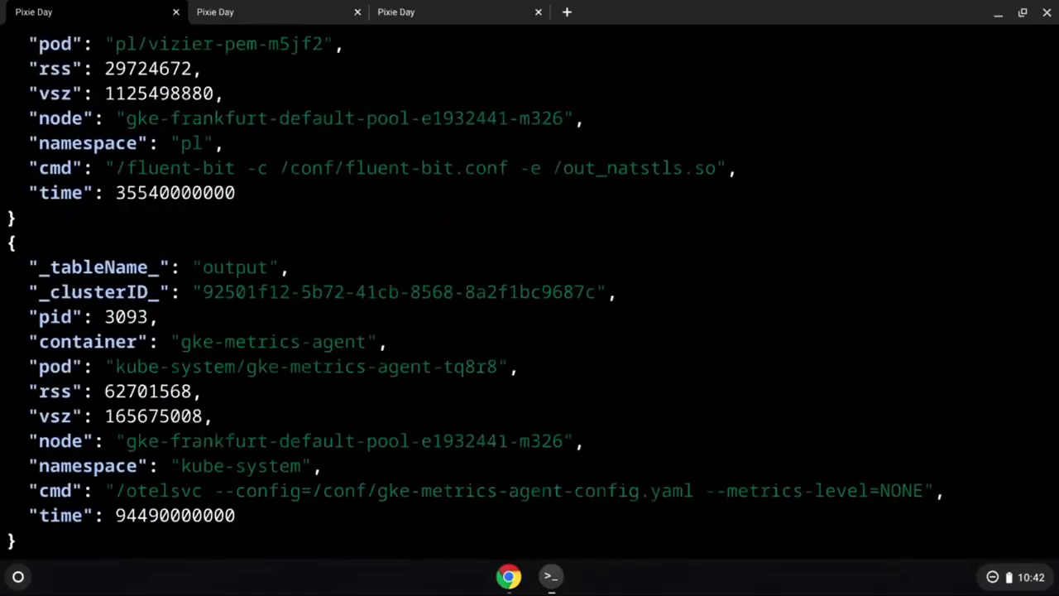
pyautogui.scroll(-3)
pyautogui.write('ls')
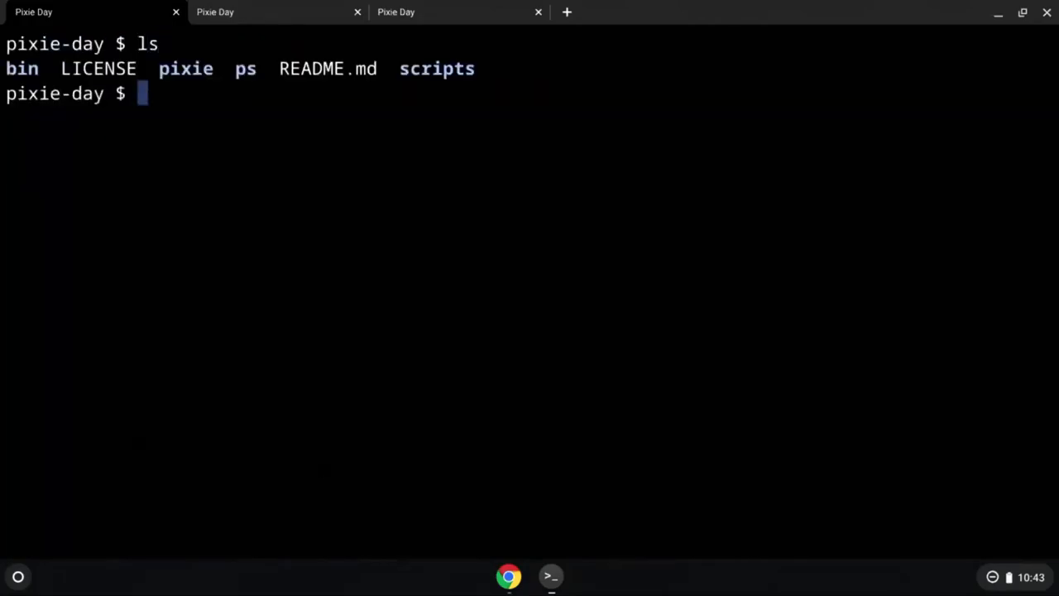
pyautogui.write('vim bin/')
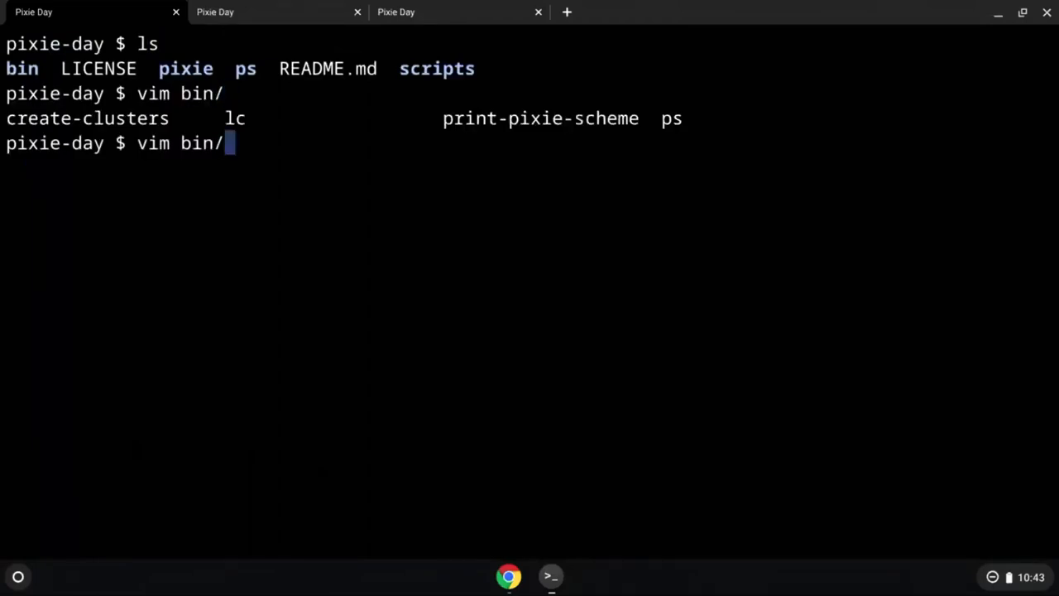
pyautogui.write('pixie/')
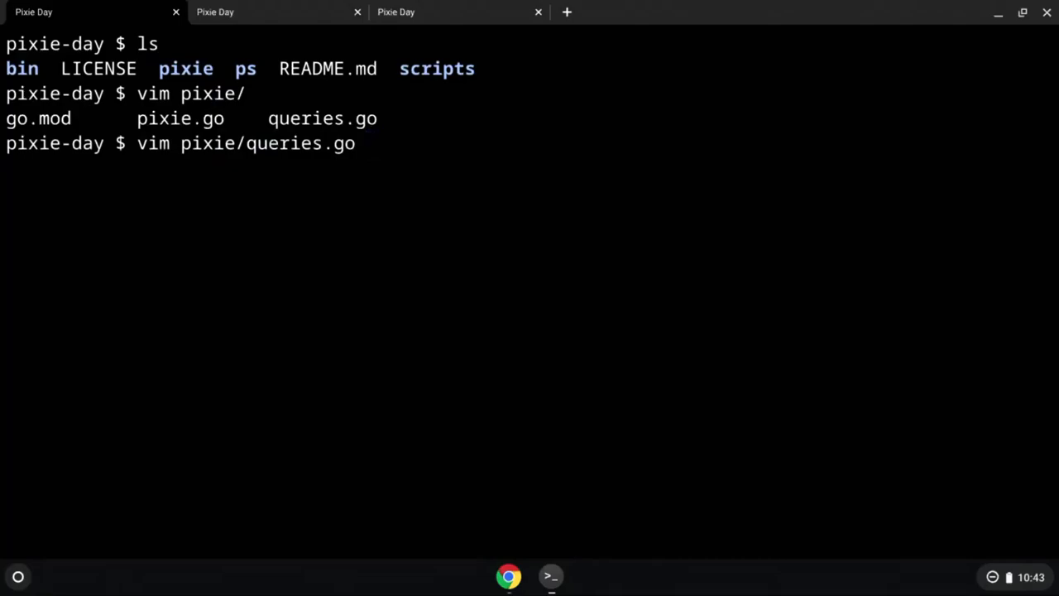
pyautogui.press('Return')
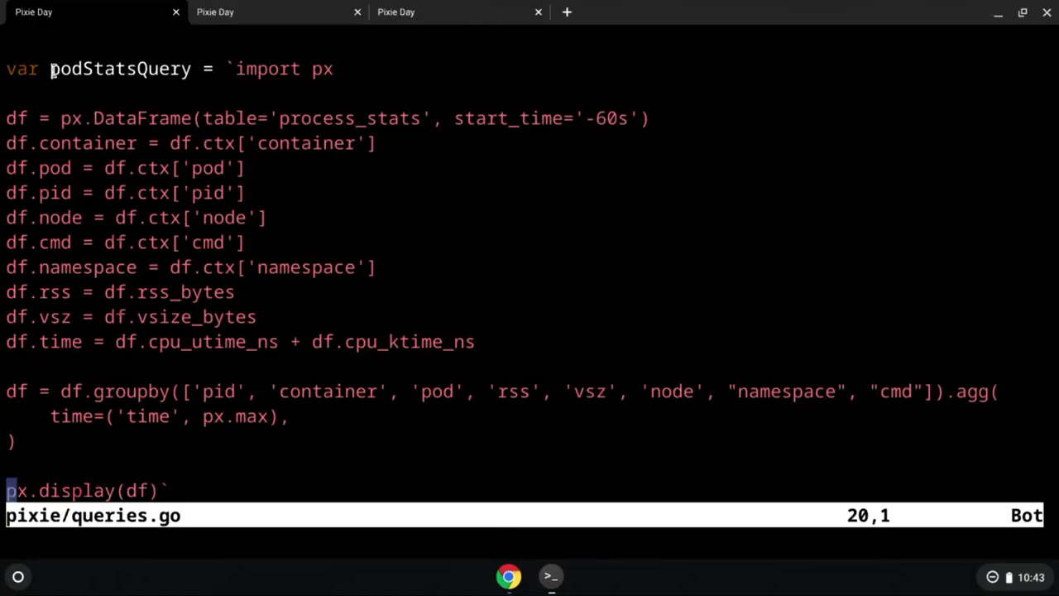
pyautogui.doubleClick(119, 69)
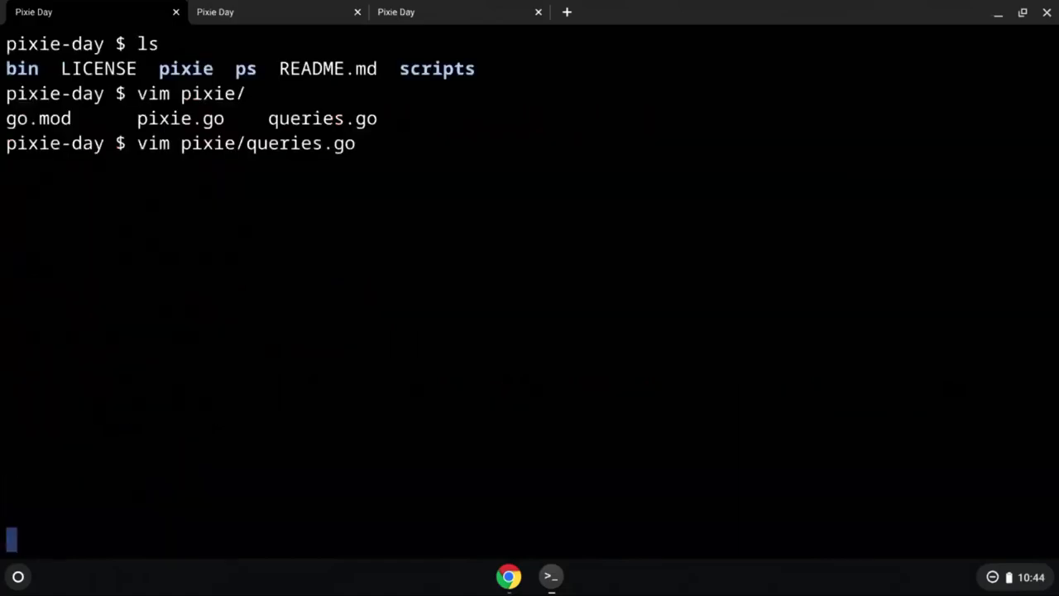
pyautogui.write('vim pixie/pixie.go')
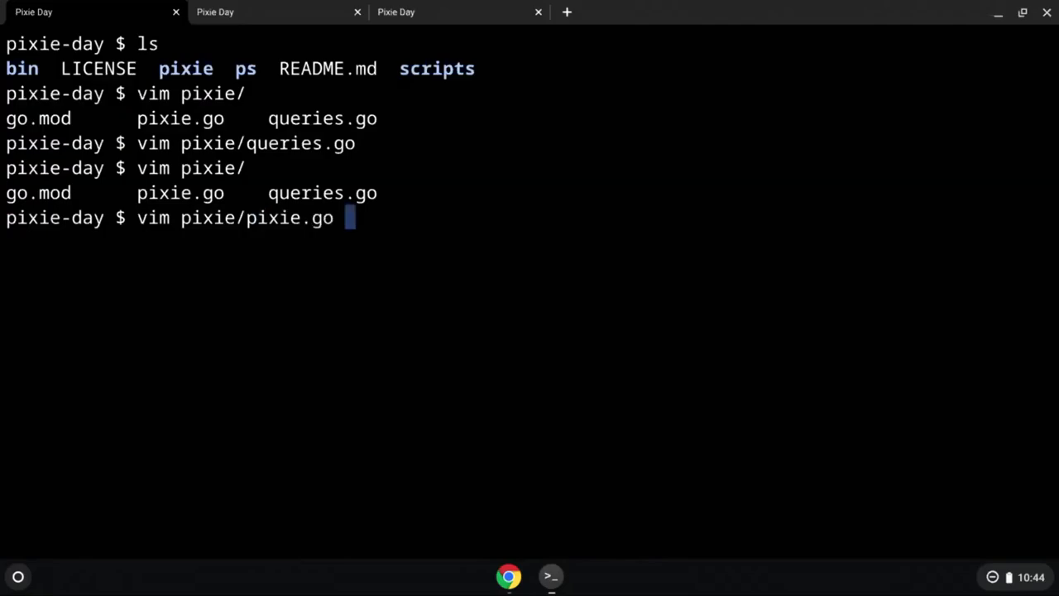
pyautogui.press('Return')
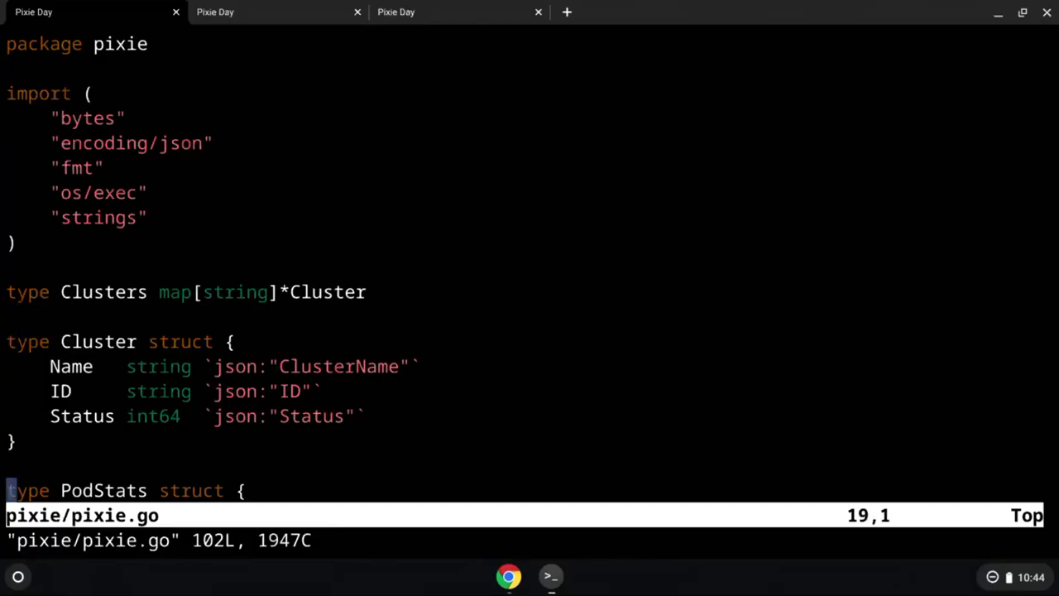
pyautogui.scroll(-3)
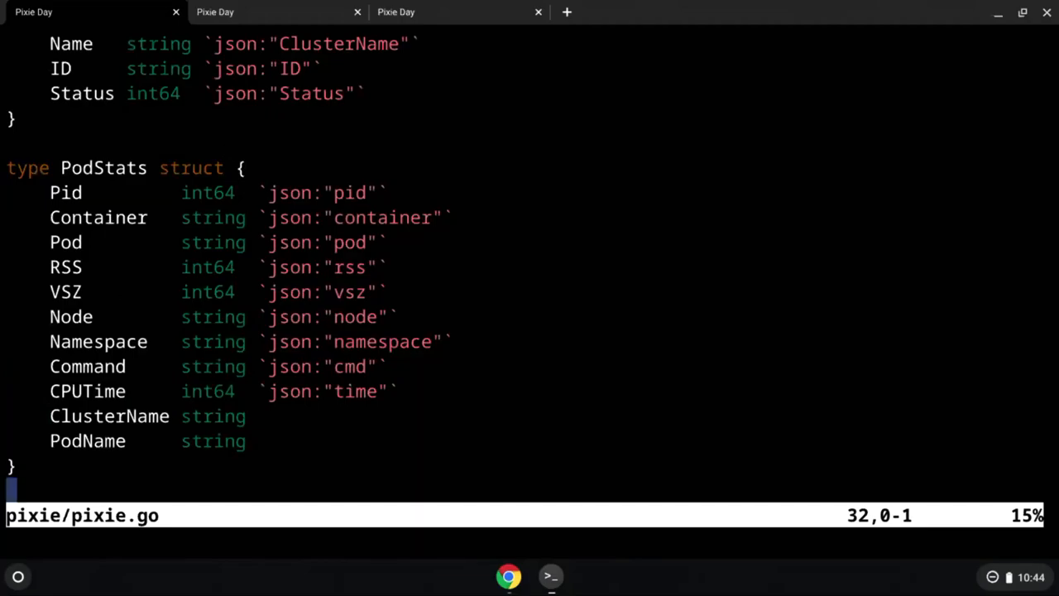
pyautogui.scroll(-3)
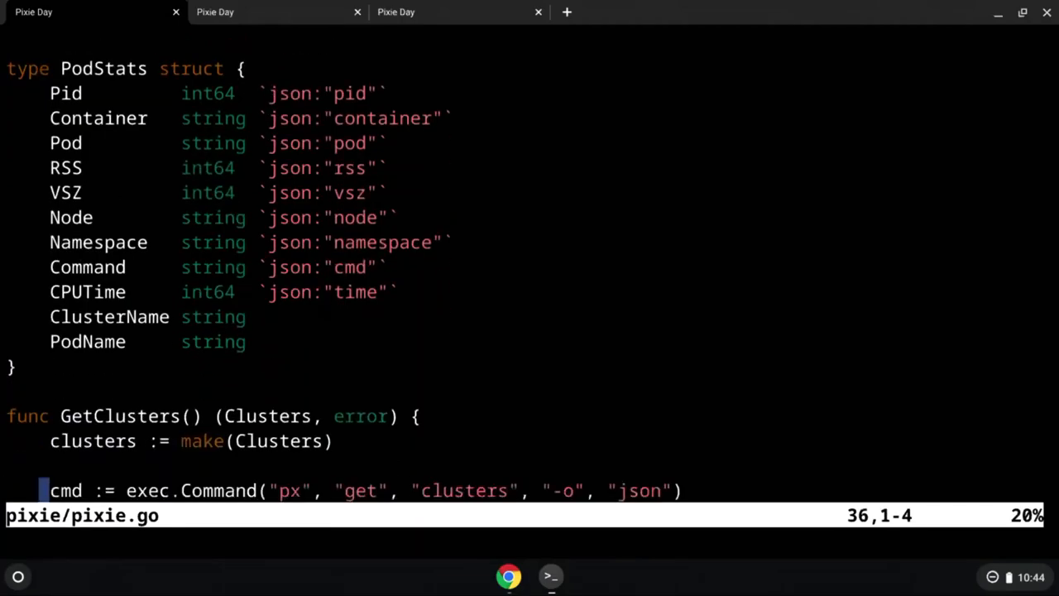
pyautogui.scroll(-3)
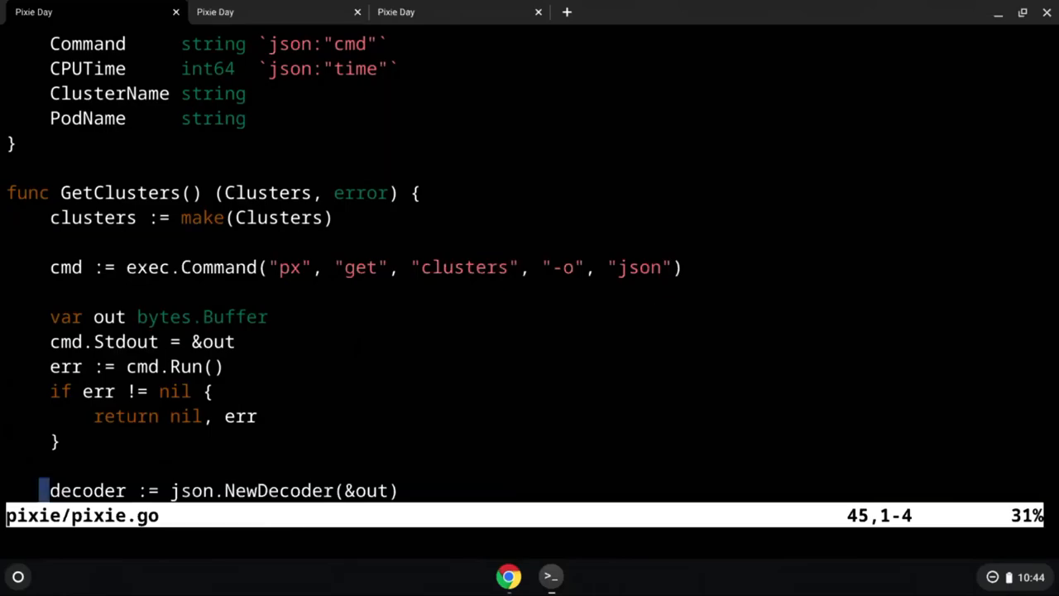
pyautogui.scroll(-3)
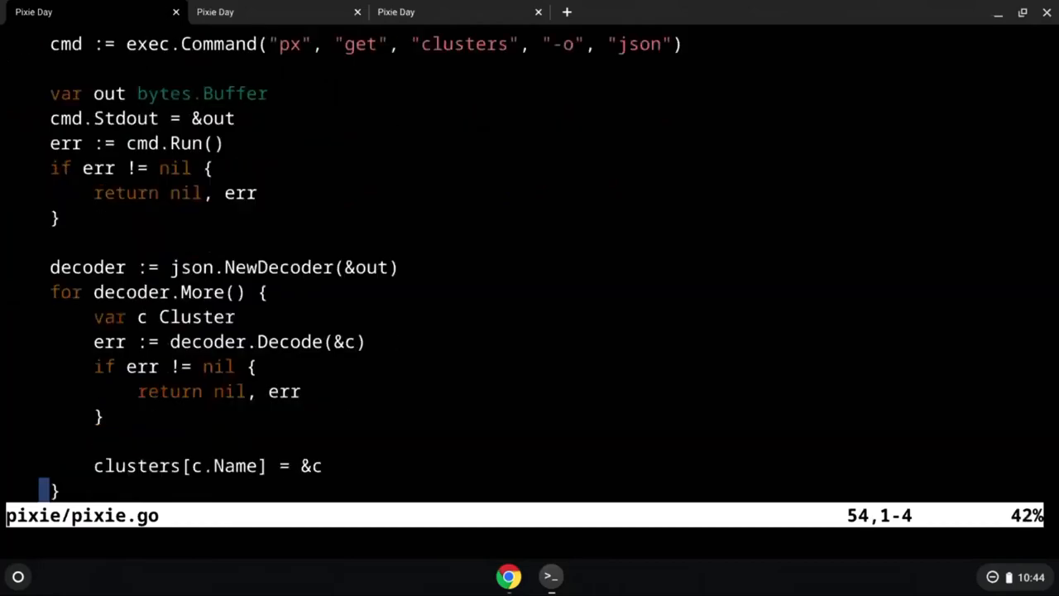
pyautogui.scroll(-3)
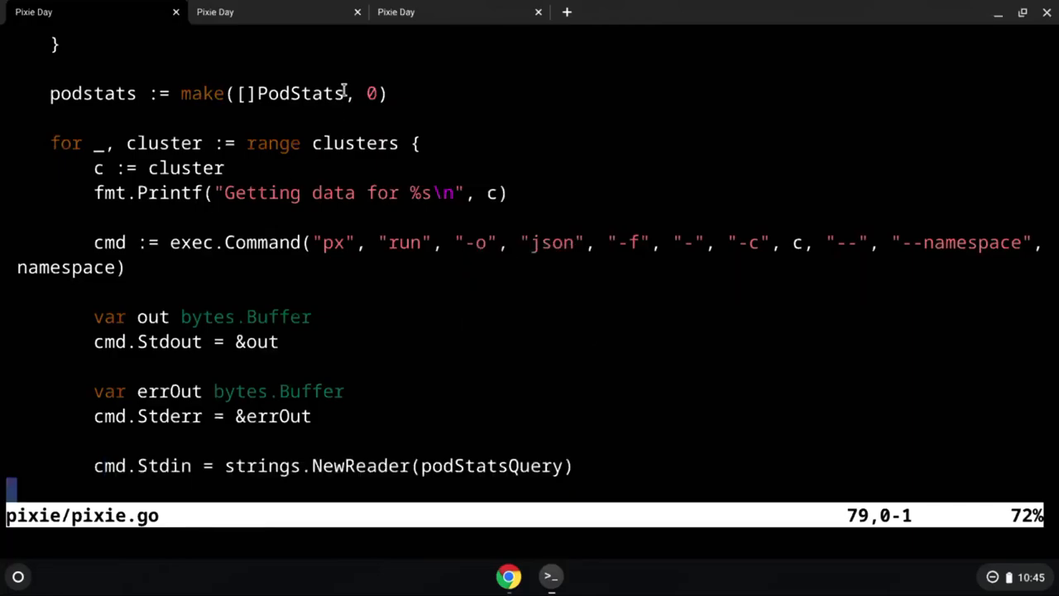
pyautogui.doubleClick(295, 93)
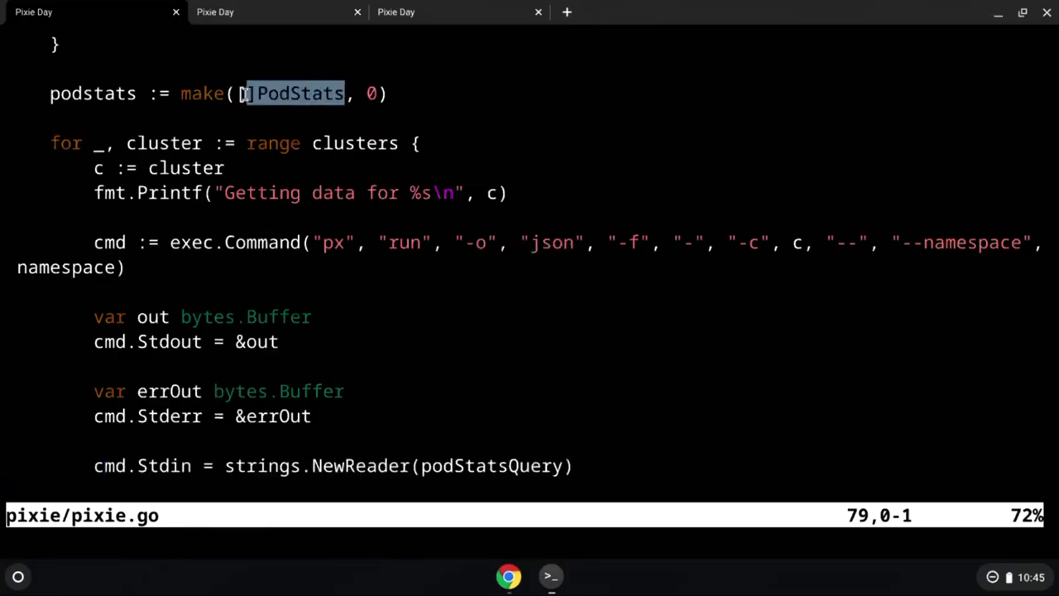
pyautogui.write(':q')
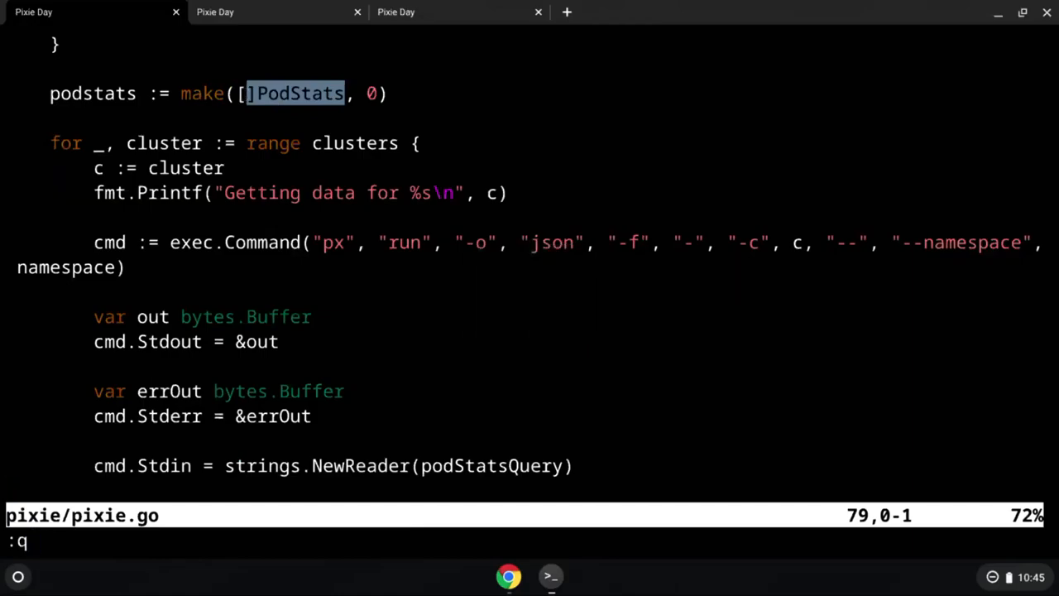
pyautogui.press('Return')
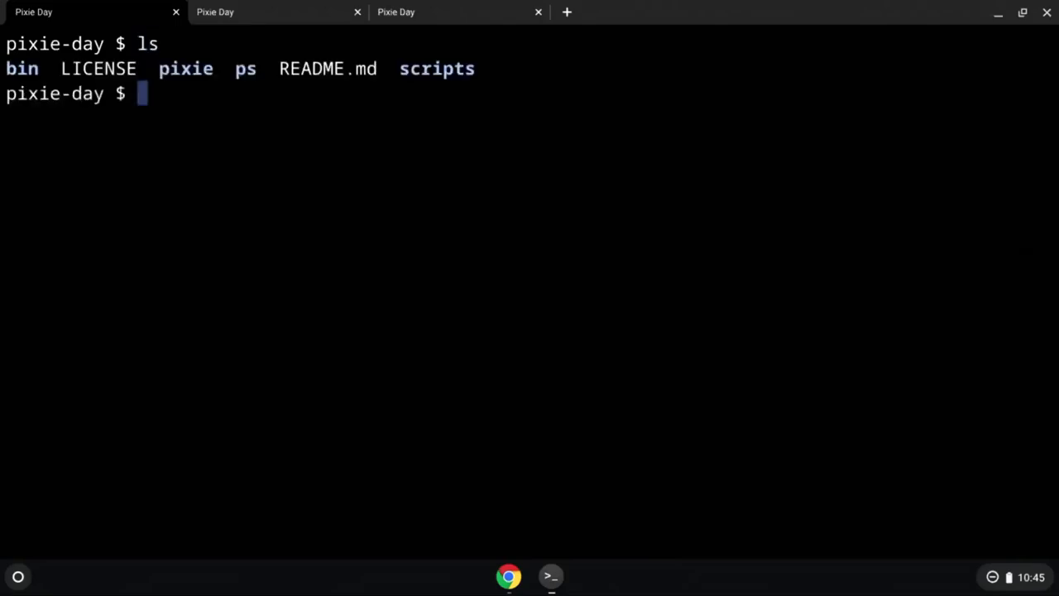
pyautogui.write('cat scripts/')
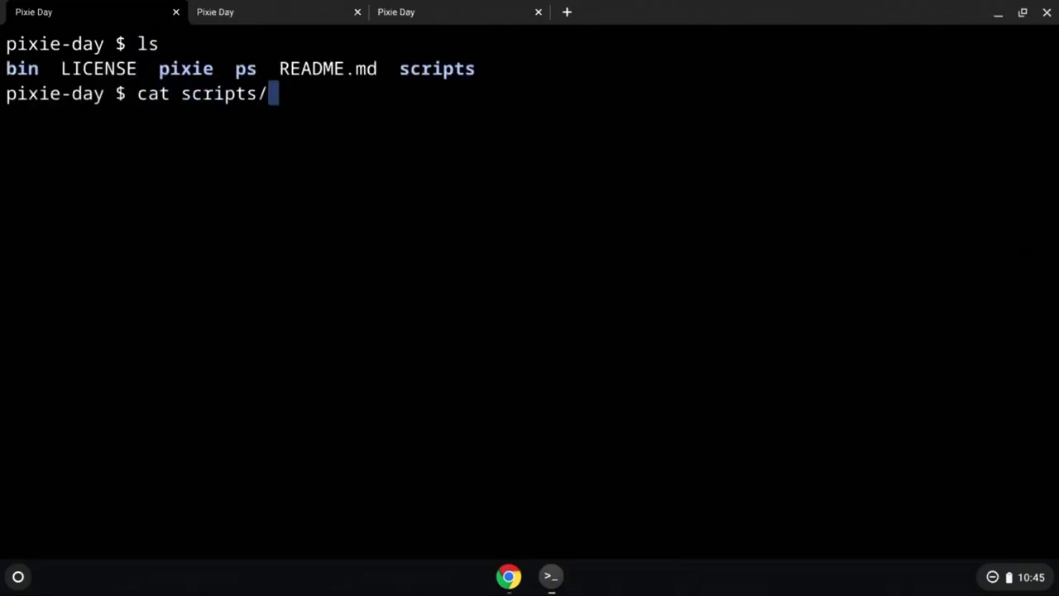
pyautogui.press('Return')
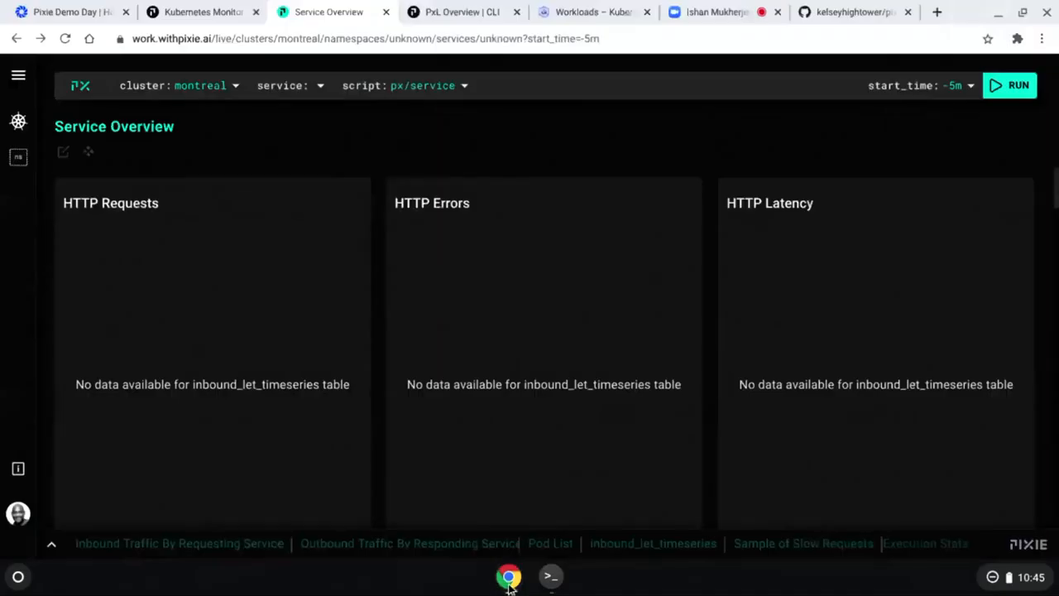
pyautogui.moveTo(487, 410)
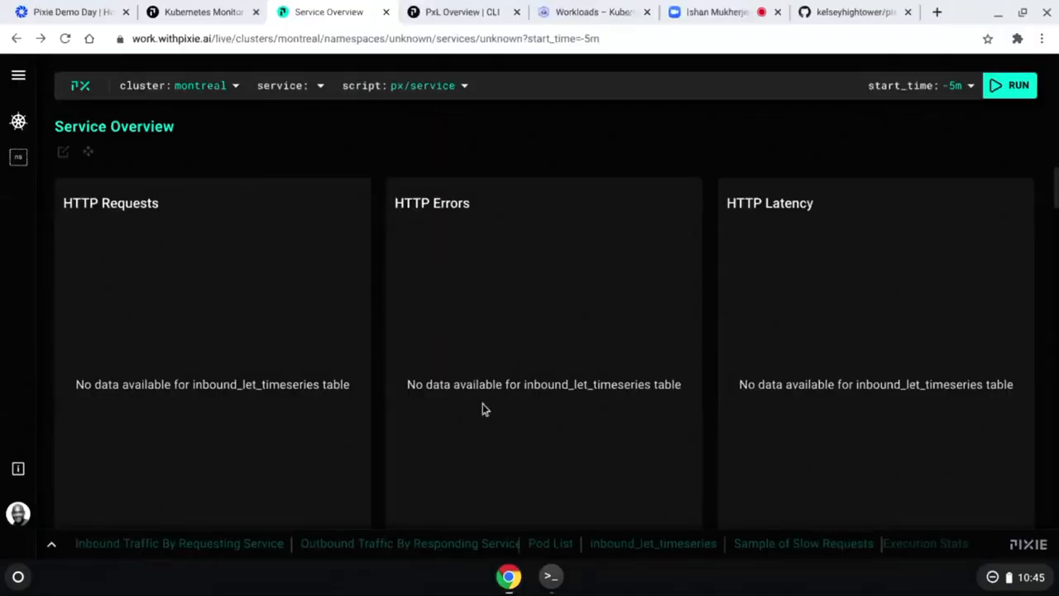
# Step: View the px/service Service Overview for cluster montreal in Pixie Live UI
pyautogui.click(549, 576)
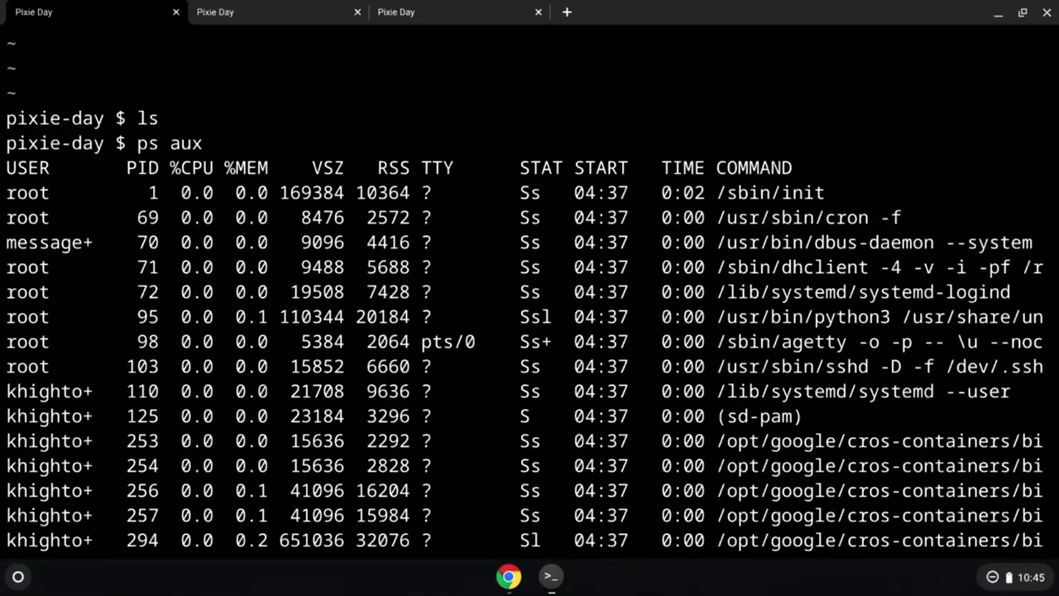
# Step: Rerun bin/ps for per-process JSON, then move into the ps project folder with go.mod and main.go
pyautogui.write('./bin/p')
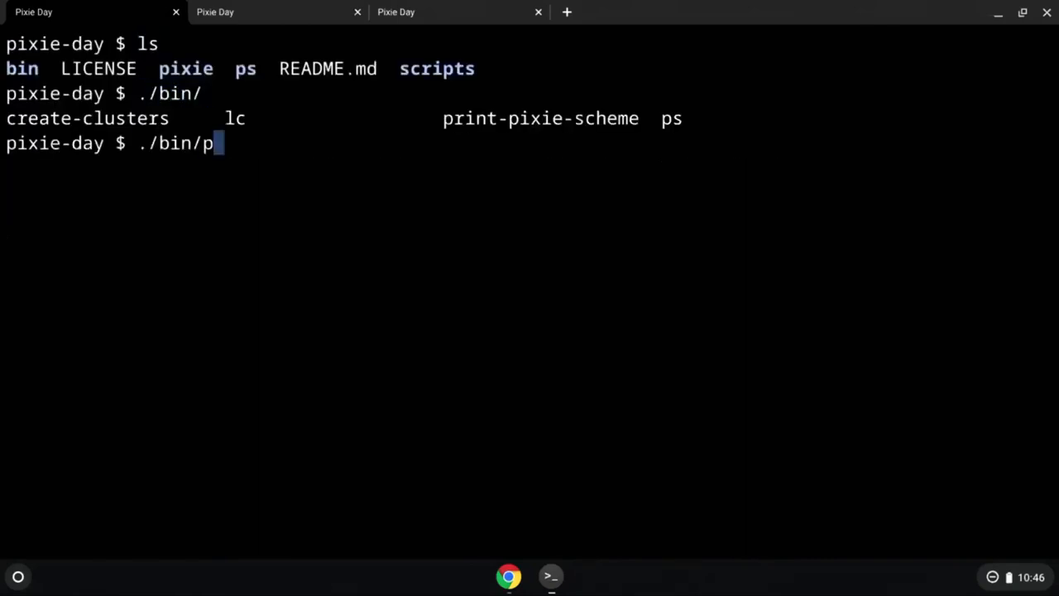
pyautogui.press('Return')
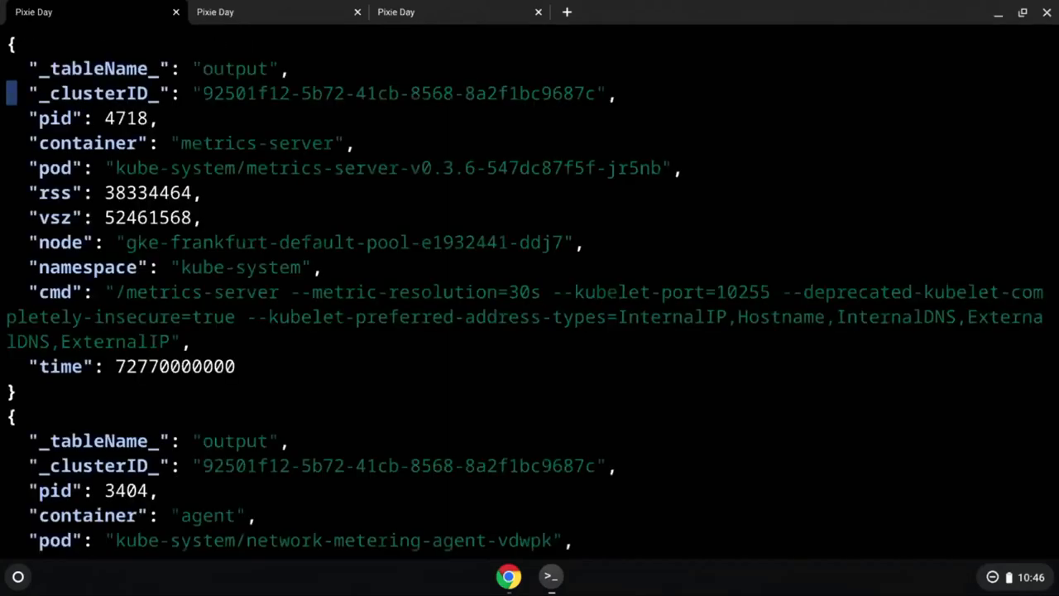
pyautogui.scroll(-3)
pyautogui.write('c')
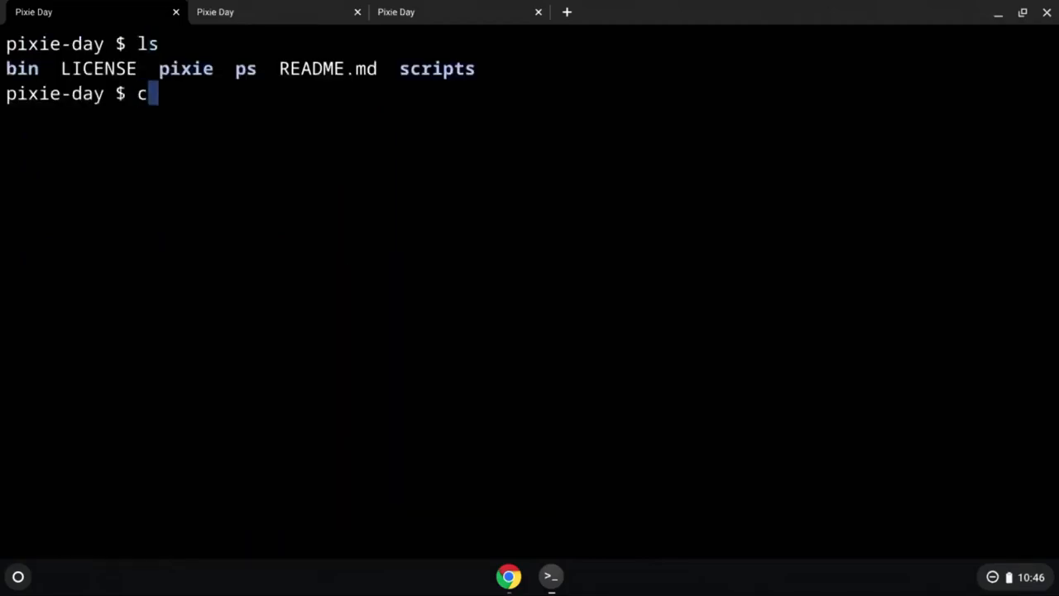
pyautogui.press('Return')
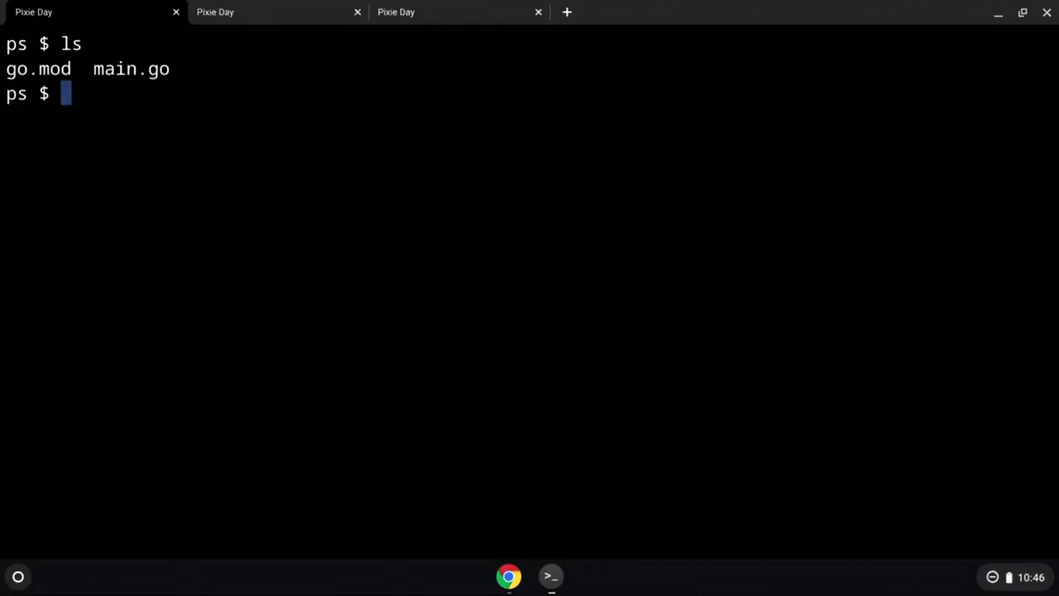
pyautogui.write('vim main.go')
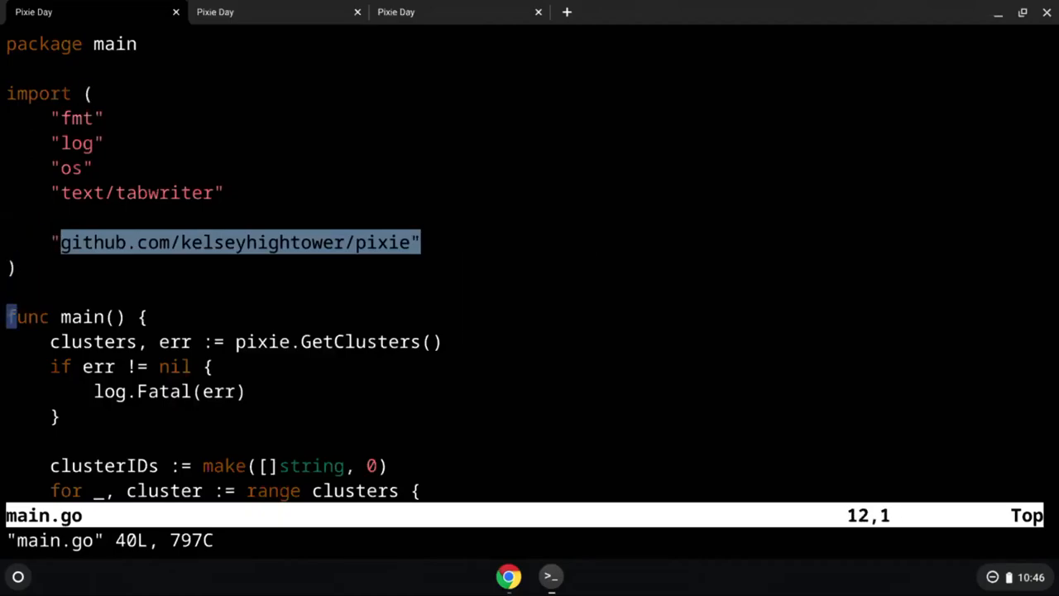
pyautogui.scroll(-3)
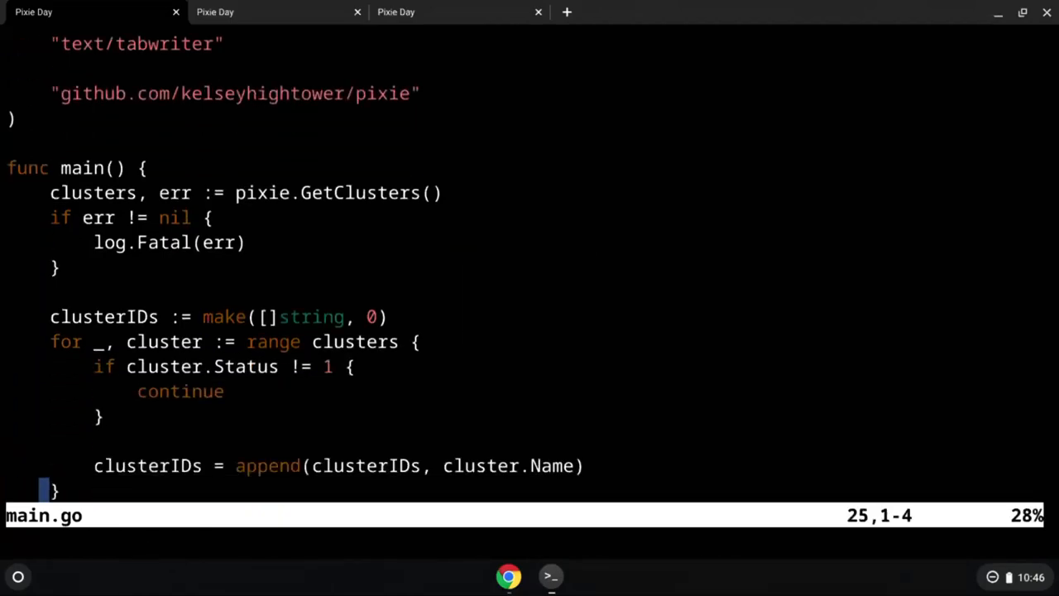
pyautogui.scroll(-3)
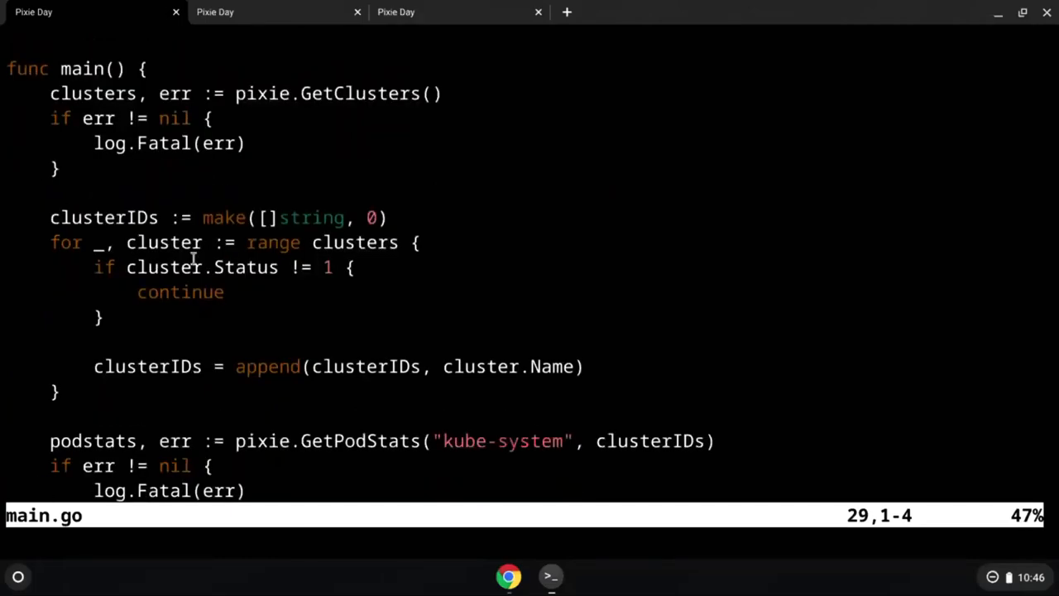
pyautogui.scroll(-3)
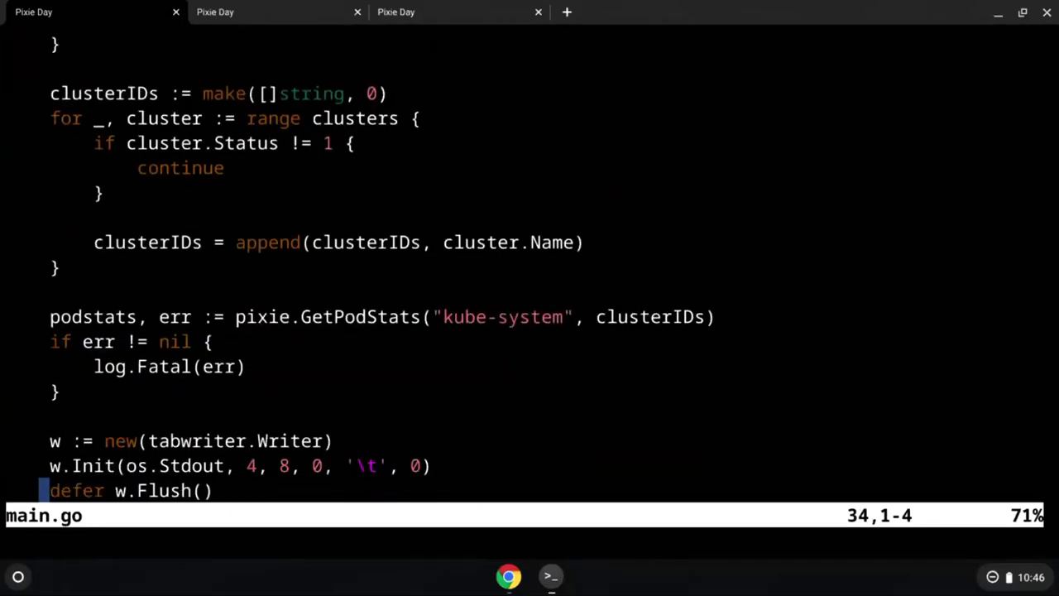
pyautogui.doubleClick(503, 316)
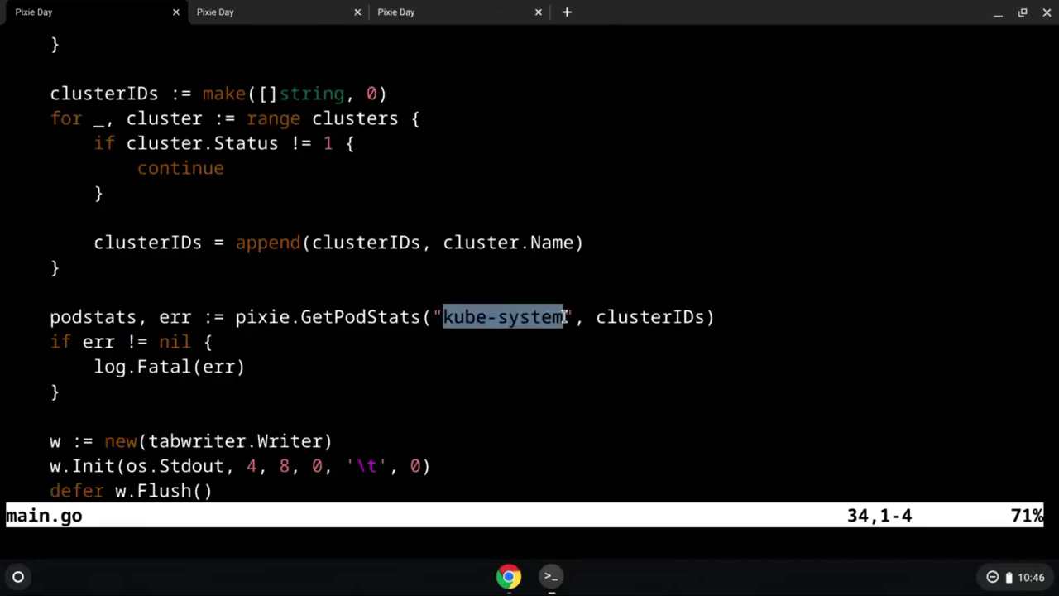
pyautogui.press('ctrl+c')
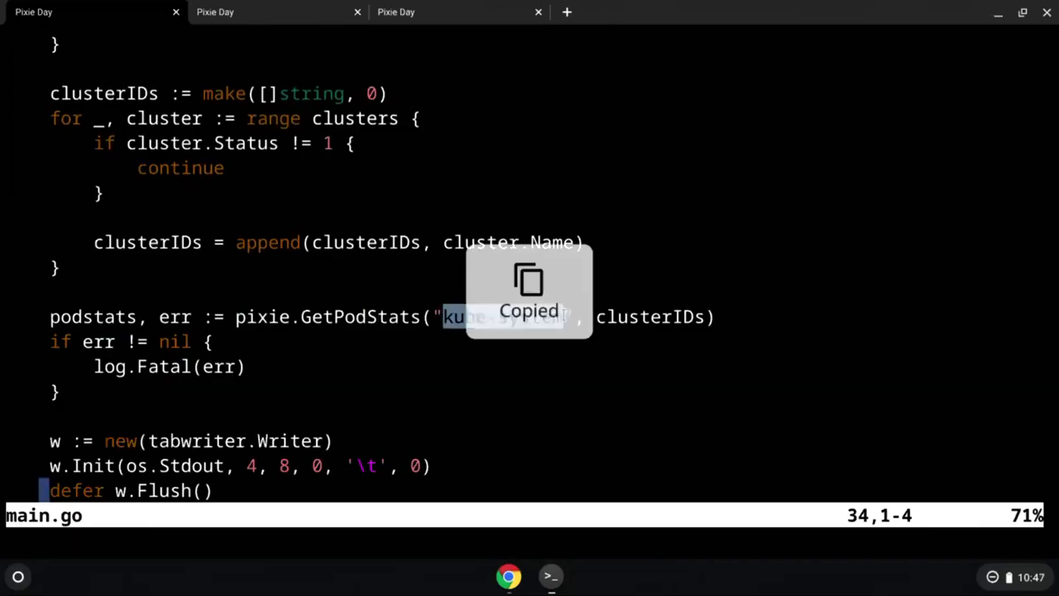
pyautogui.scroll(-3)
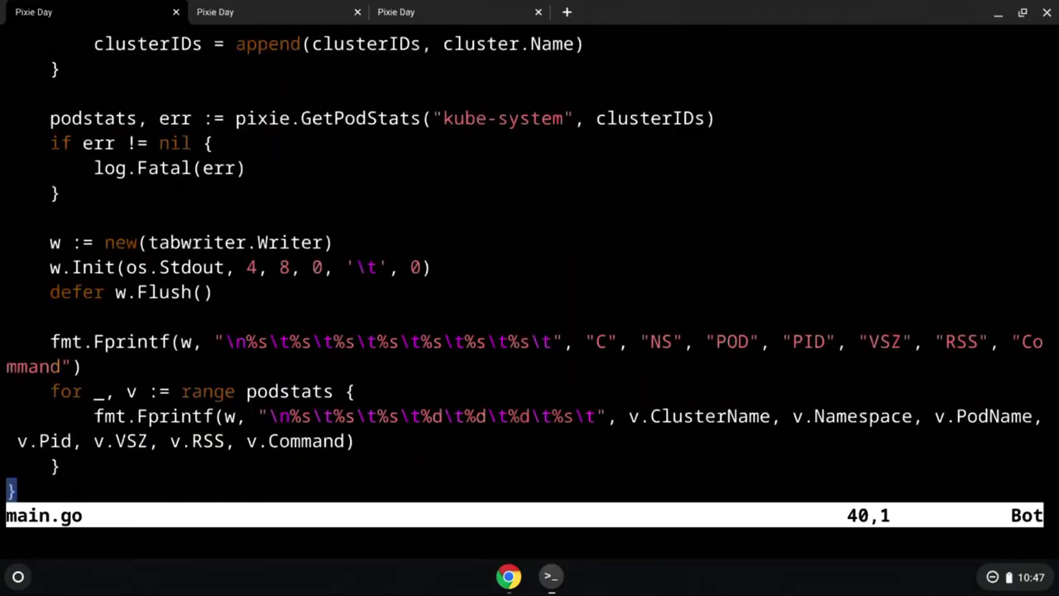
pyautogui.doubleClick(240, 242)
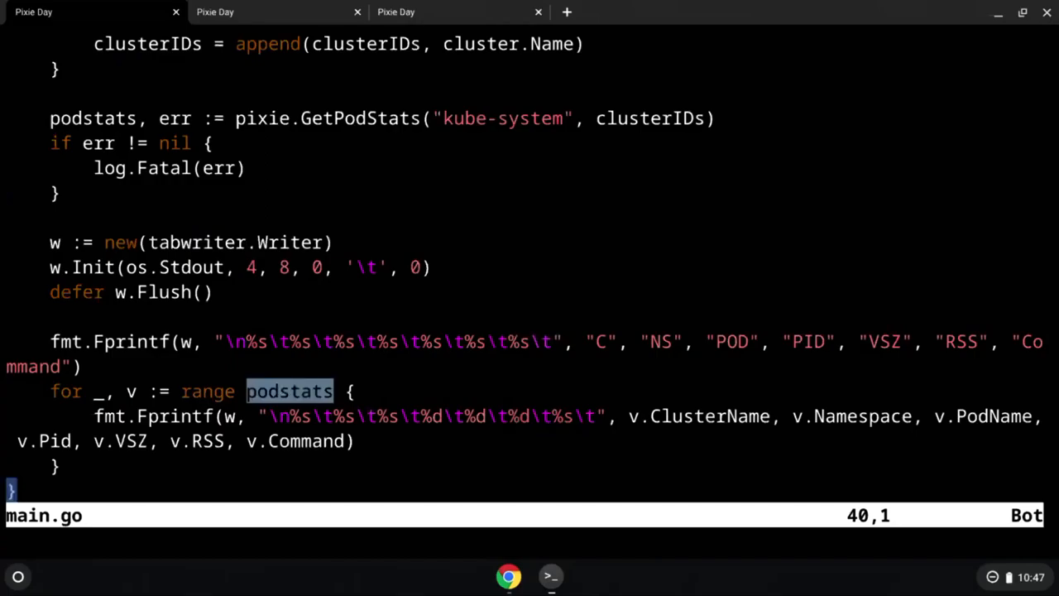
pyautogui.doubleClick(699, 415)
pyautogui.write('go bu')
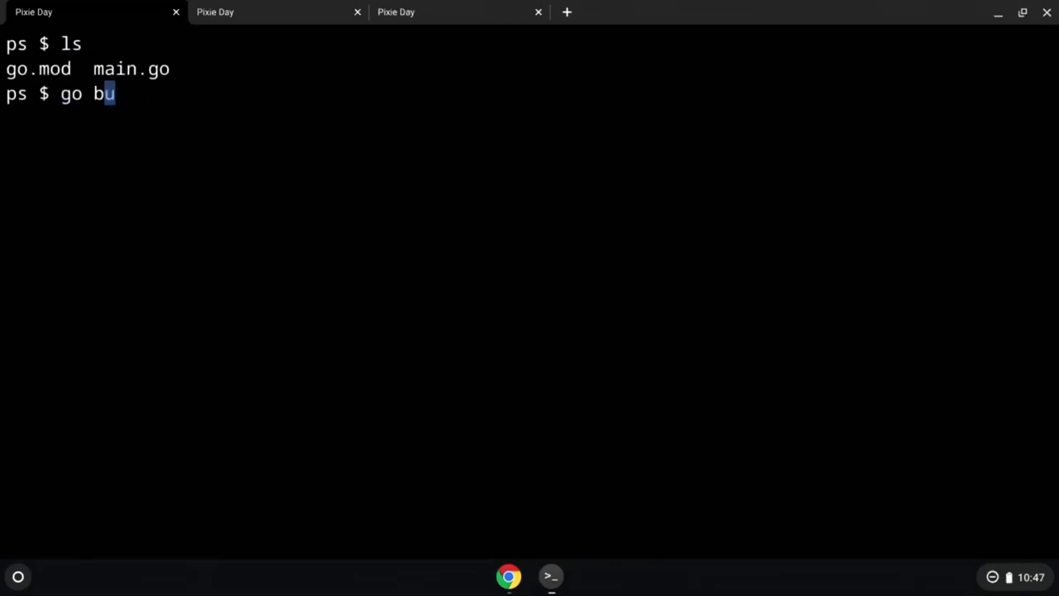
# Step: Build the project with 'go build .' so a ps binary appears beside go.mod and main.go
pyautogui.write('ild .')
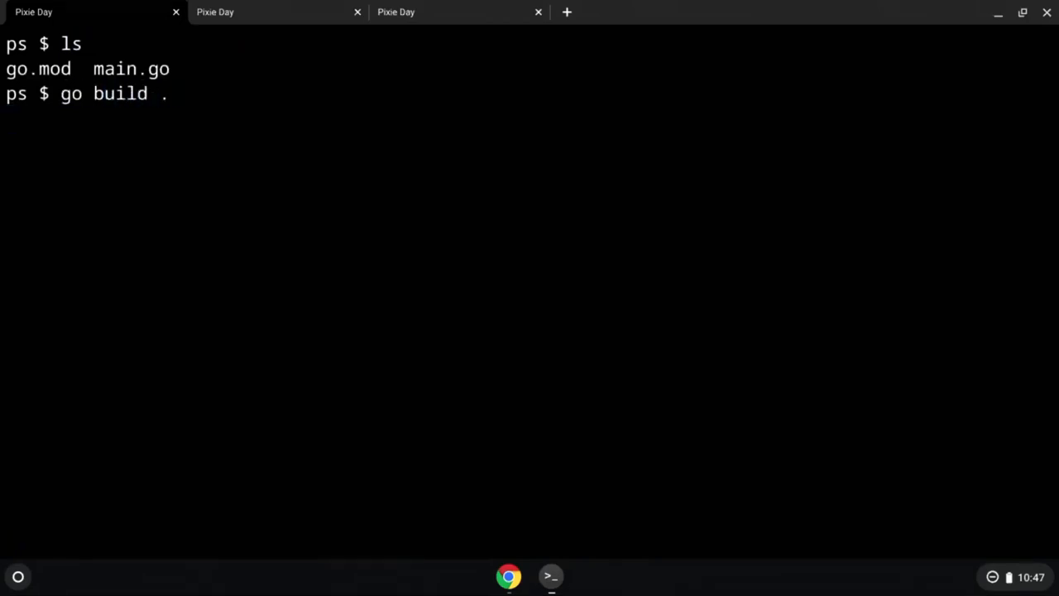
pyautogui.press('Return')
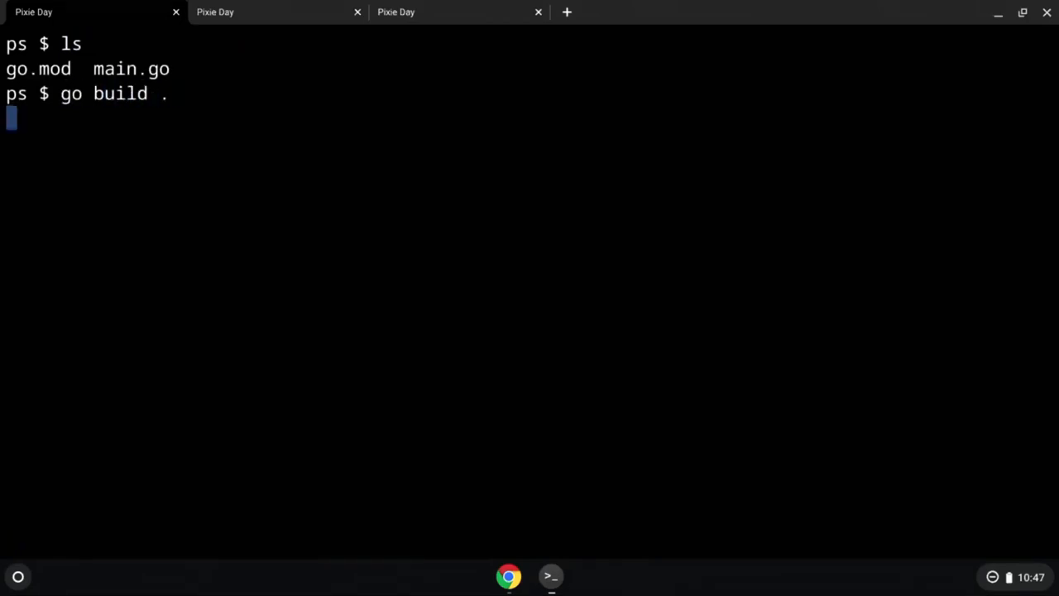
pyautogui.press('Return')
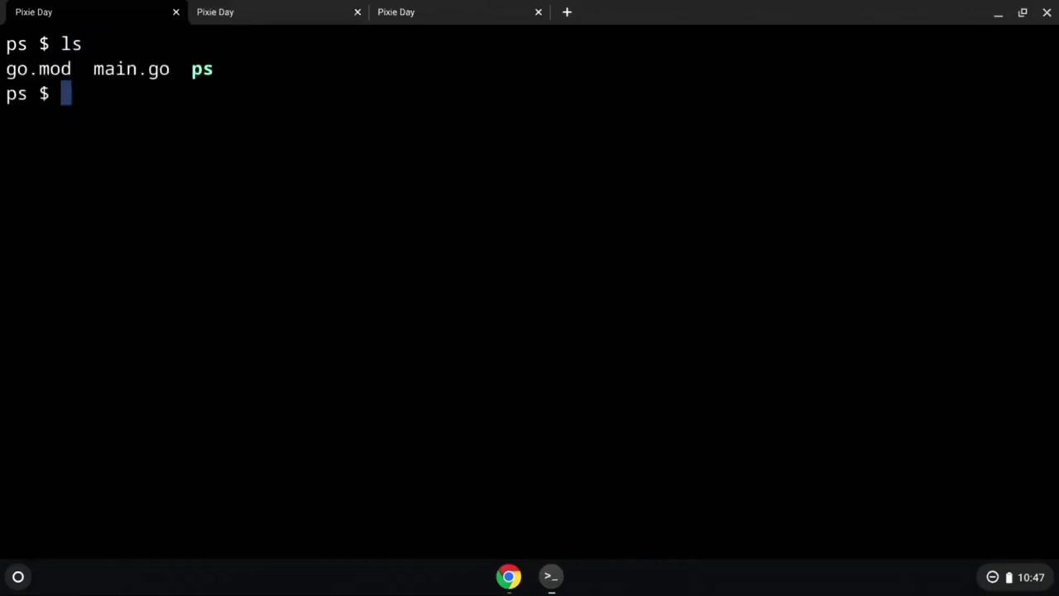
pyautogui.write('./ps')
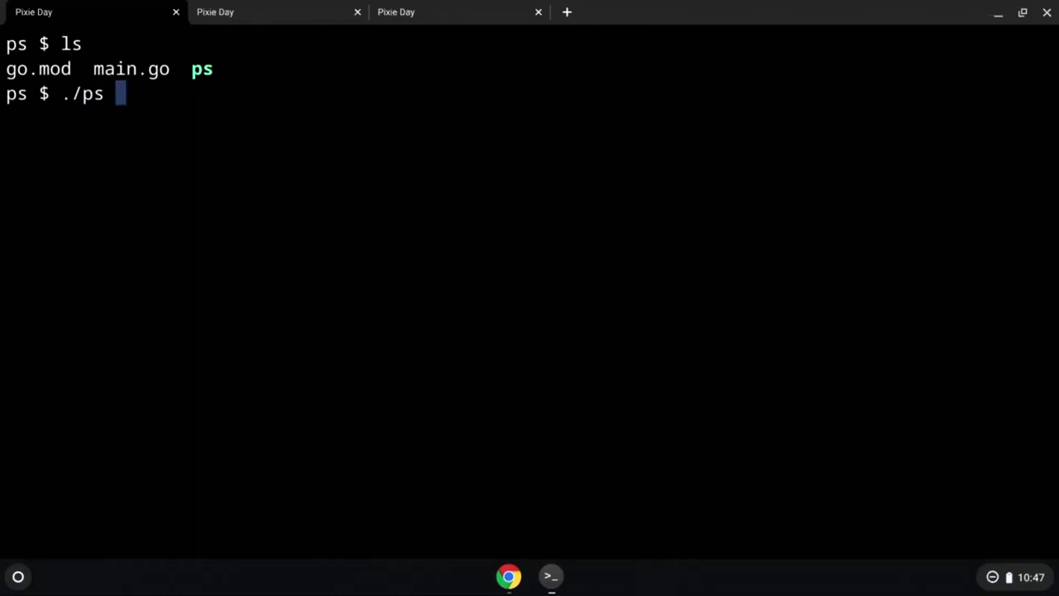
# Step: Run './ps | grep envoy' to list envoy processes in oregon, frankfurt and montreal
pyautogui.press('Return')
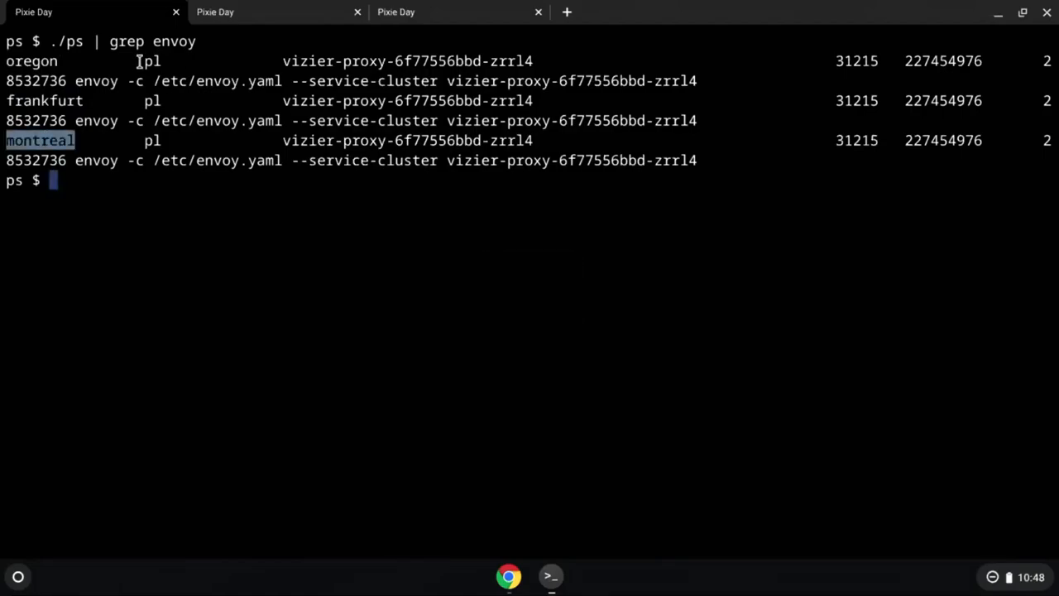
pyautogui.doubleClick(152, 59)
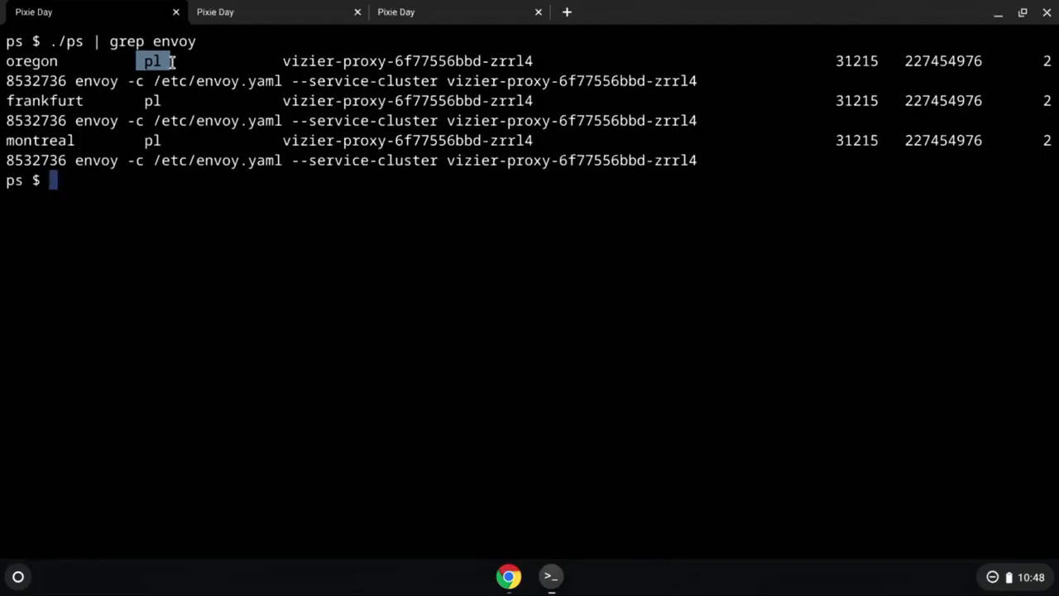
pyautogui.press('ctrl+c')
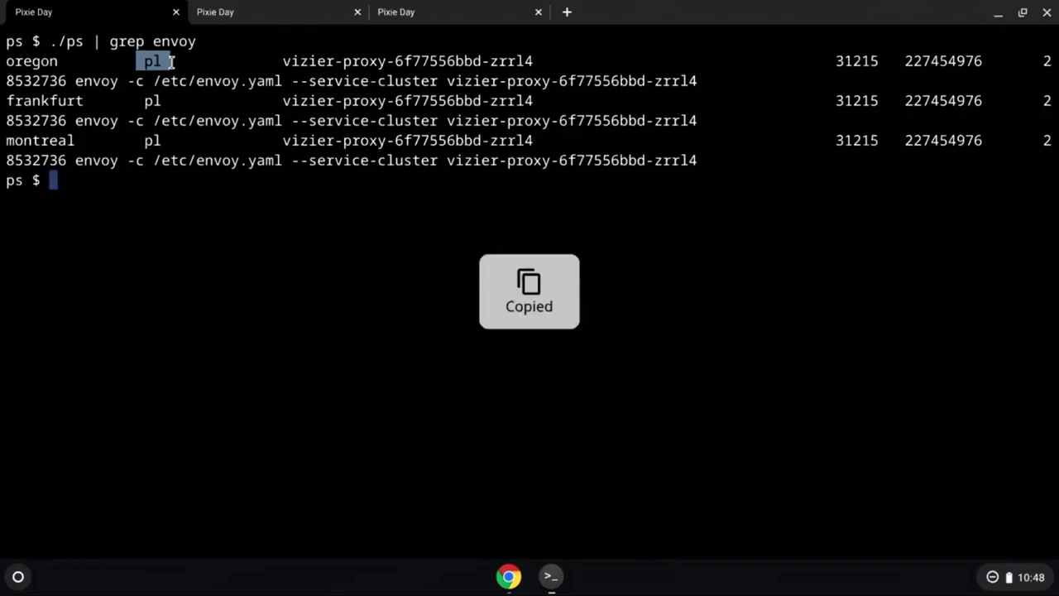
pyautogui.doubleClick(96, 79)
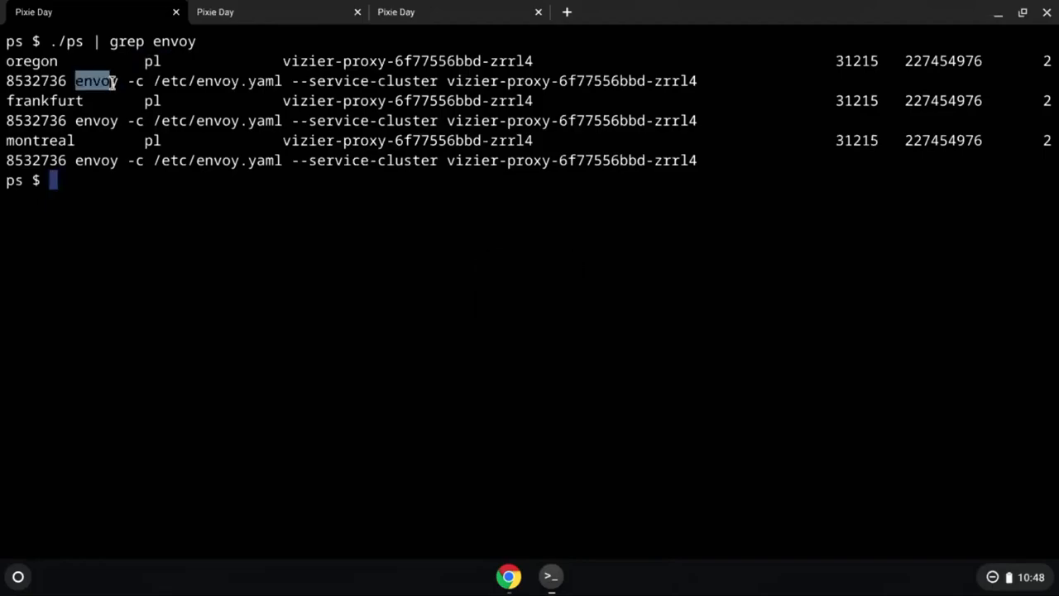
pyautogui.moveTo(74, 79); pyautogui.dragTo(596, 80)
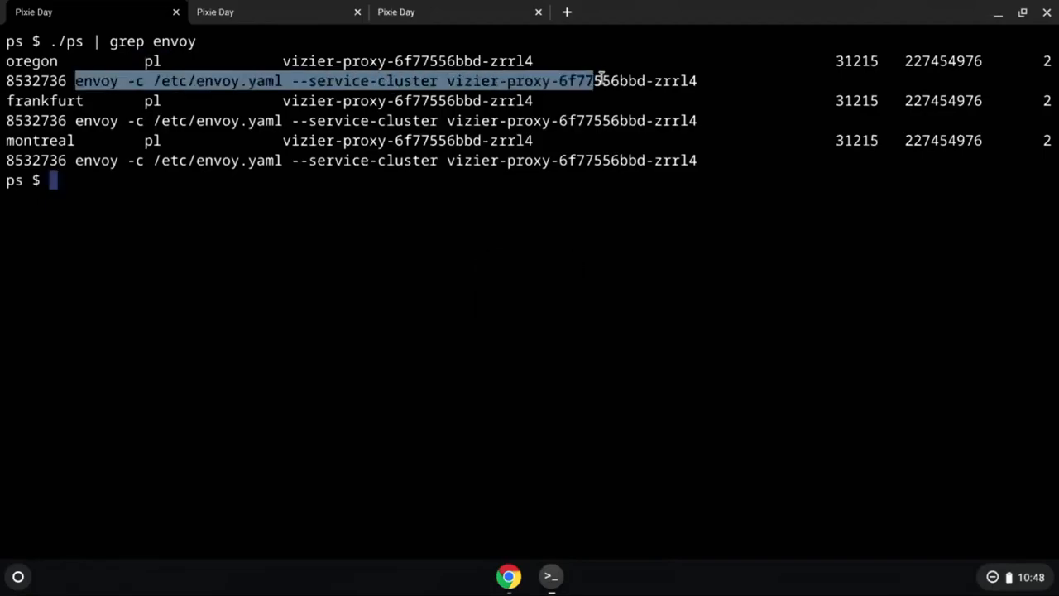
pyautogui.moveTo(594, 79); pyautogui.dragTo(697, 79)
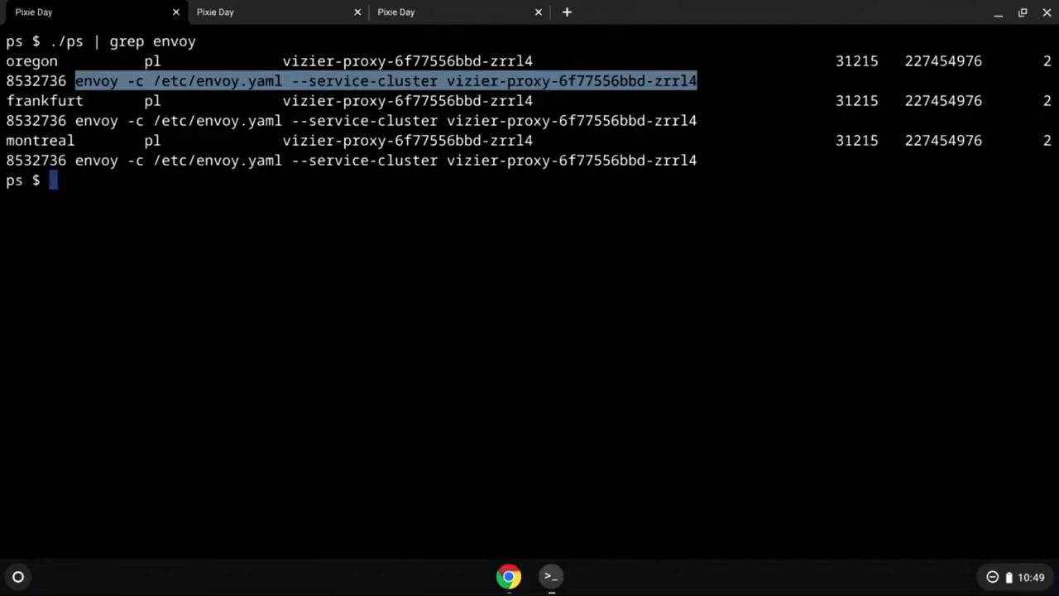
pyautogui.moveTo(751, 106)
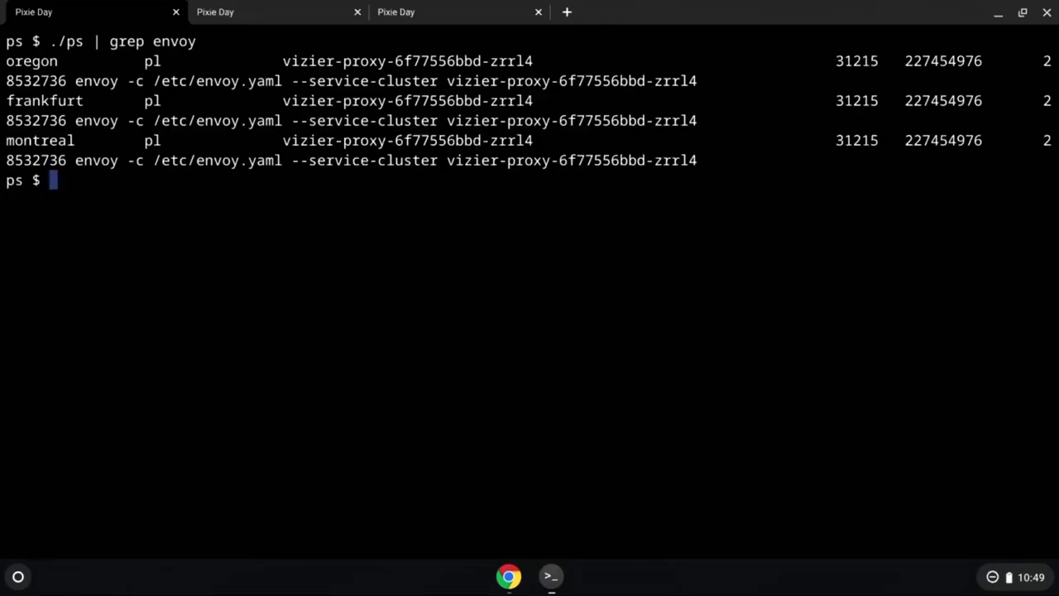
pyautogui.click(508, 575)
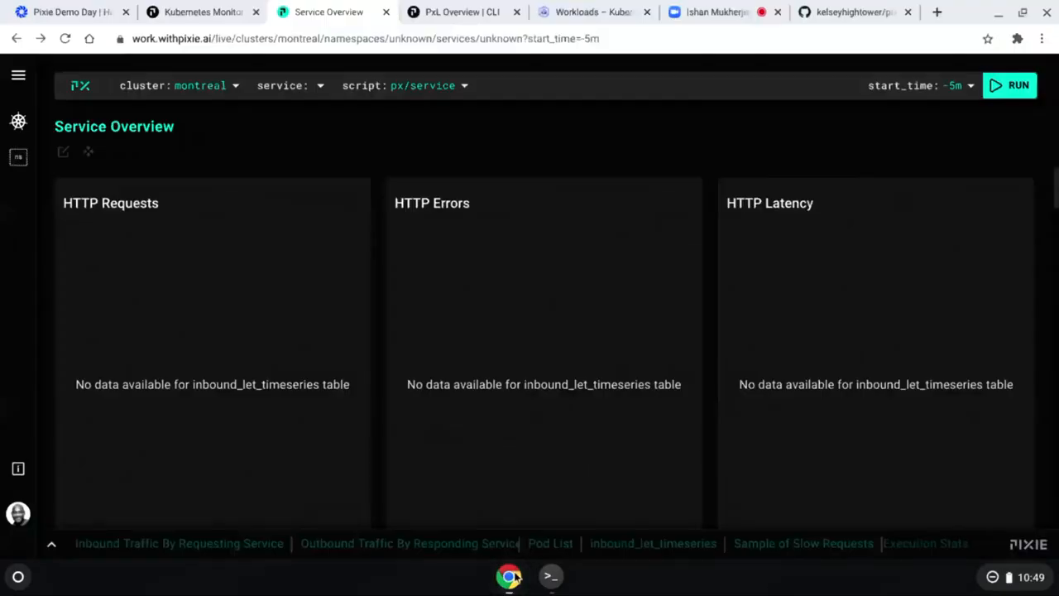
# Step: Switch from the pixielabs.ai tab to the Zoom meeting tab with screen sharing active
pyautogui.click(201, 11)
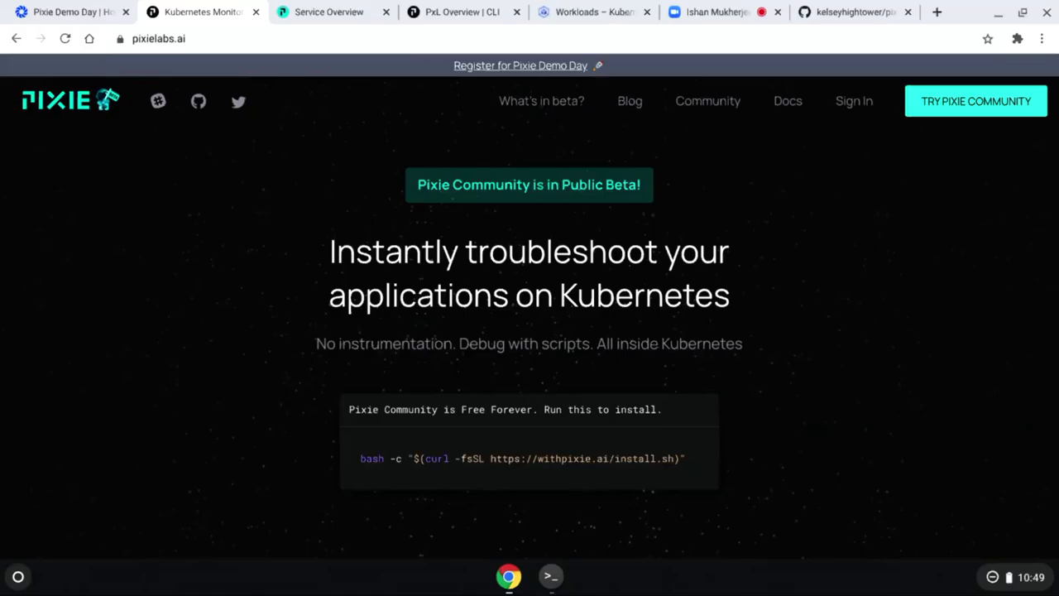
pyautogui.moveTo(594, 12)
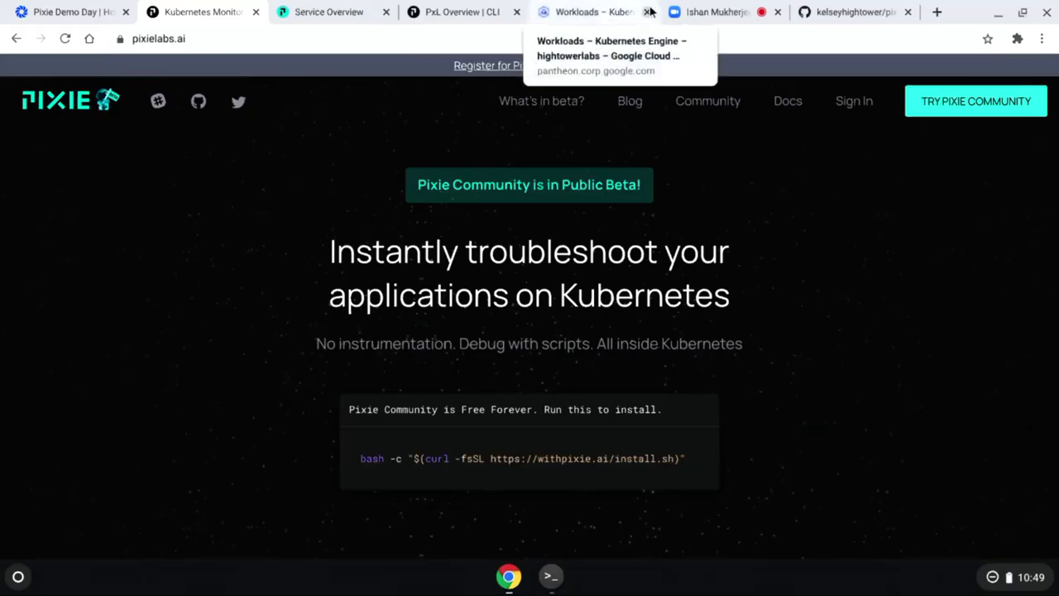
pyautogui.moveTo(714, 11)
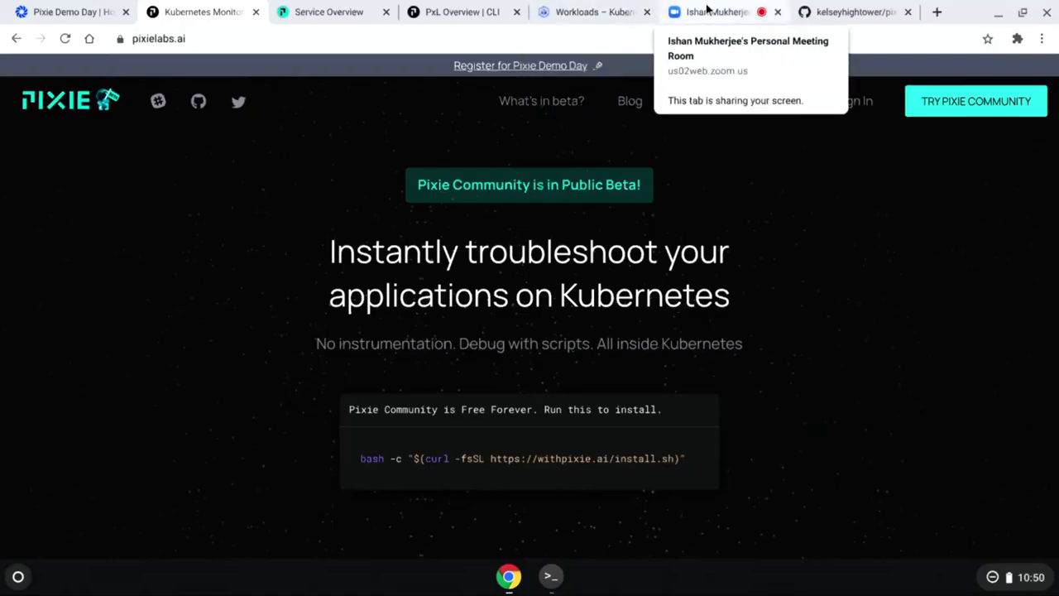
pyautogui.click(715, 12)
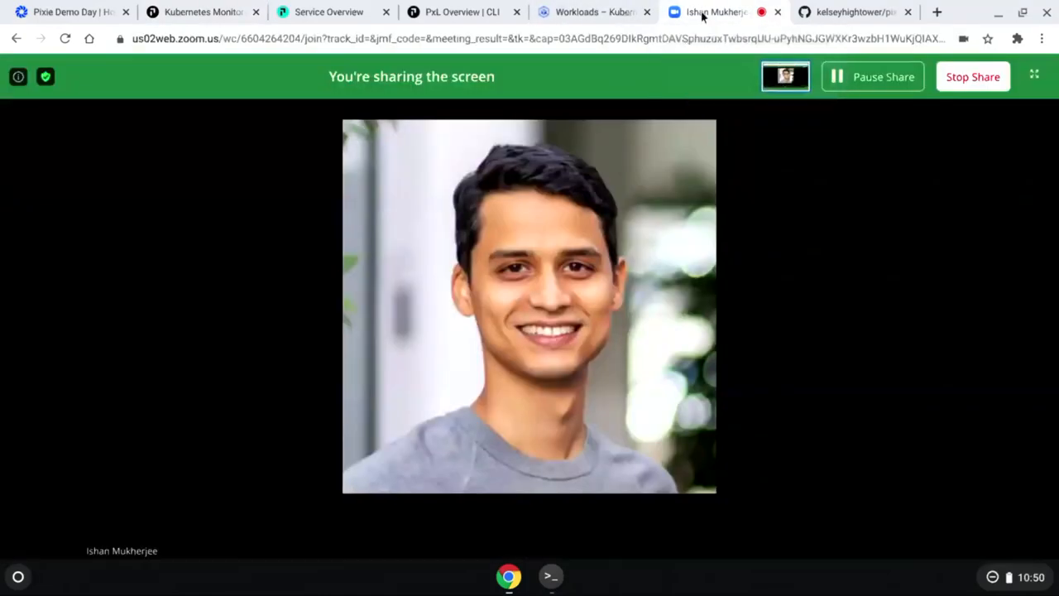